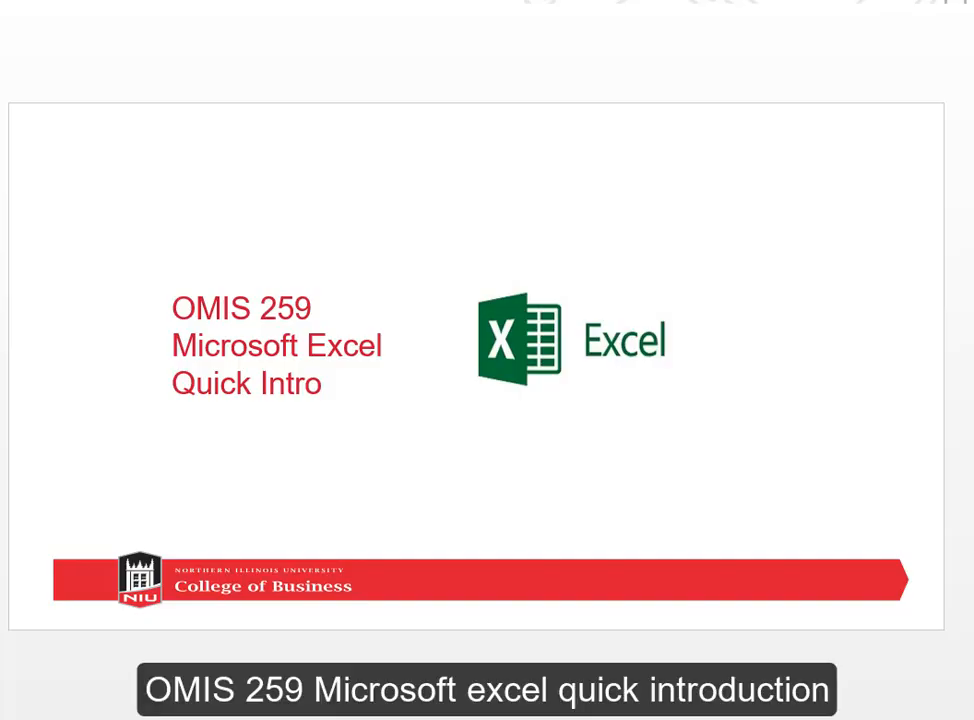
mouse_move(650, 305)
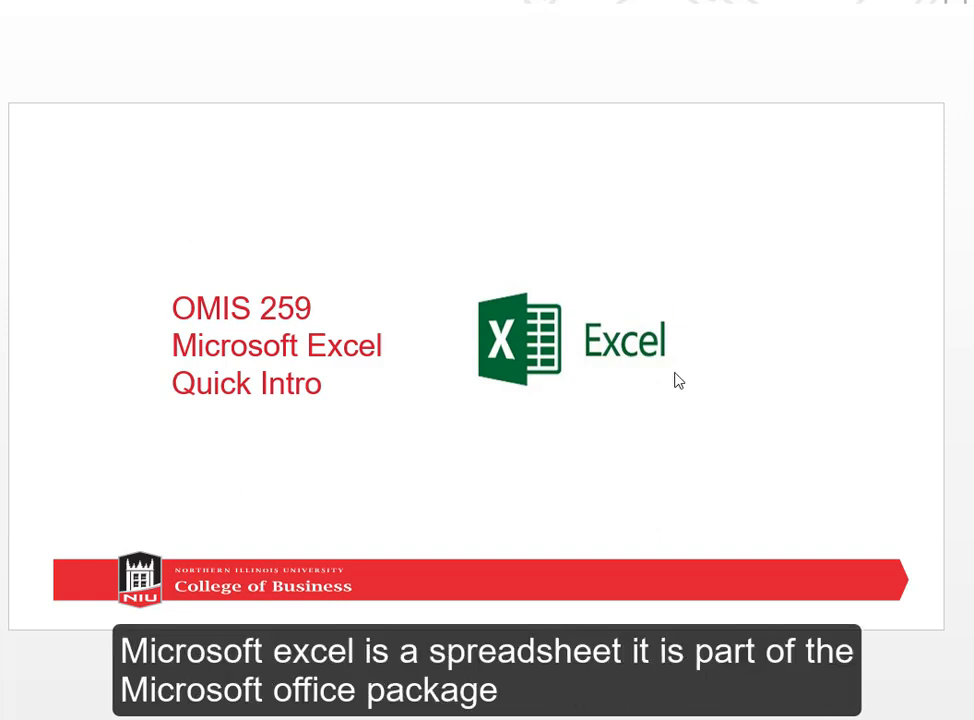
mouse_move(576, 447)
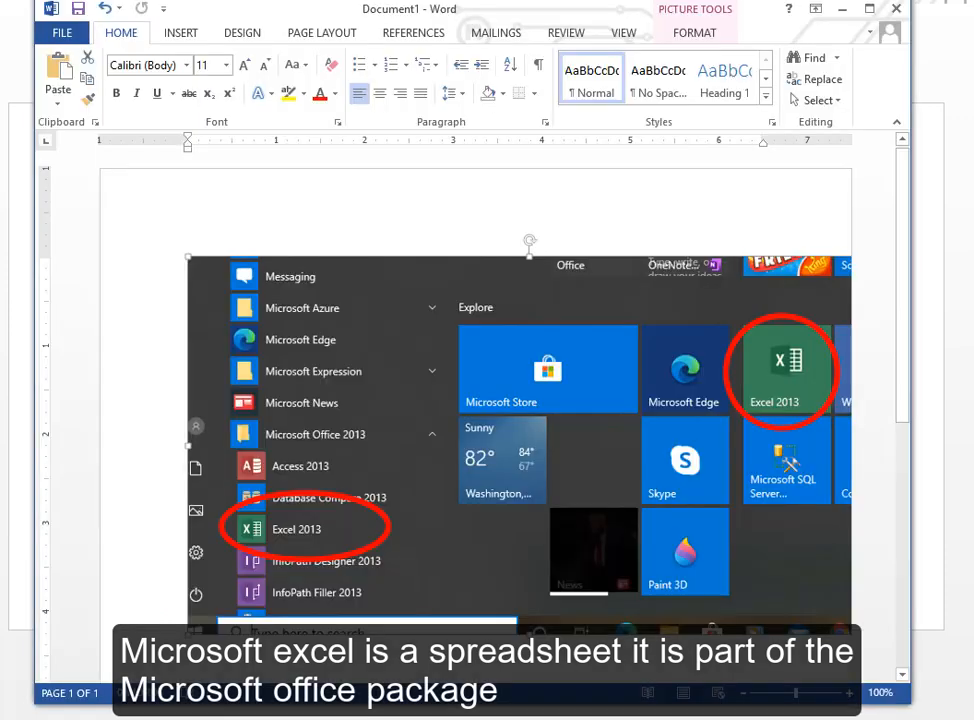
mouse_move(218, 595)
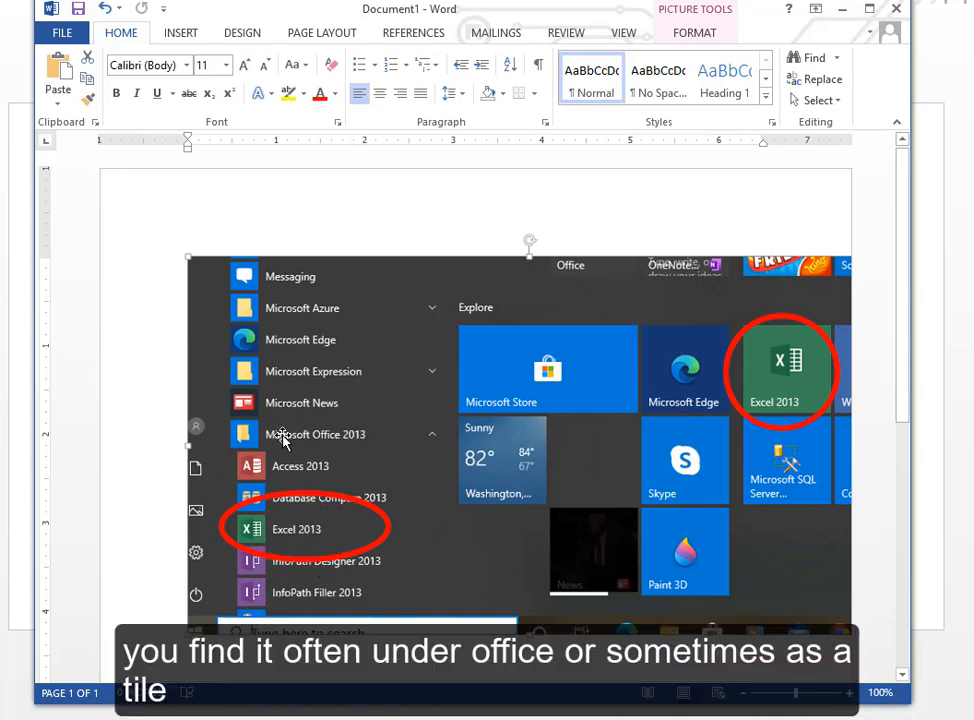
mouse_move(845, 390)
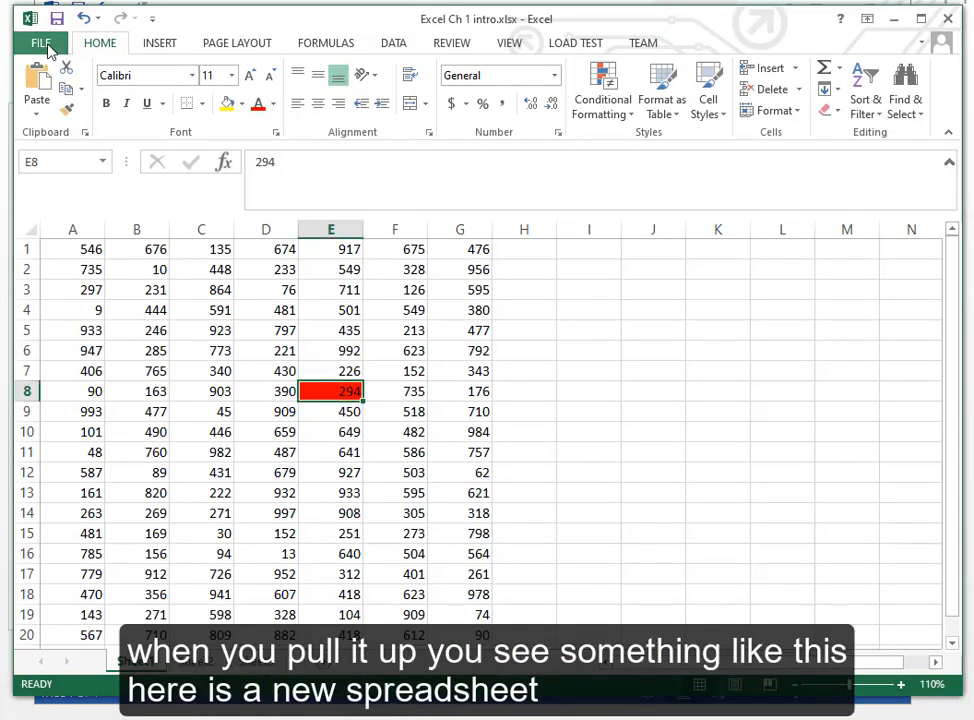
- Create a blank workbook, then select column E, row 3, and cell C3
left_click(41, 43)
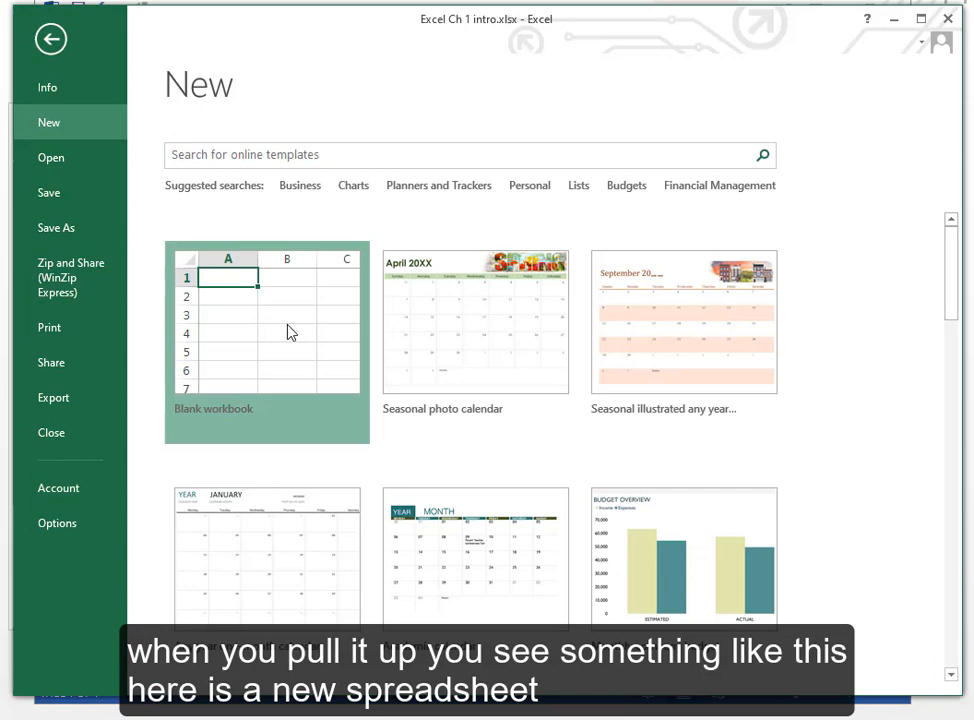
left_click(266, 343)
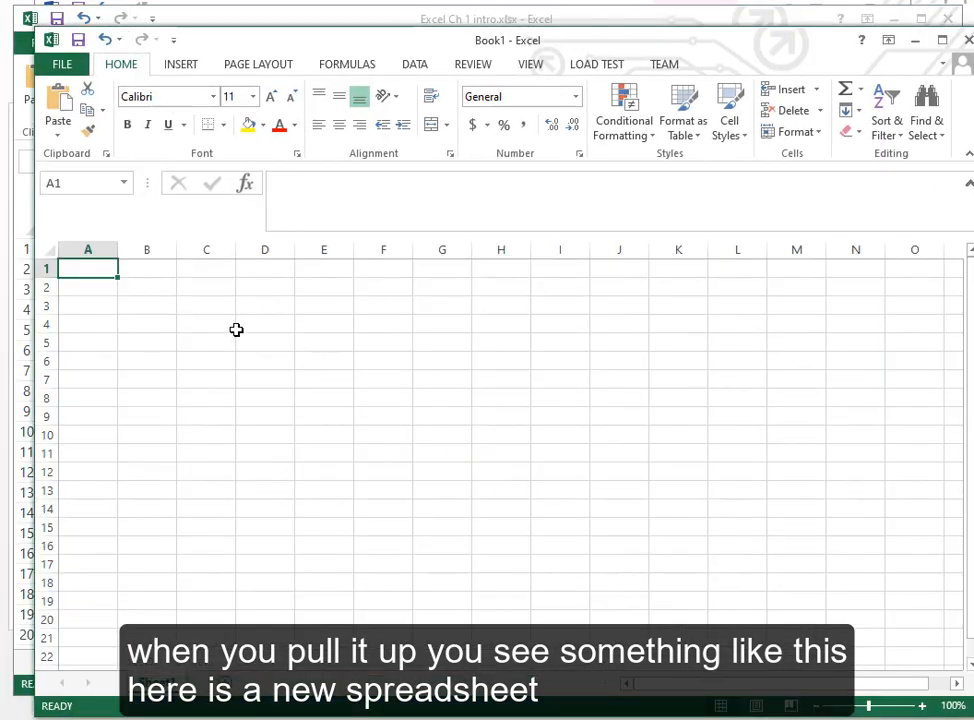
left_click(88, 249)
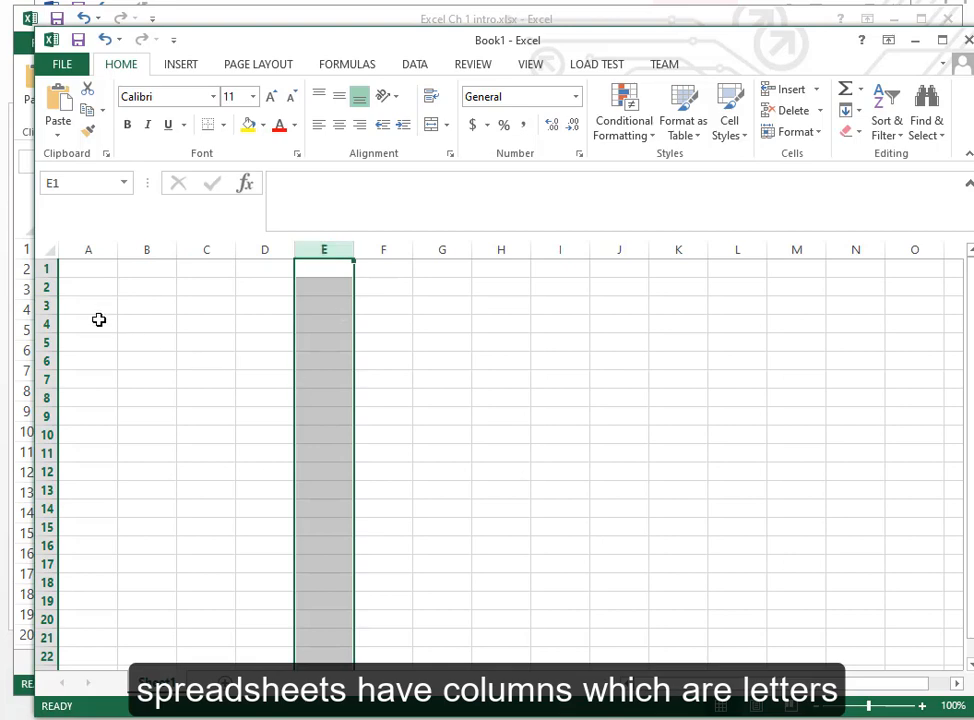
left_click(46, 305)
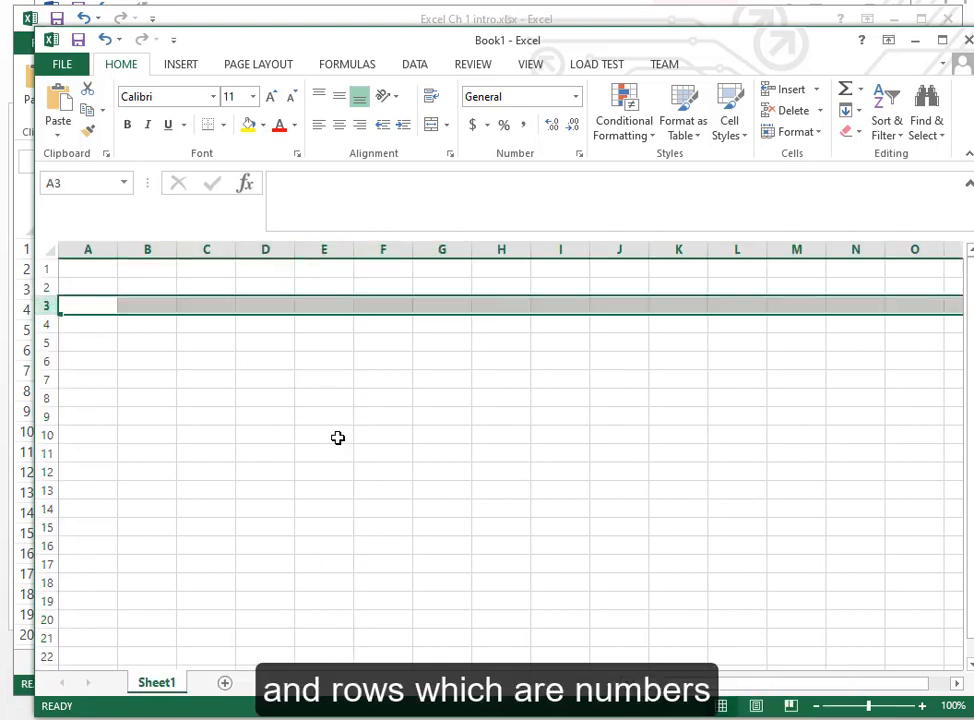
mouse_move(206, 307)
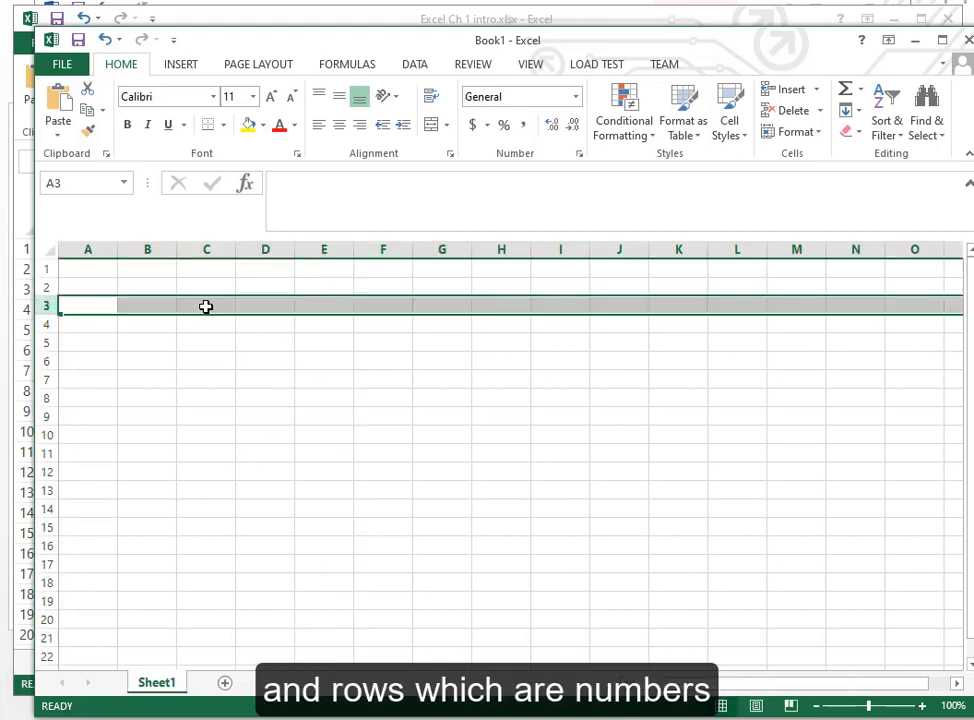
left_click(206, 305)
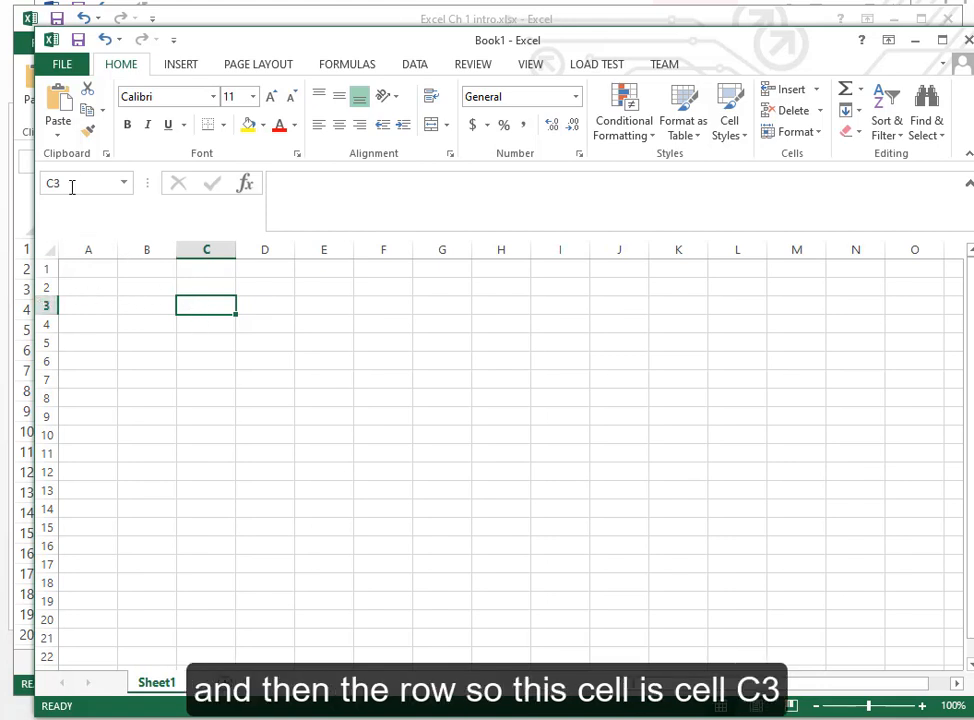
mouse_move(233, 330)
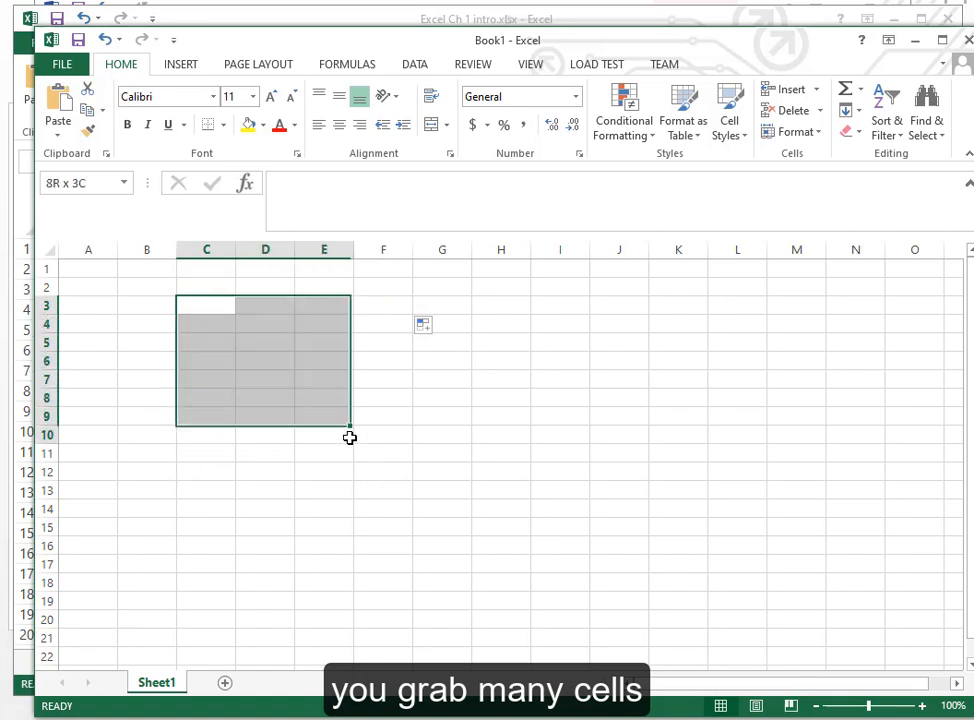
- Select the range C3:F11, then close Book1 to raise the save prompt
left_click_drag(350, 425, 410, 460)
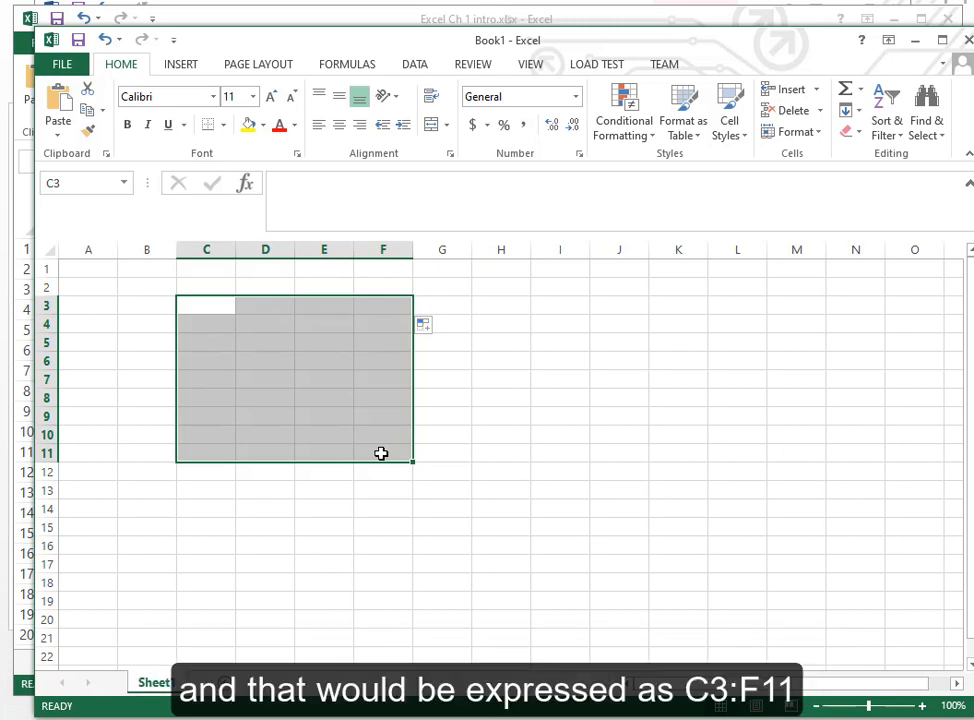
mouse_move(258, 307)
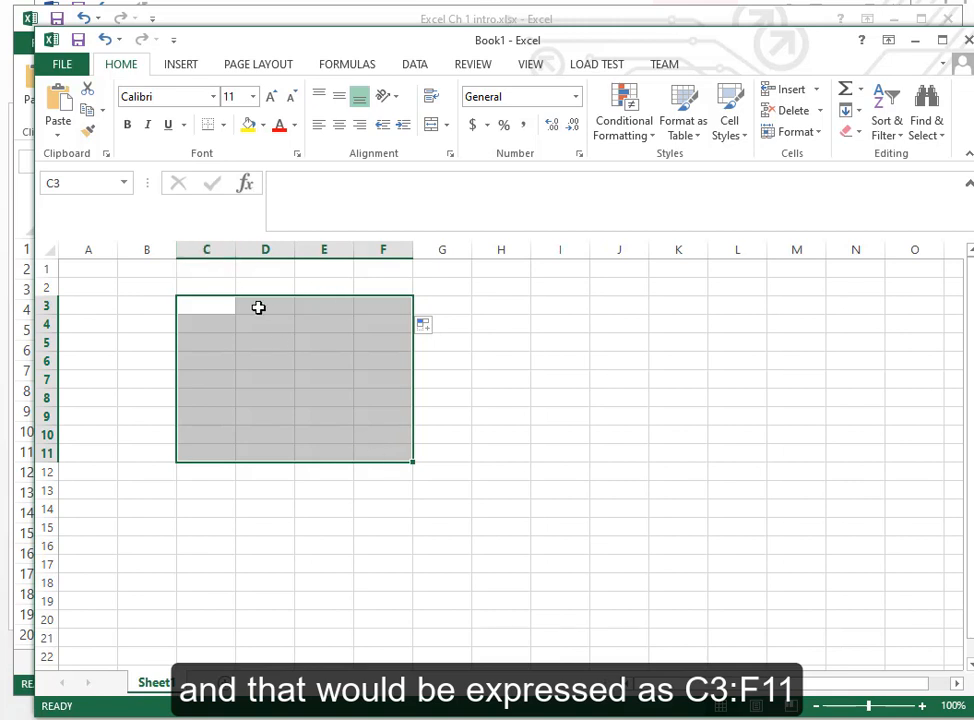
mouse_move(317, 401)
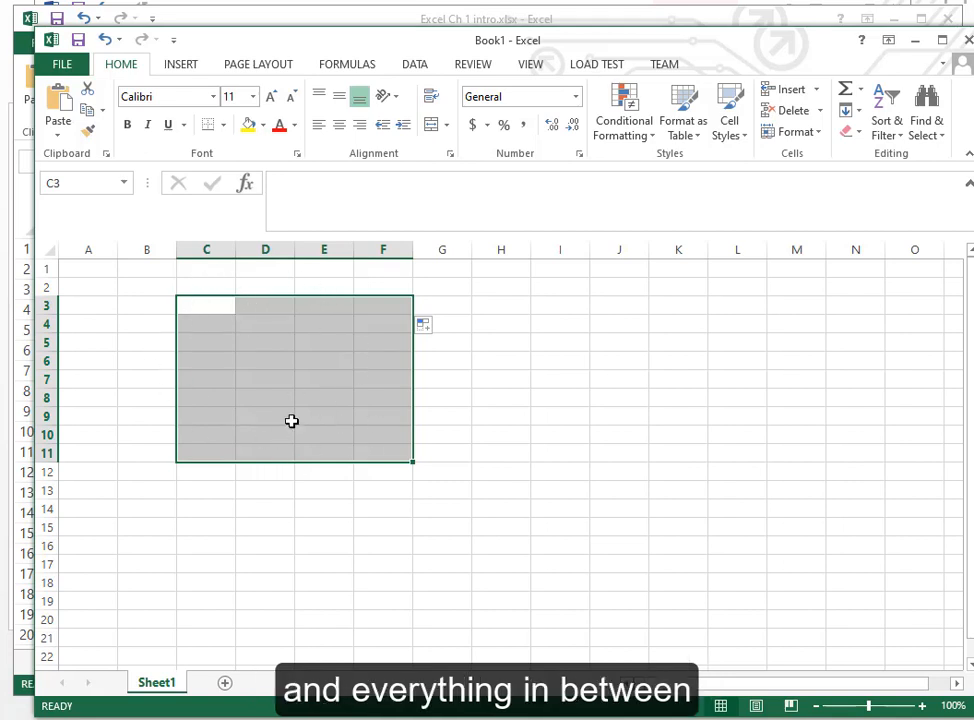
left_click(62, 63)
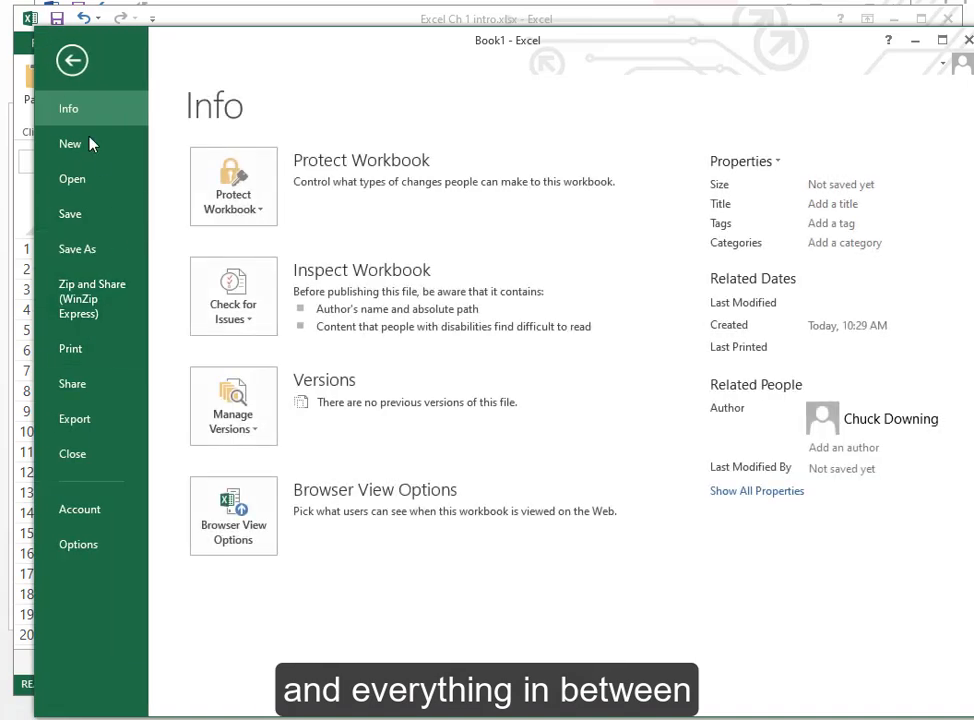
left_click(71, 60)
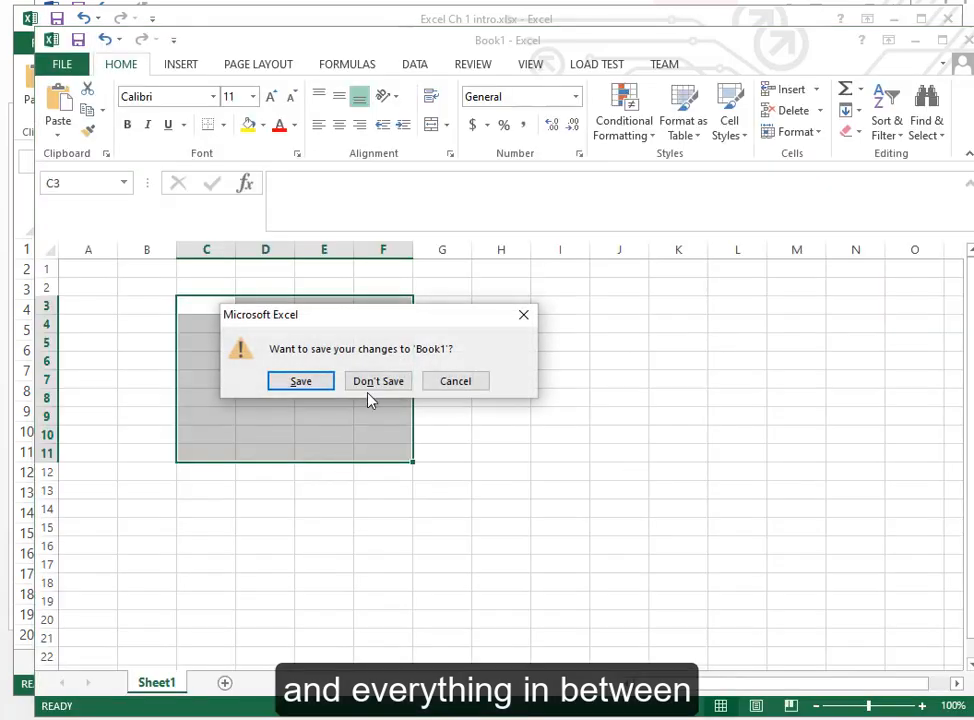
- Choose Don't Save to discard Book1 and return to Excel Ch 1 intro.xlsx
left_click(378, 381)
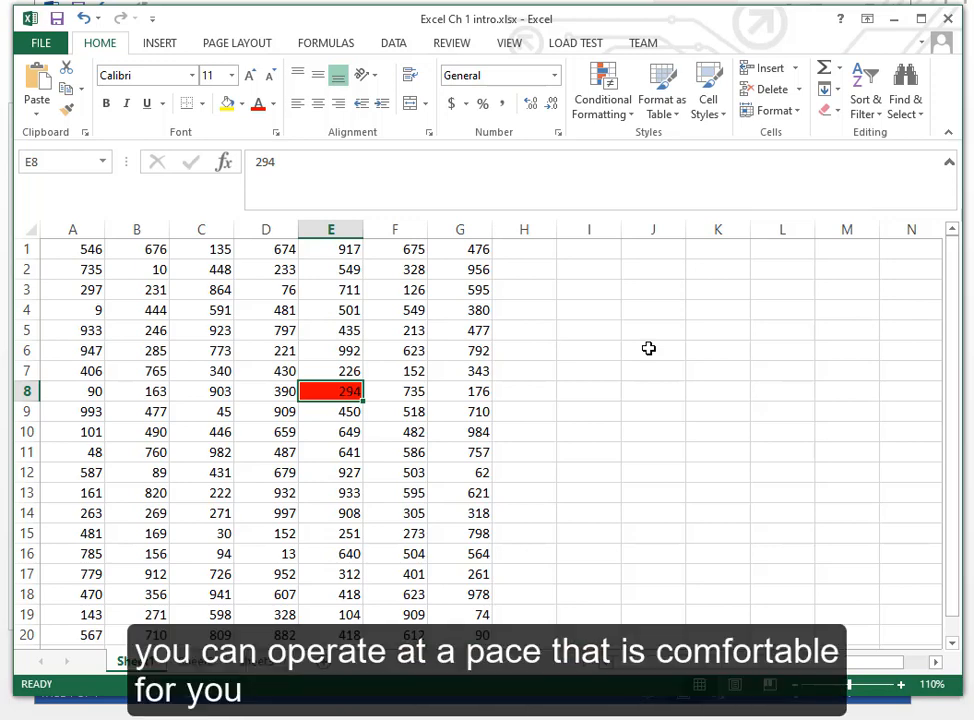
mouse_move(445, 371)
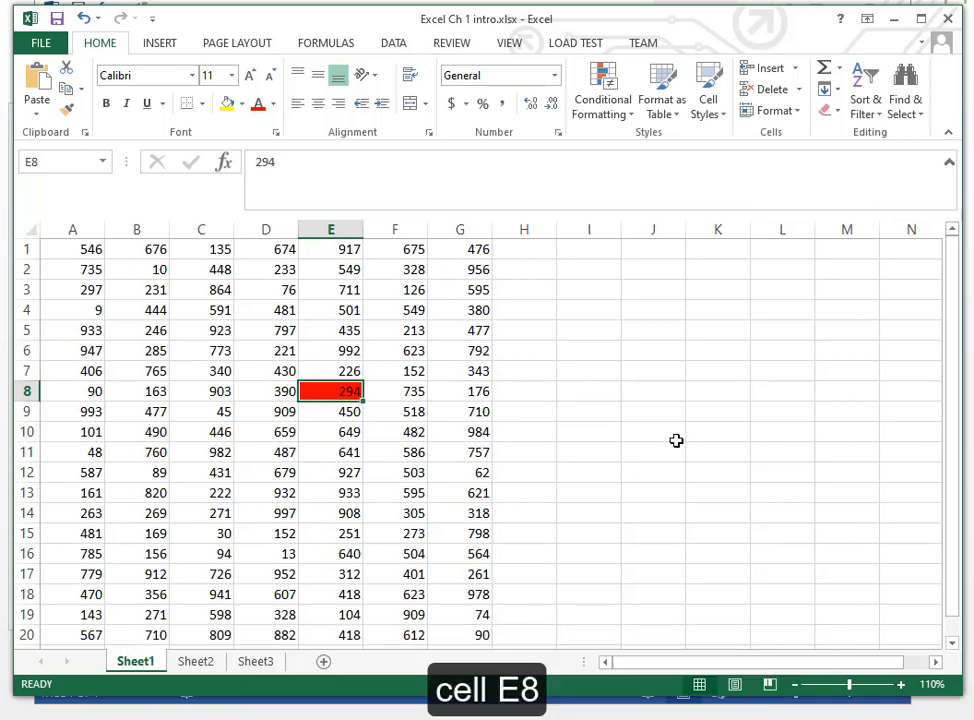
double_click(330, 391)
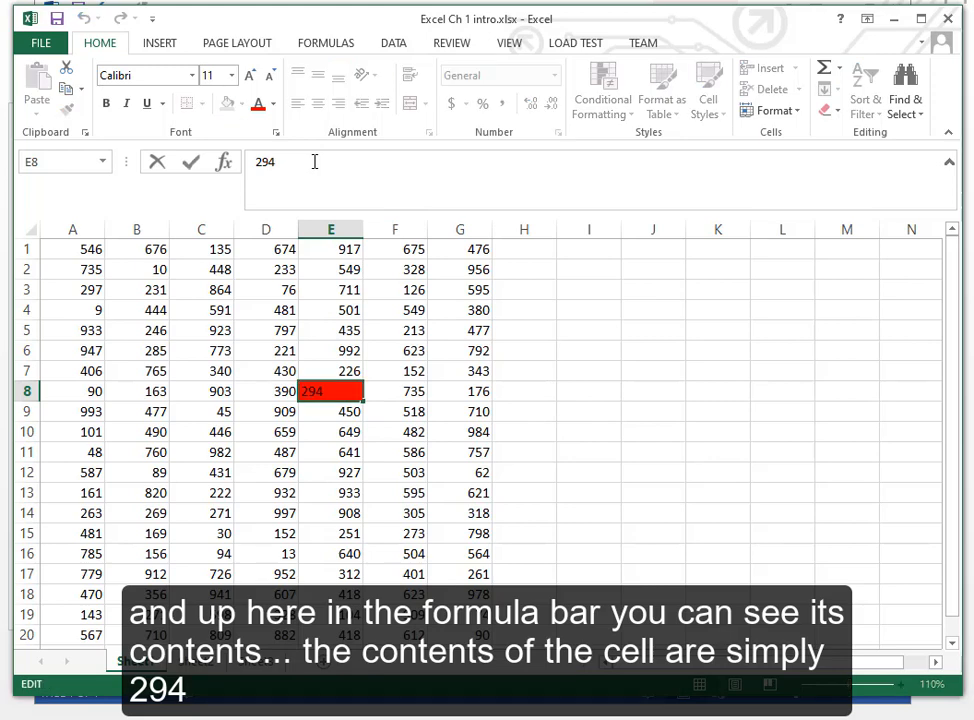
mouse_move(385, 372)
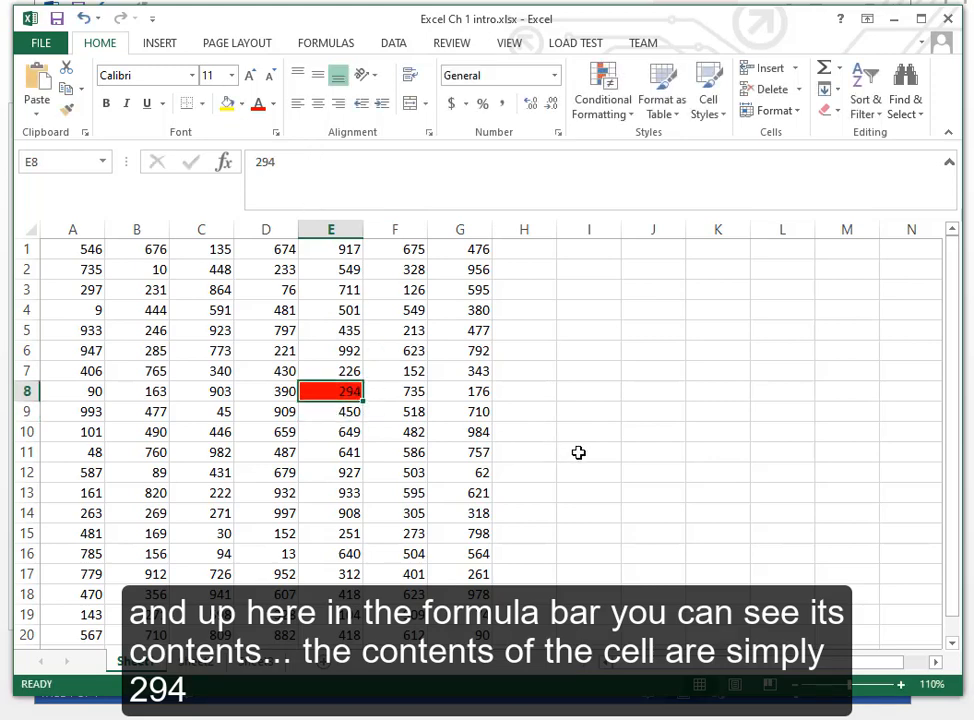
mouse_move(582, 442)
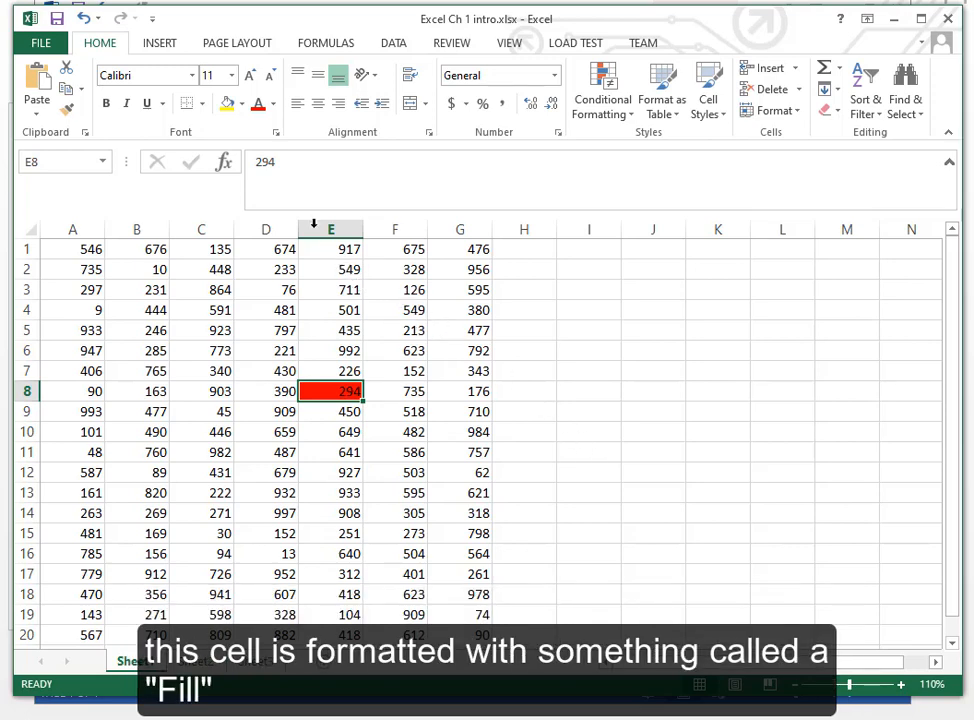
left_click(243, 104)
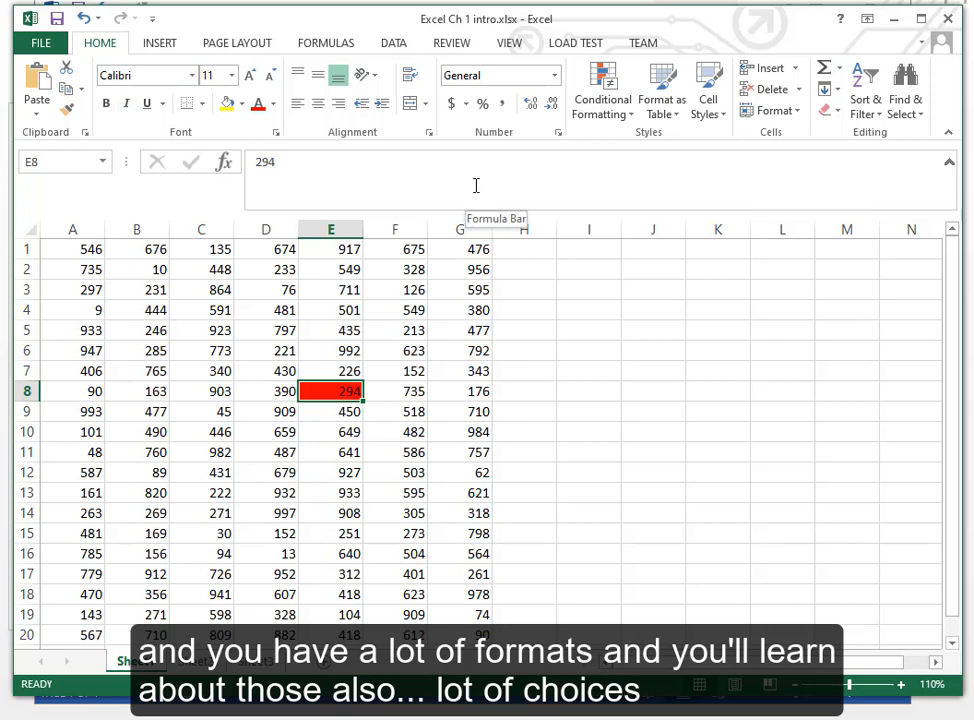
mouse_move(544, 285)
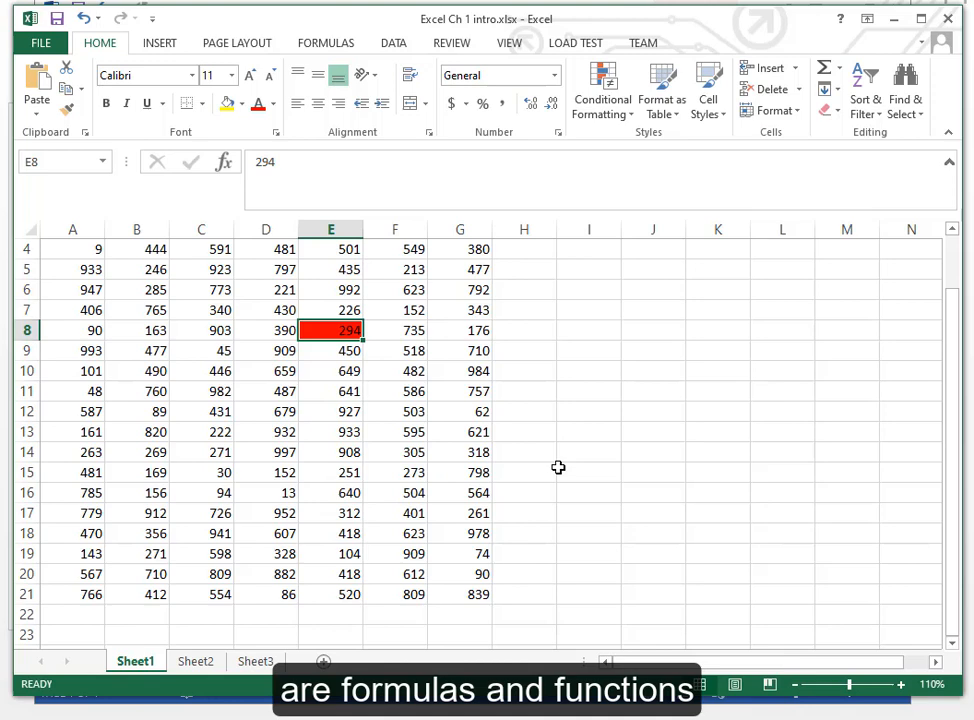
scroll("up", 3)
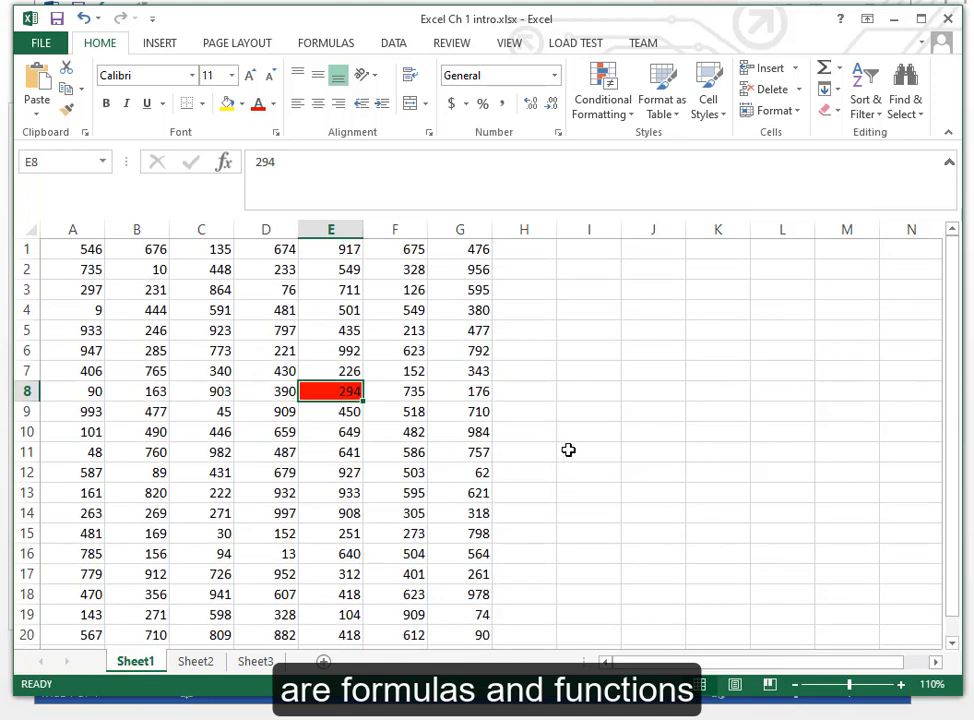
mouse_move(253, 452)
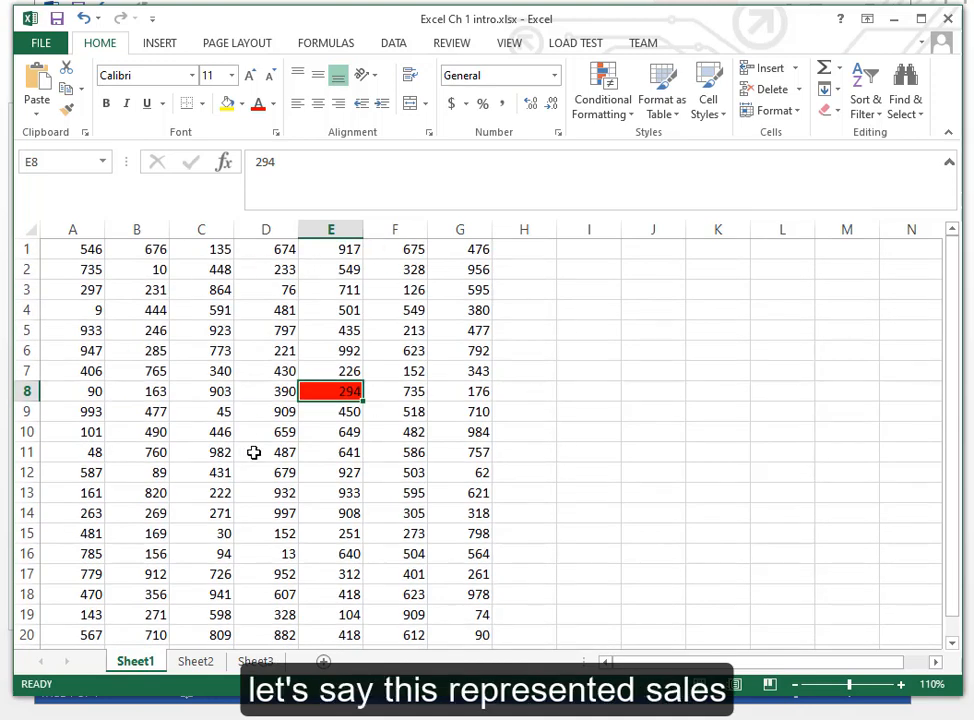
mouse_move(162, 265)
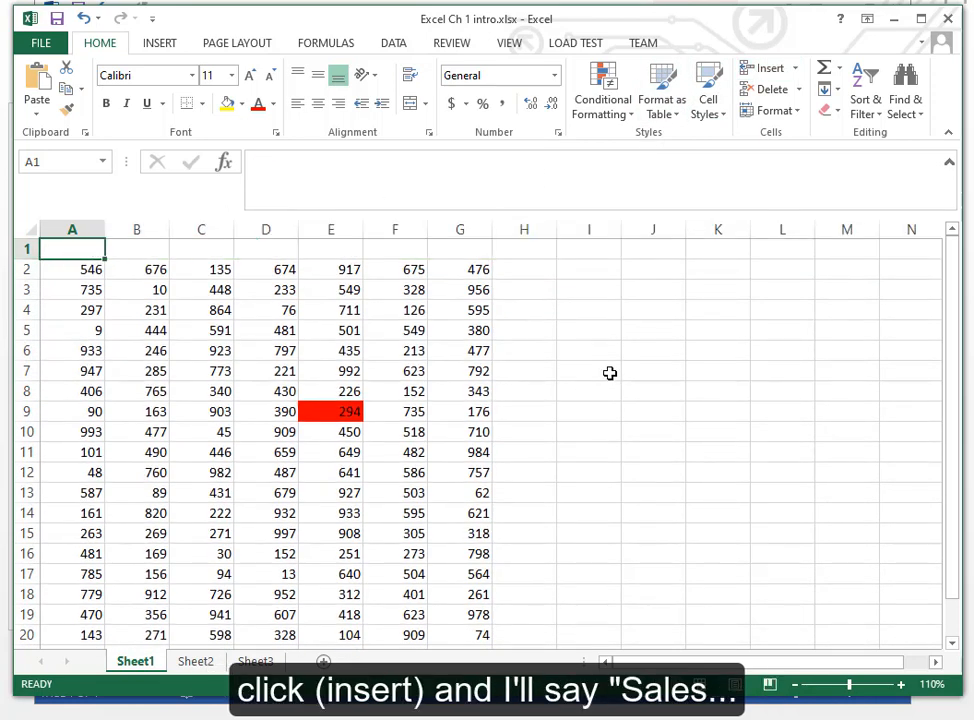
type("Sales Q1")
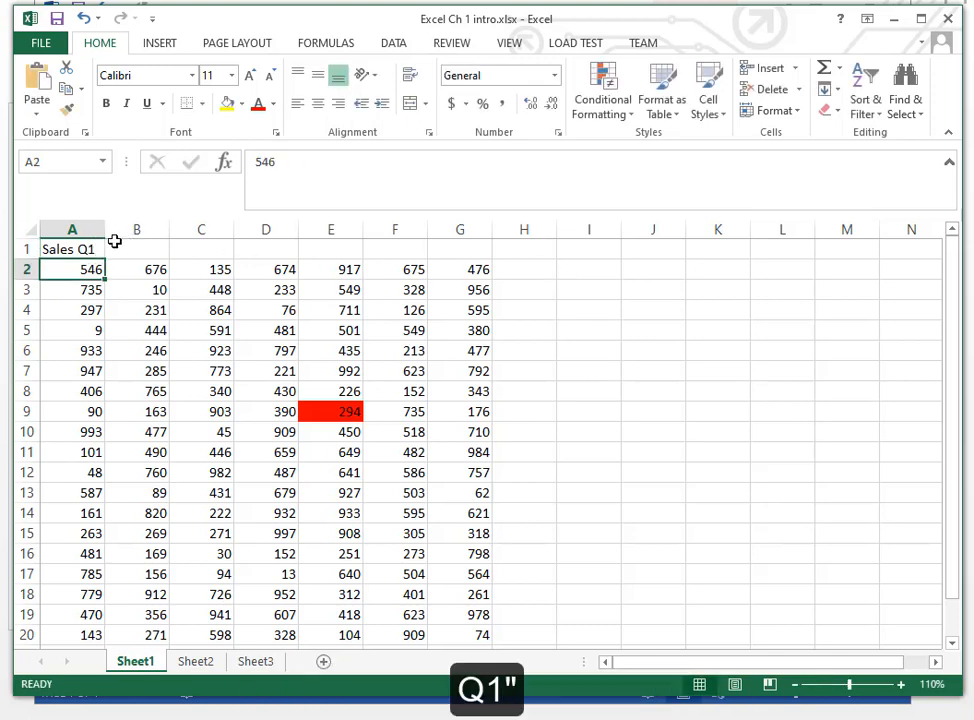
left_click(72, 249)
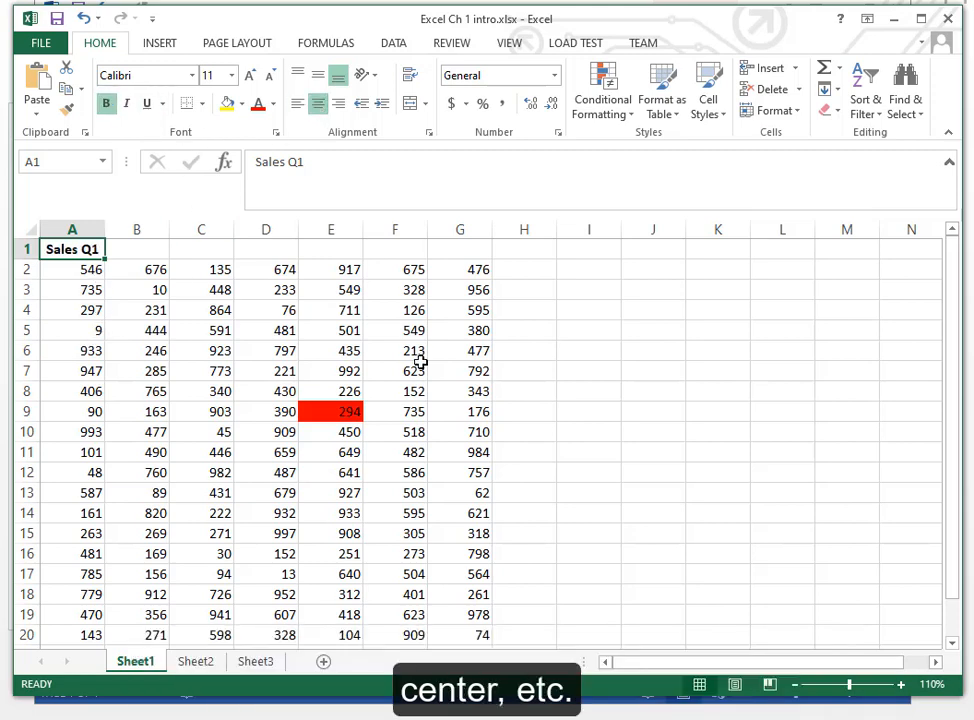
scroll("down", 3)
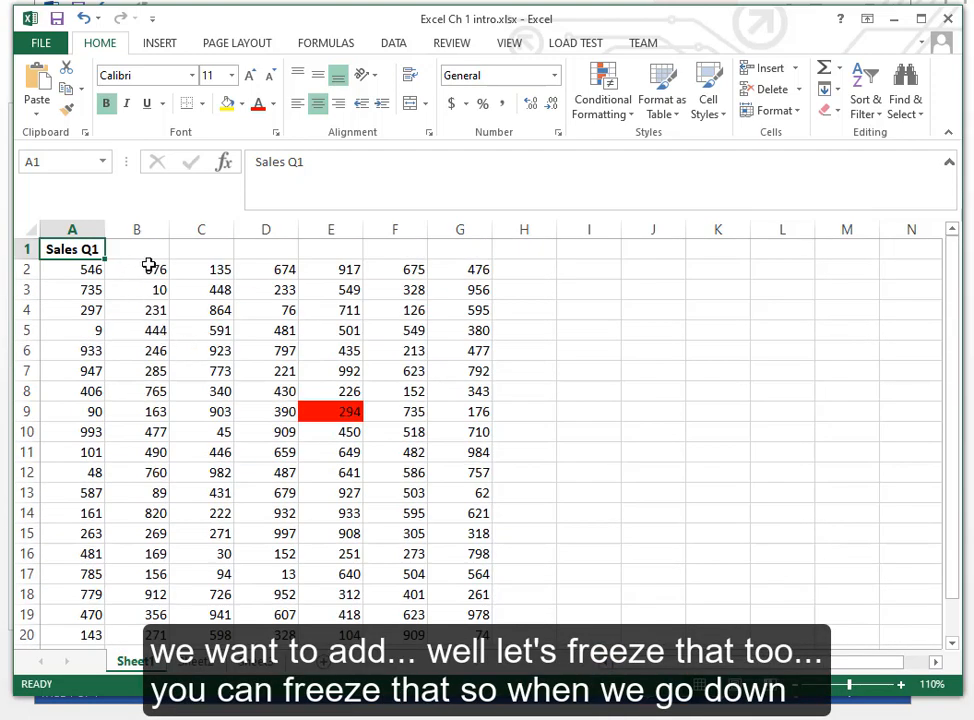
- Apply Freeze Top Row and scroll down to confirm the Sales Q1 header stays visible
left_click(508, 42)
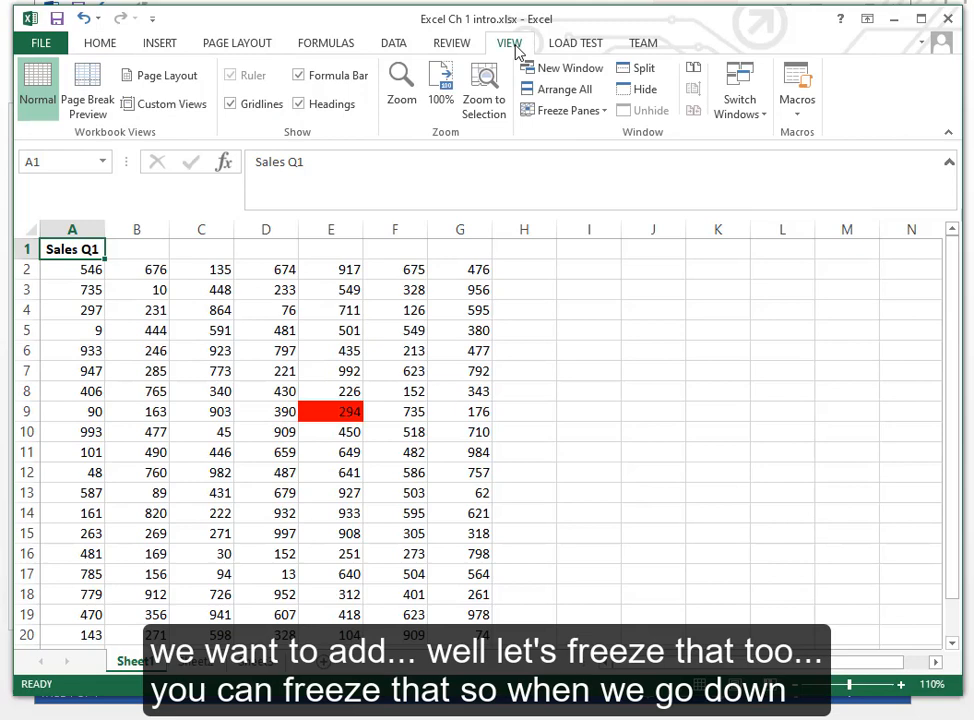
left_click(562, 110)
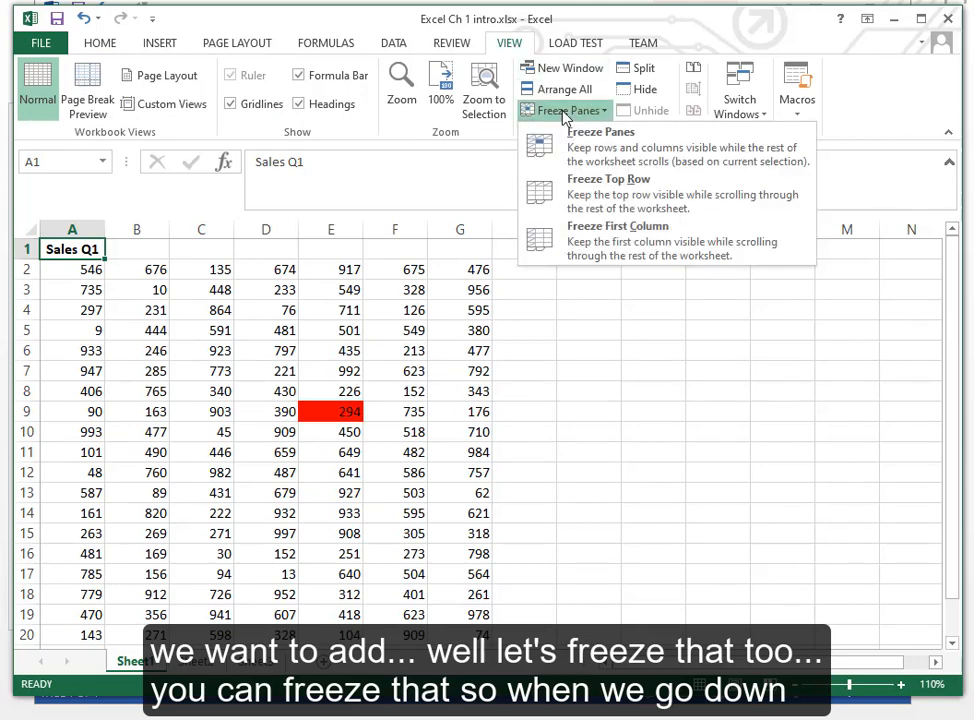
left_click(563, 110)
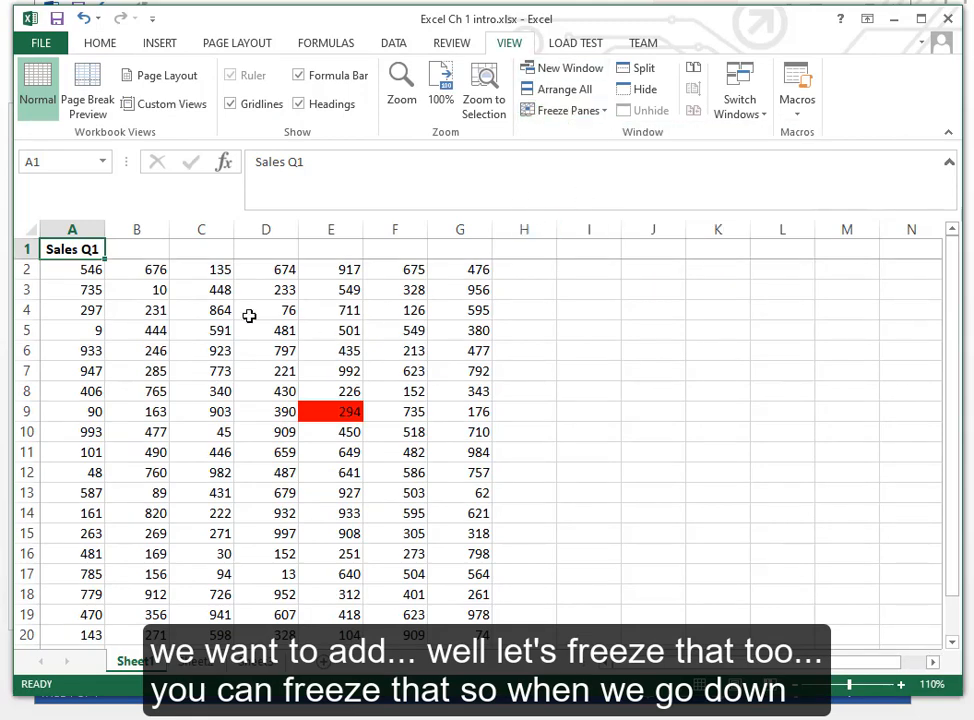
scroll("down", 3)
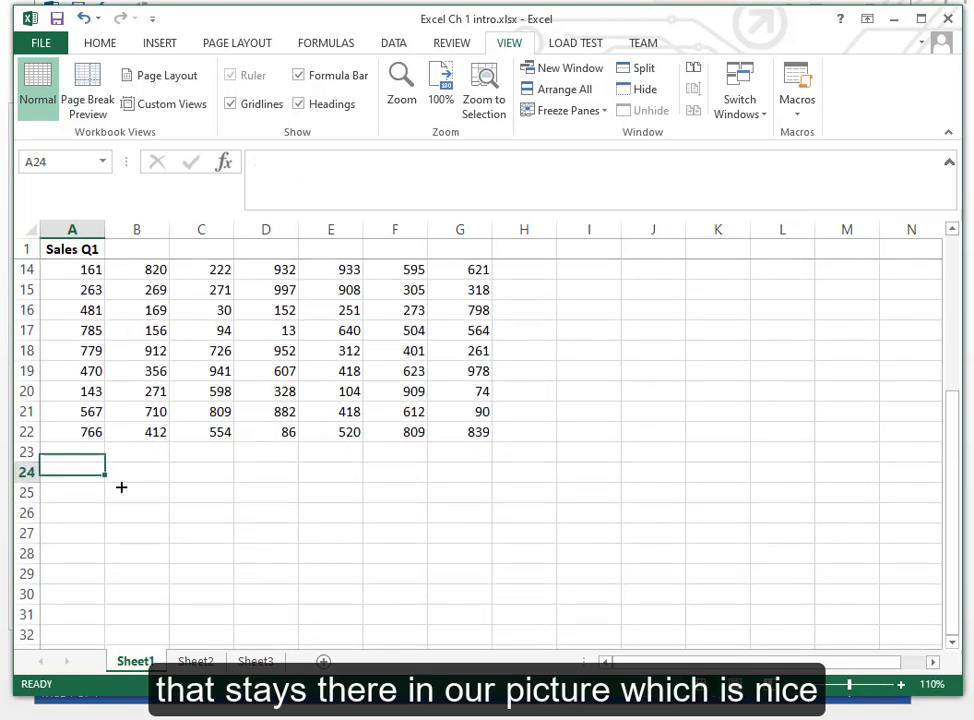
mouse_move(395, 525)
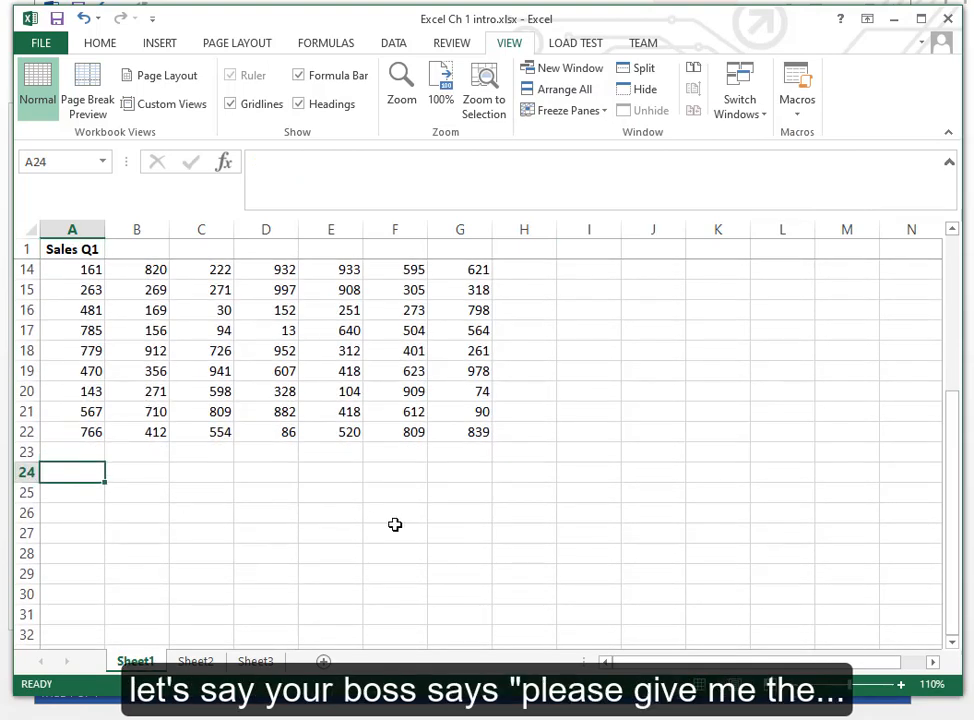
mouse_move(377, 477)
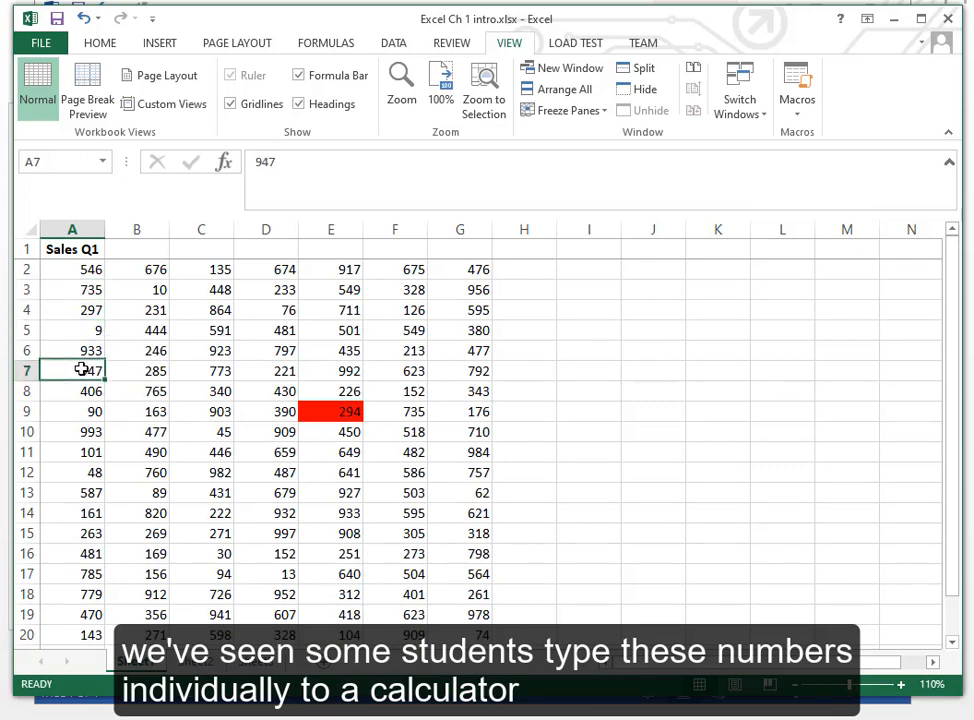
mouse_move(247, 368)
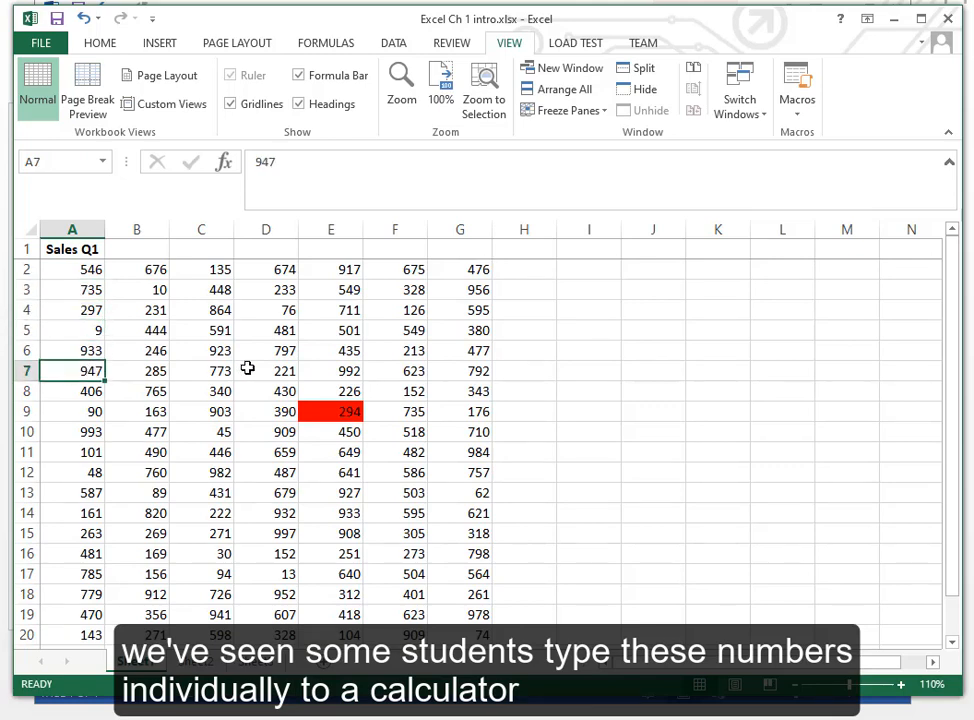
scroll("down", 3)
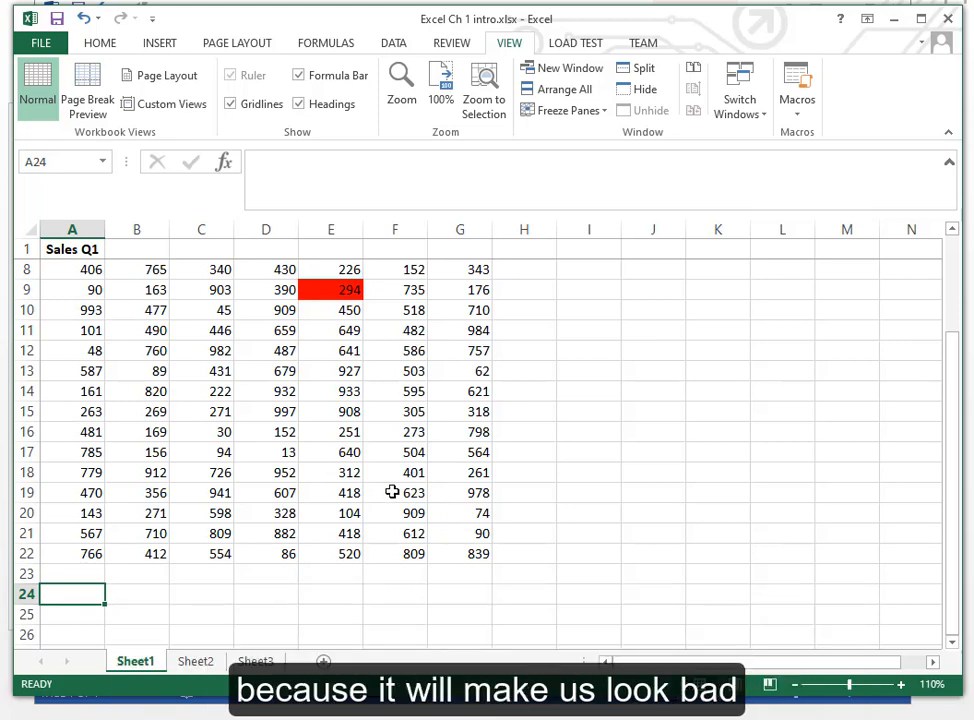
mouse_move(419, 585)
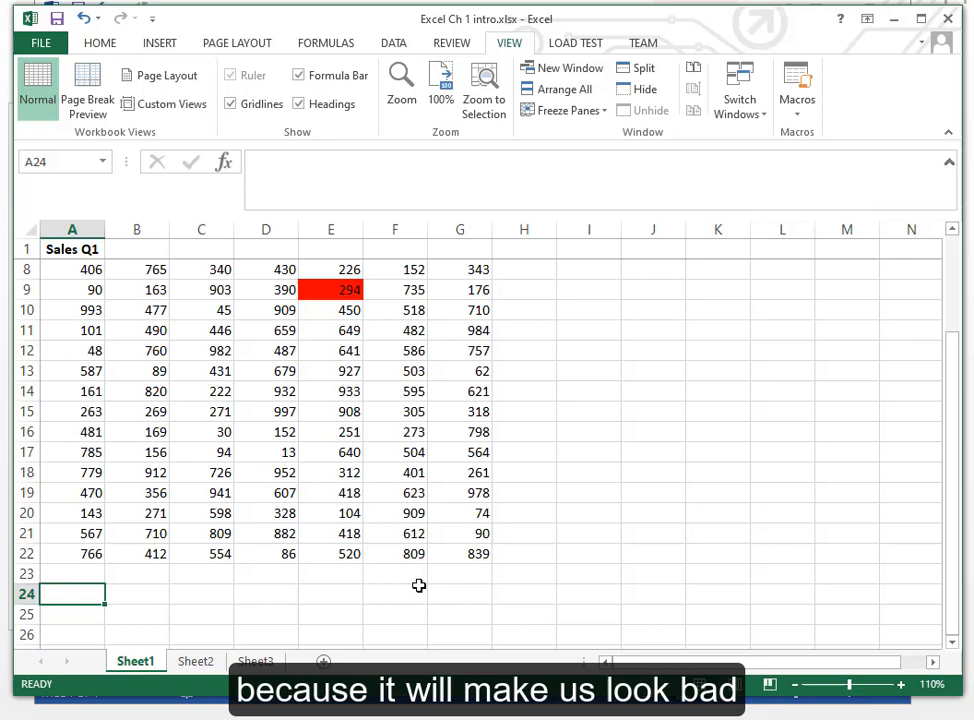
mouse_move(228, 580)
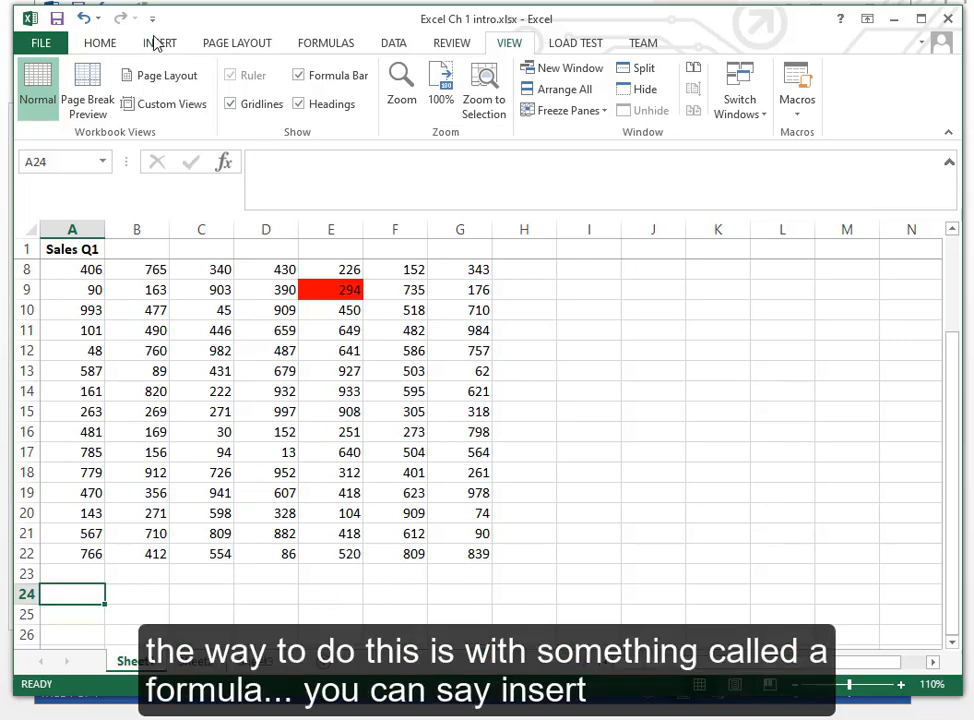
- Insert =SUM(A2:A22) into cell A24 through Insert Function, giving 10107
left_click(160, 42)
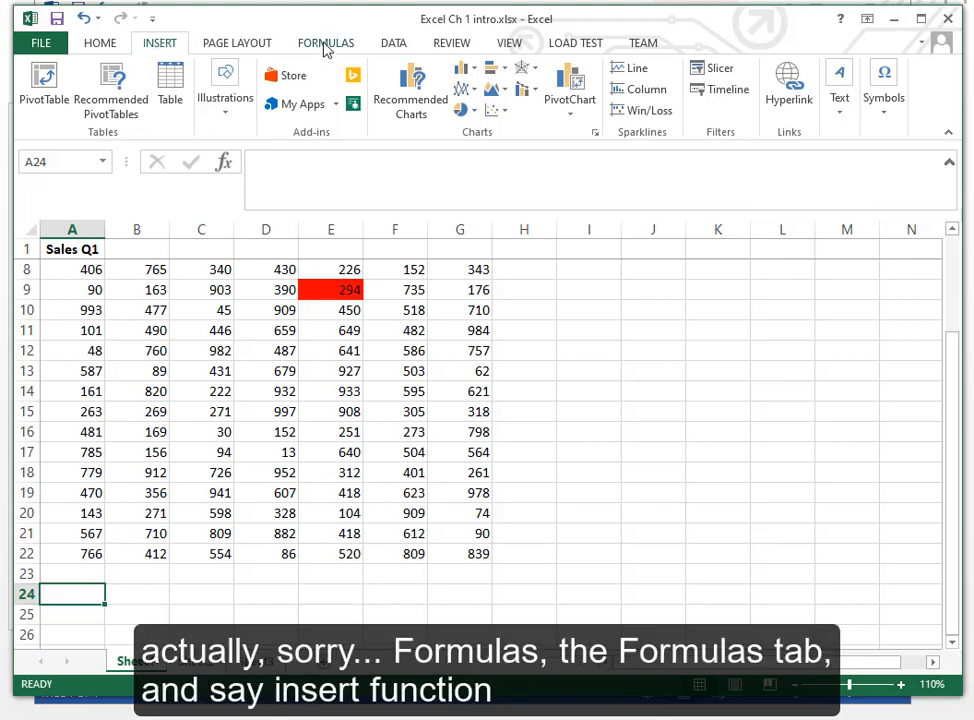
left_click(325, 42)
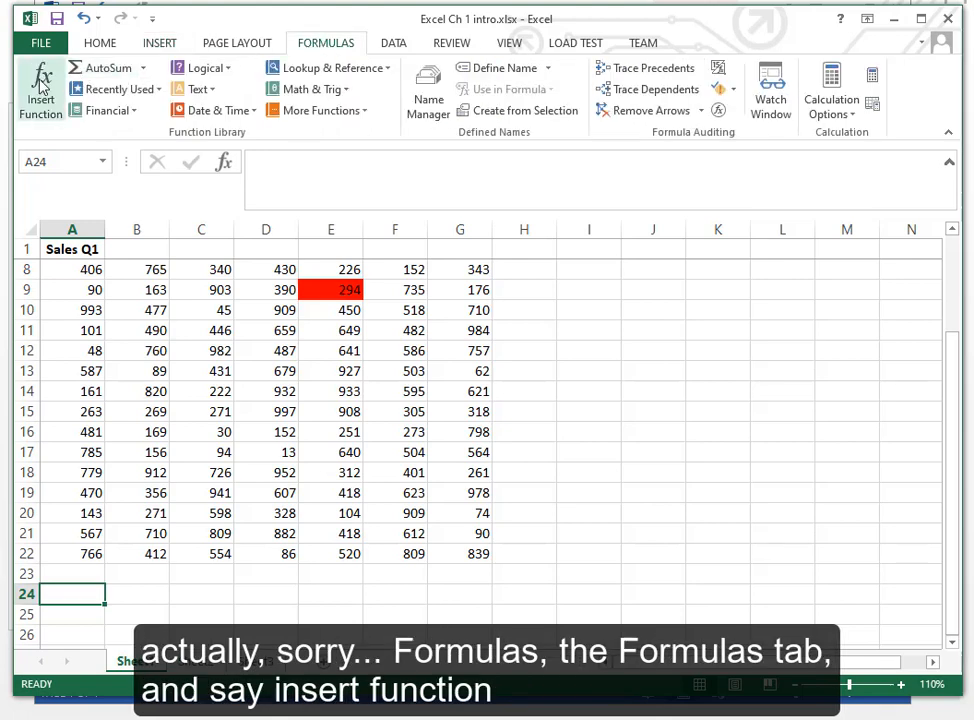
left_click(40, 88)
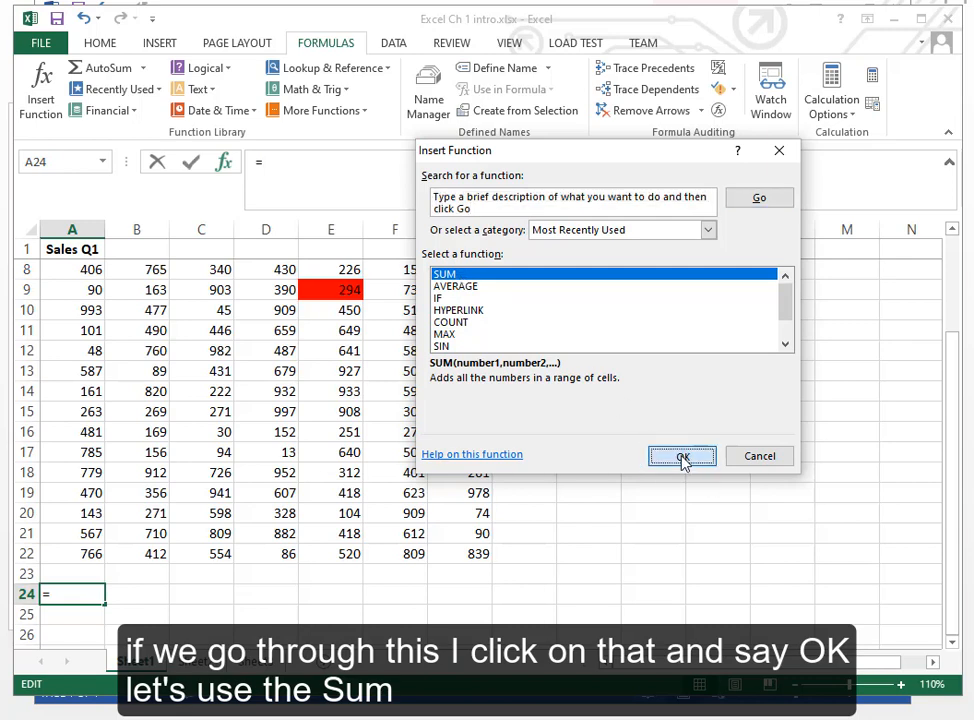
left_click(683, 457)
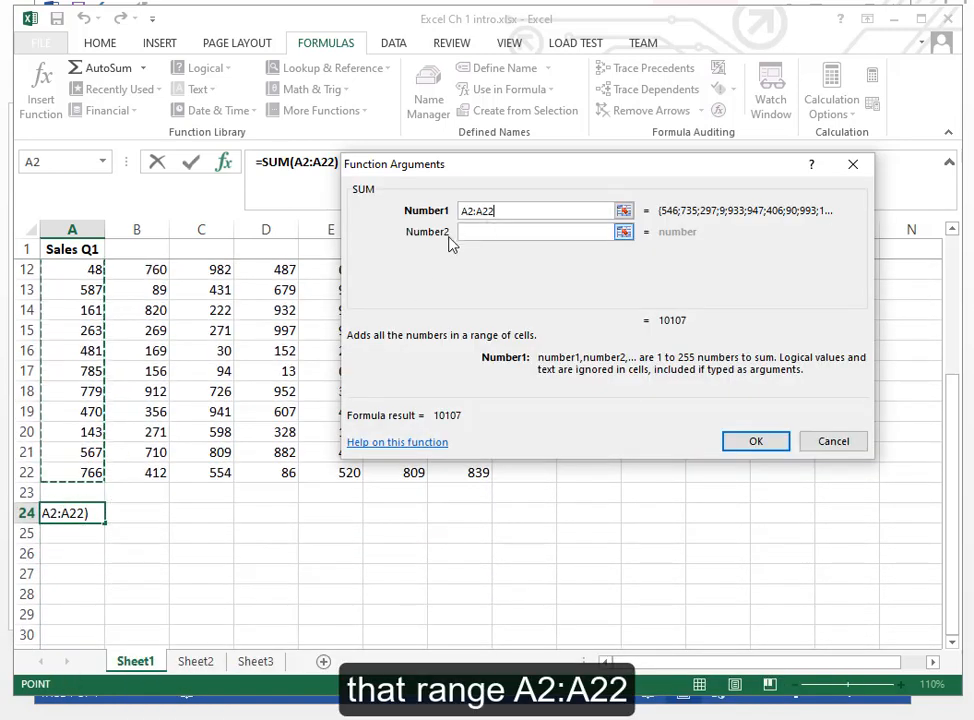
mouse_move(497, 260)
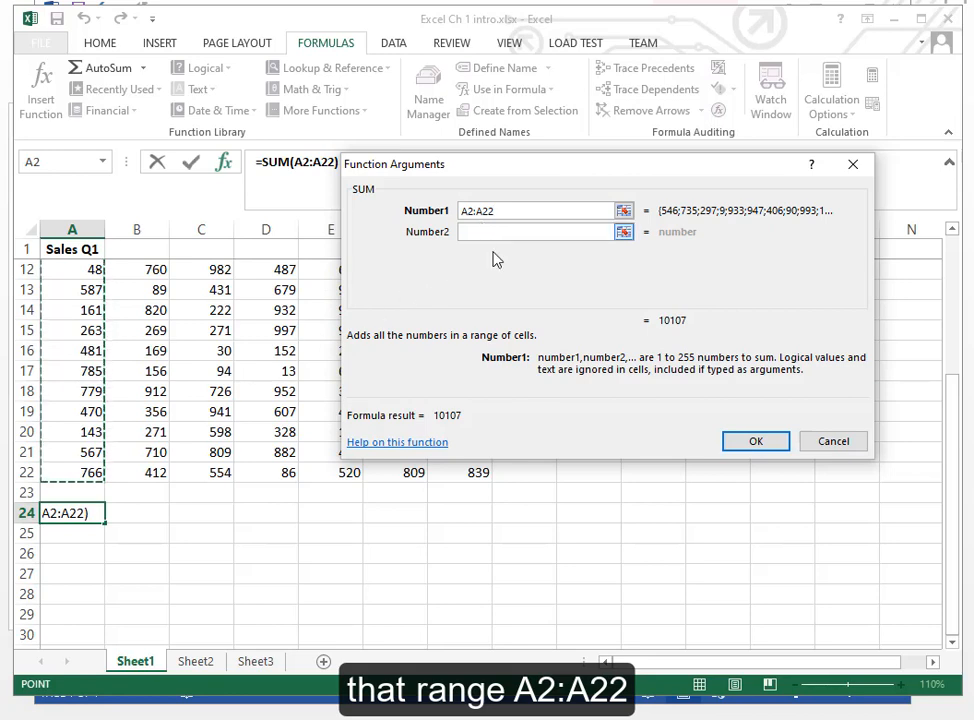
left_click(756, 441)
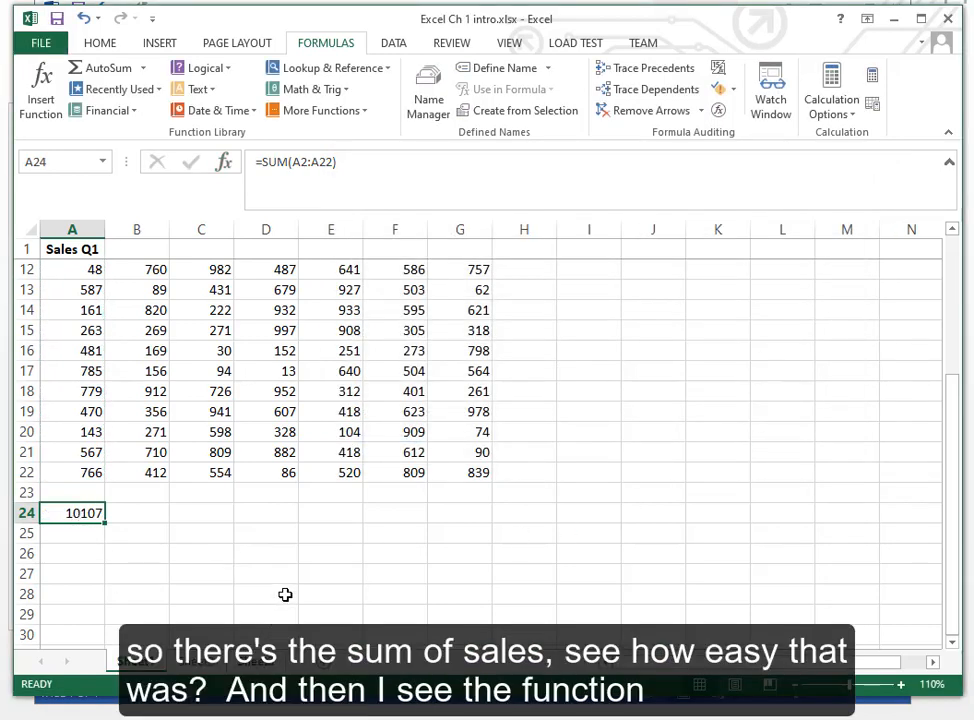
mouse_move(258, 165)
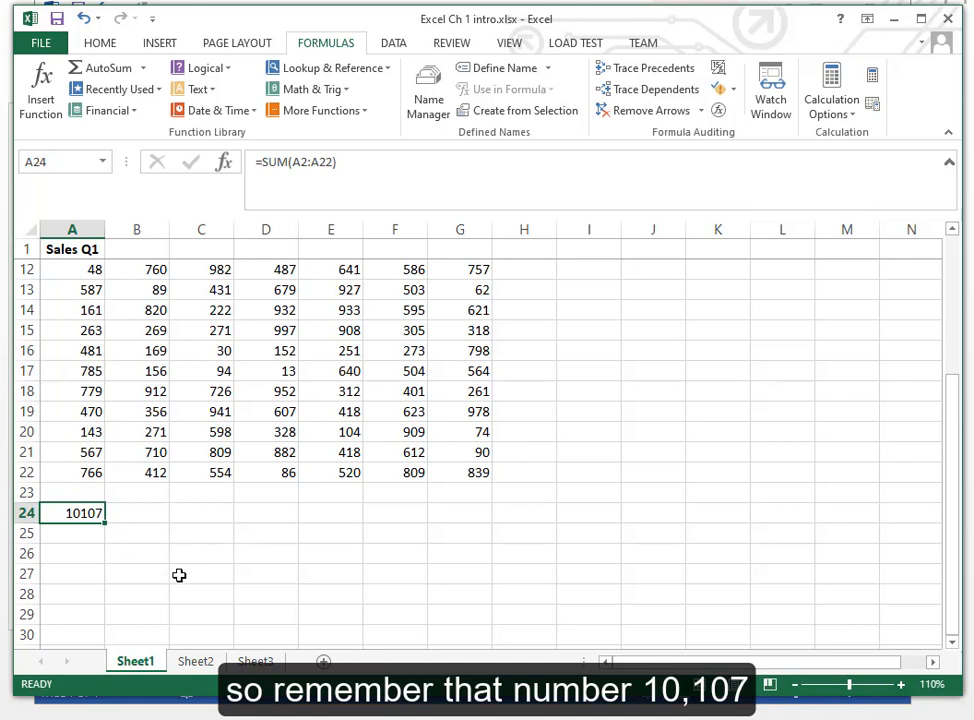
key("Delete")
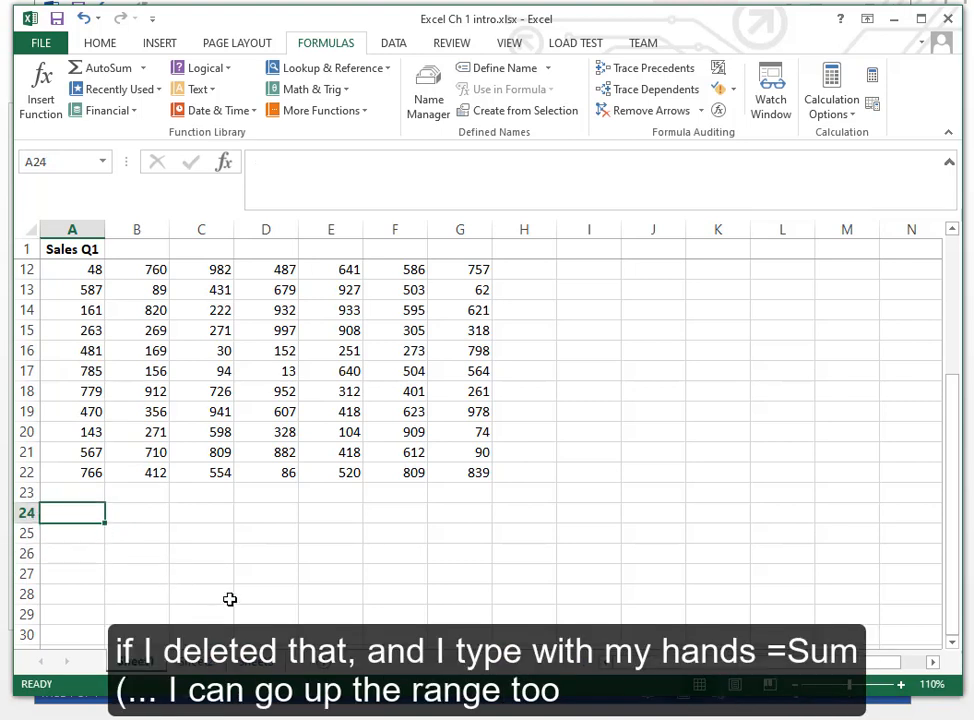
type("=sum")
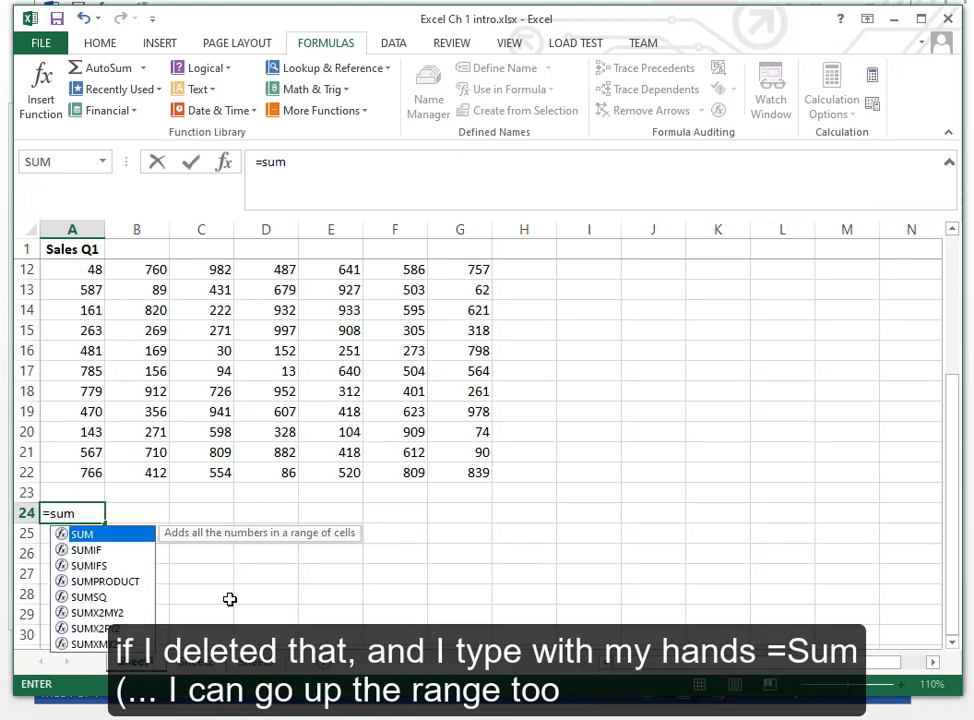
left_click(84, 471)
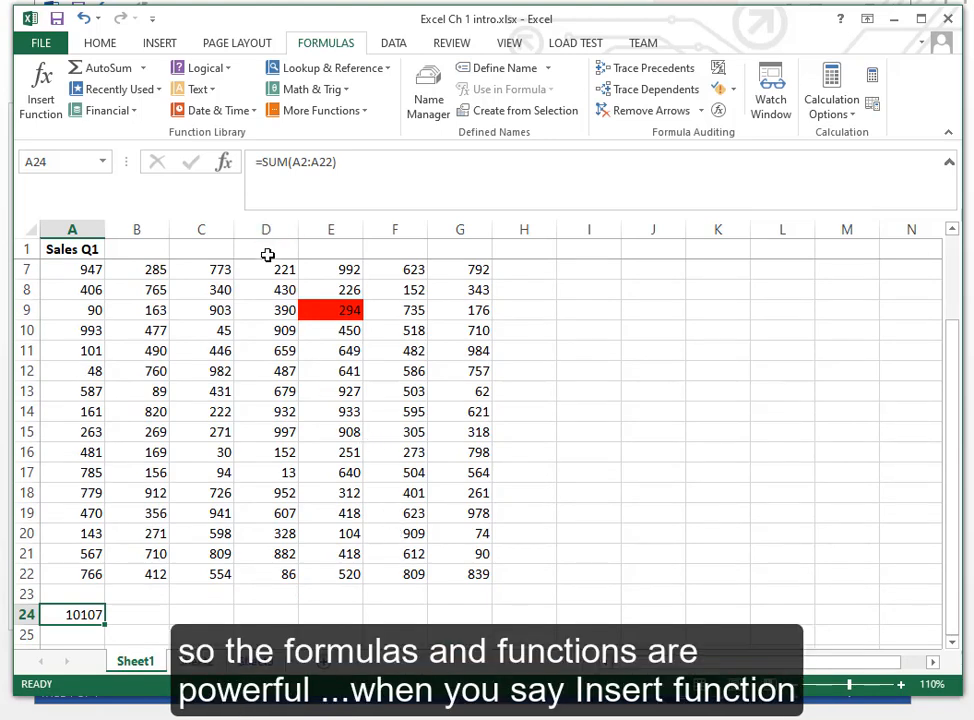
left_click(40, 90)
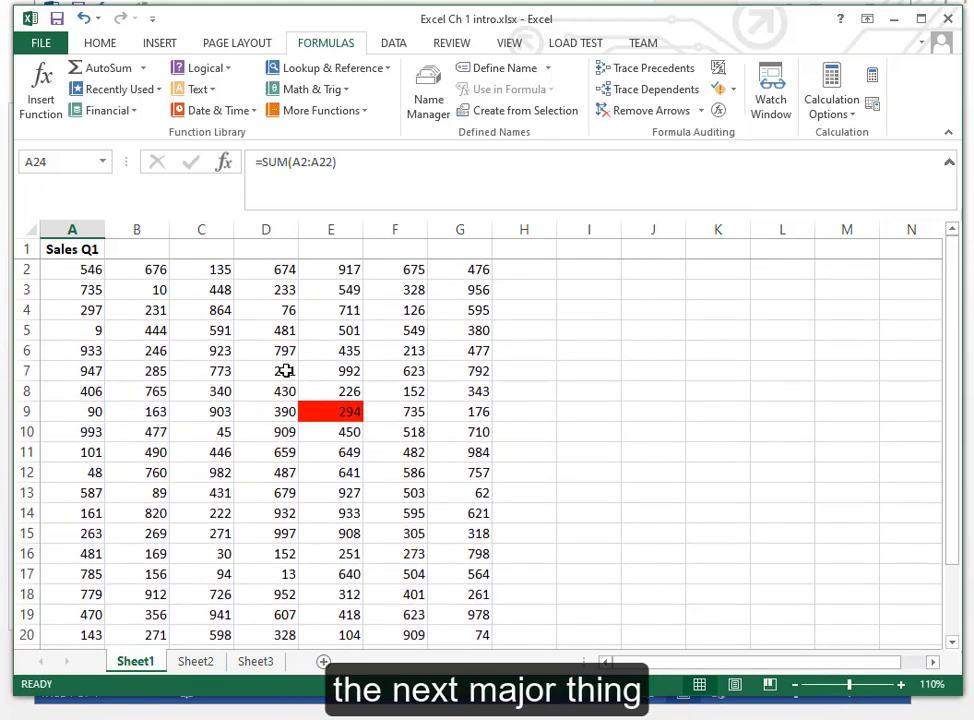
mouse_move(282, 371)
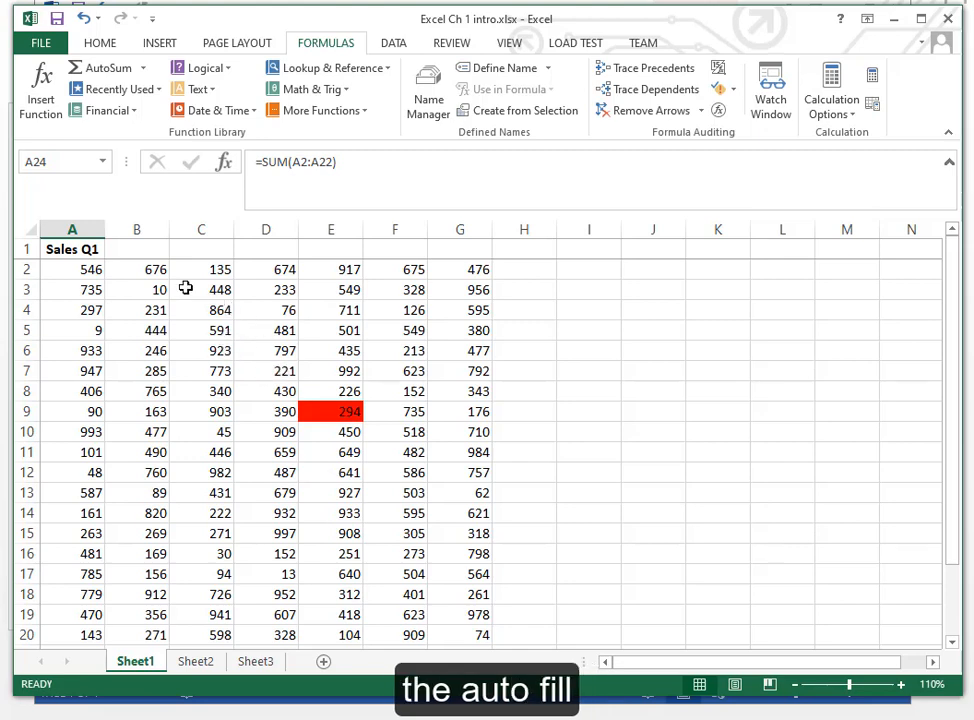
- AutoFill the Sales Q1 header from A1 to G1, then check Sales Q2 and Sales Q7
left_click(71, 249)
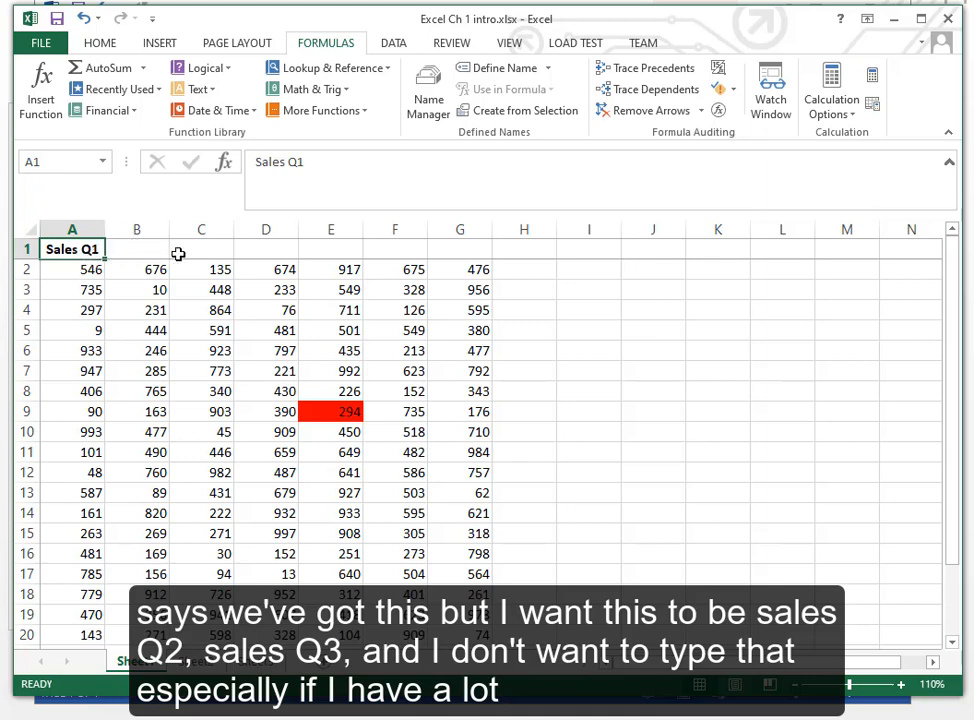
mouse_move(509, 252)
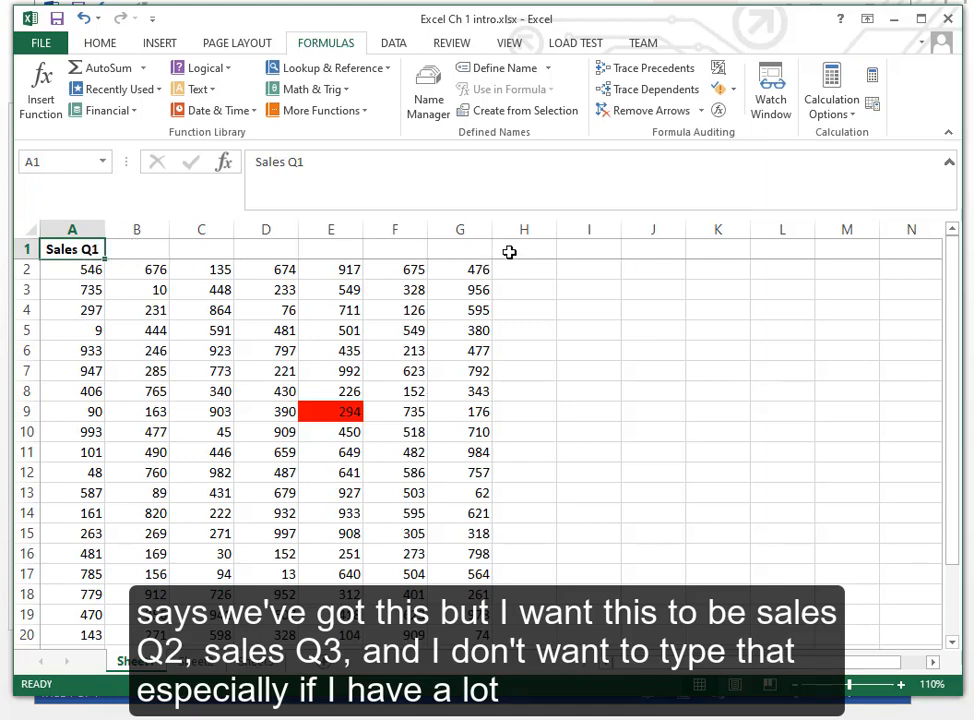
mouse_move(528, 289)
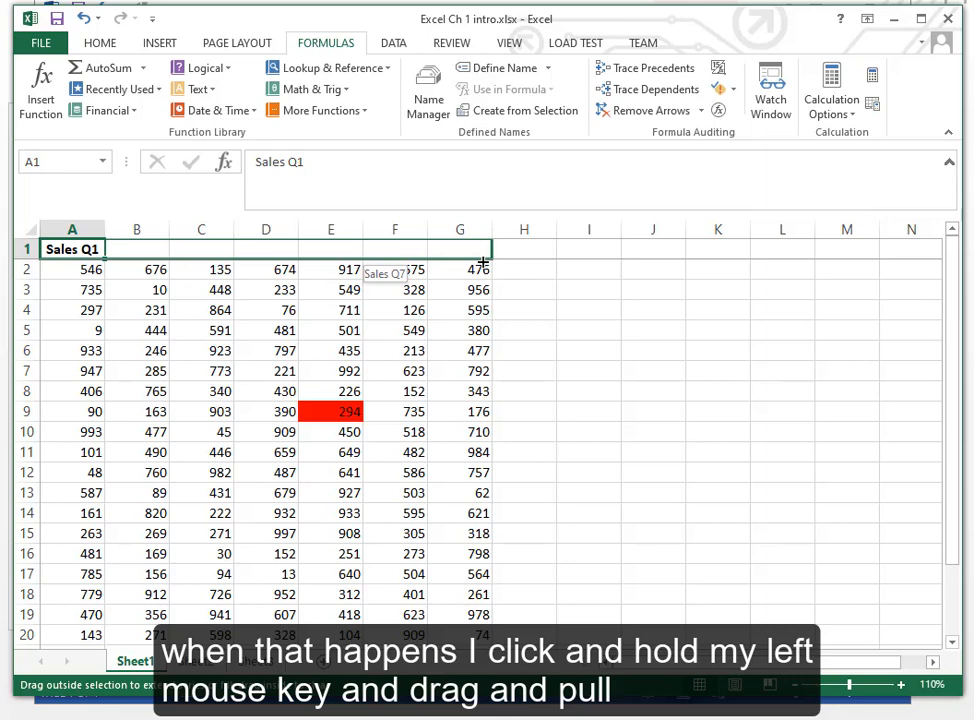
left_click_drag(71, 249, 460, 249)
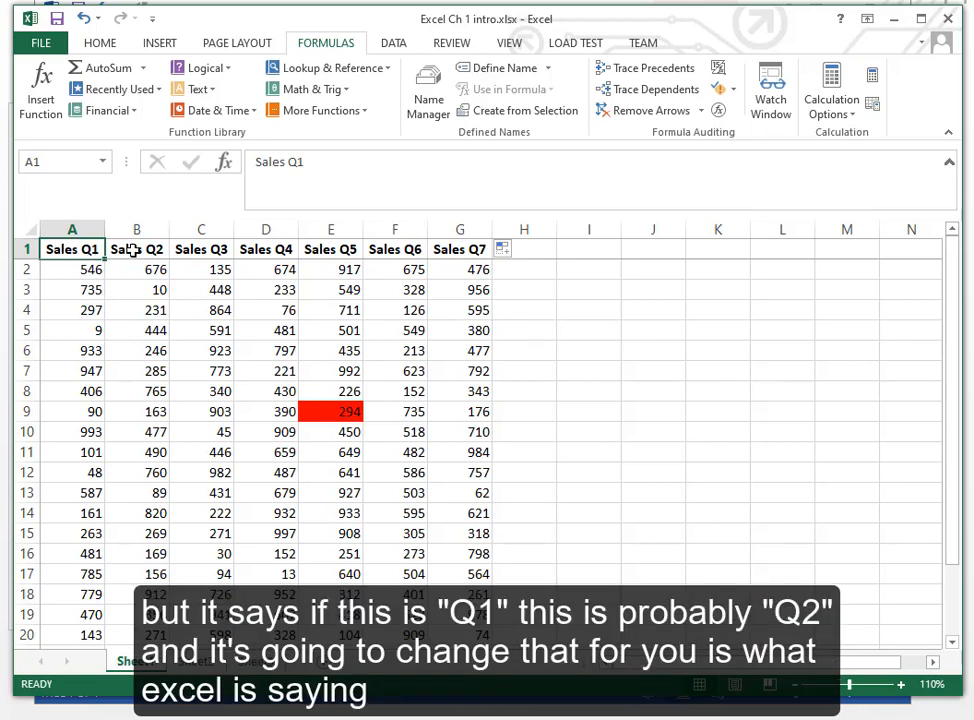
left_click(137, 249)
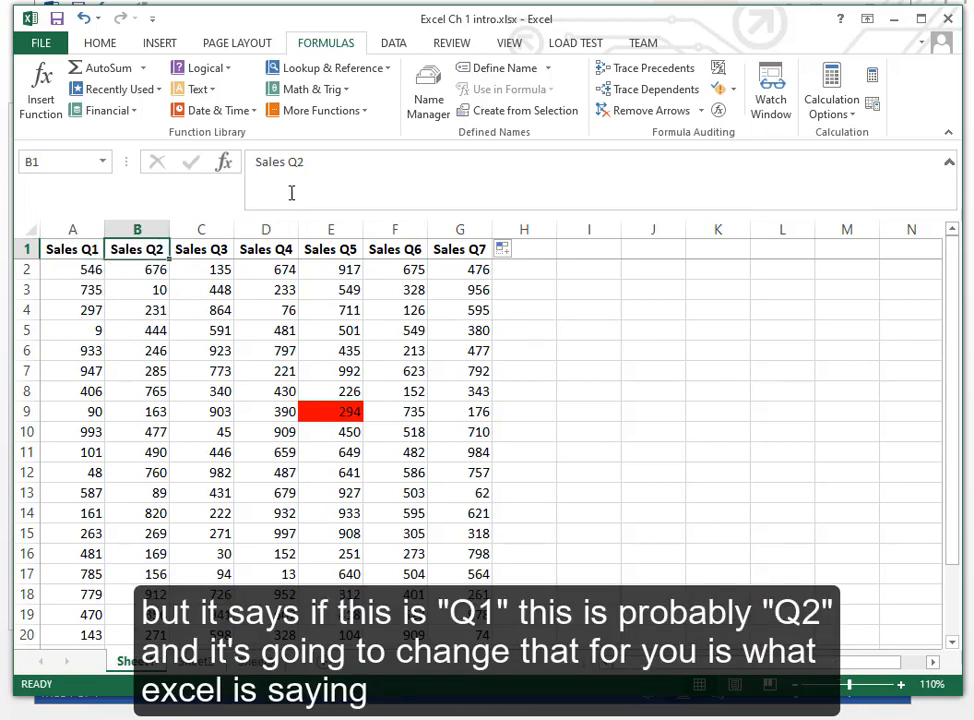
left_click(201, 249)
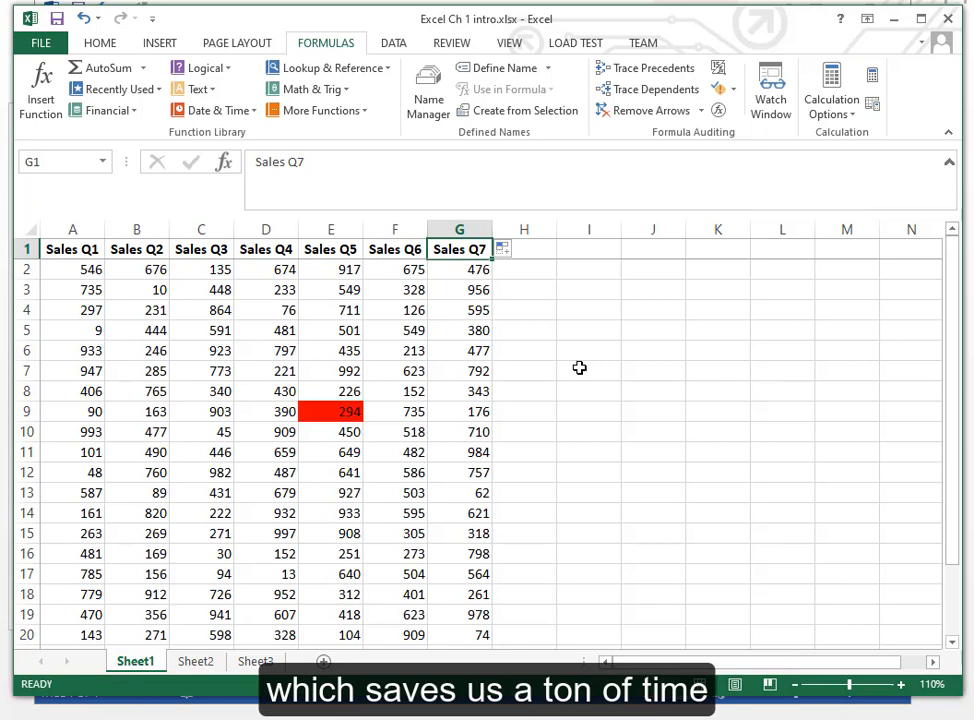
- Inspect the row 24 SUM totals for Sales Q1, Sales Q4 and Sales Q7
scroll("down", 3)
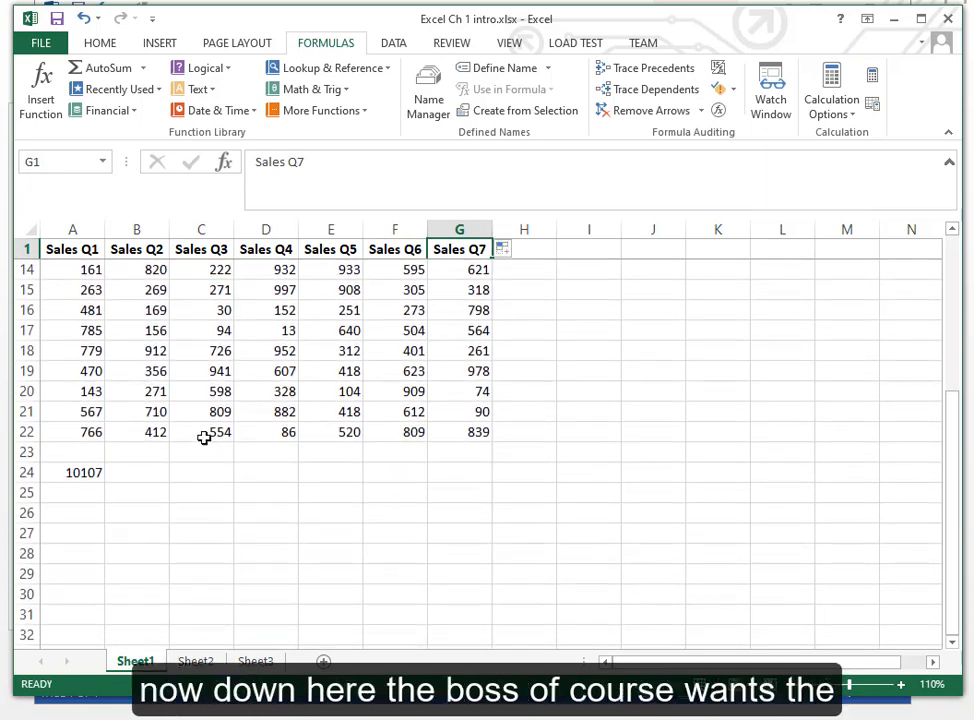
left_click(72, 472)
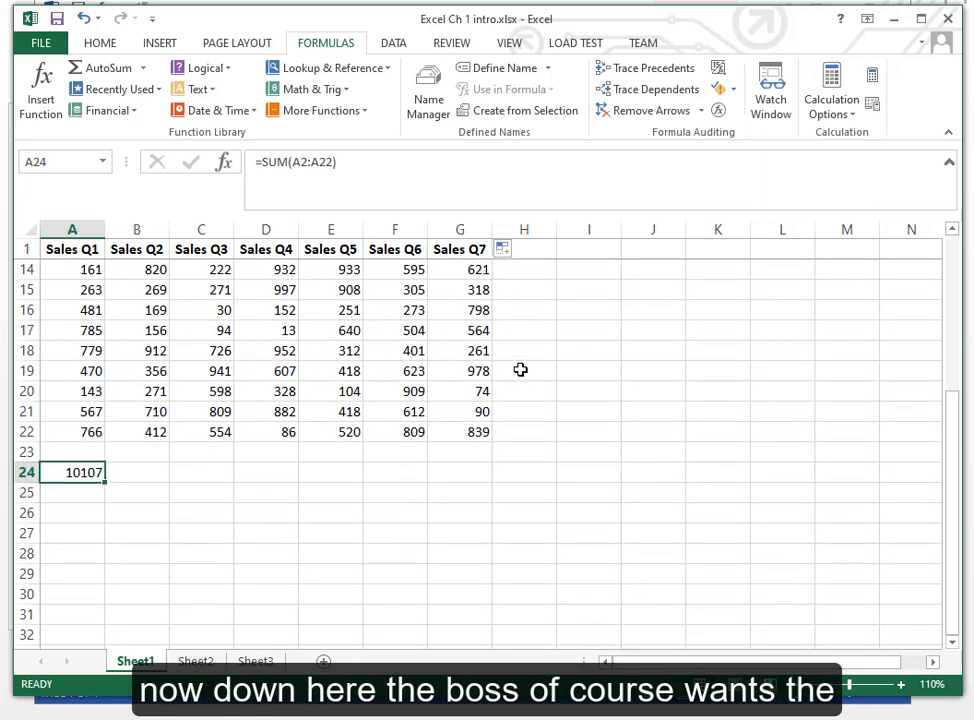
mouse_move(345, 527)
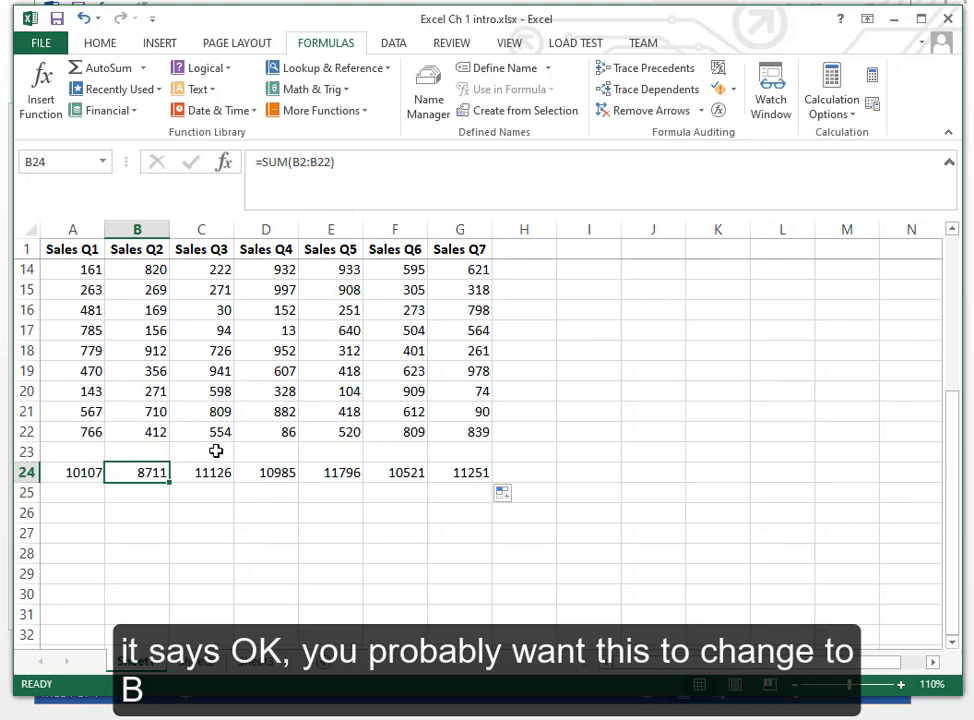
left_click(201, 472)
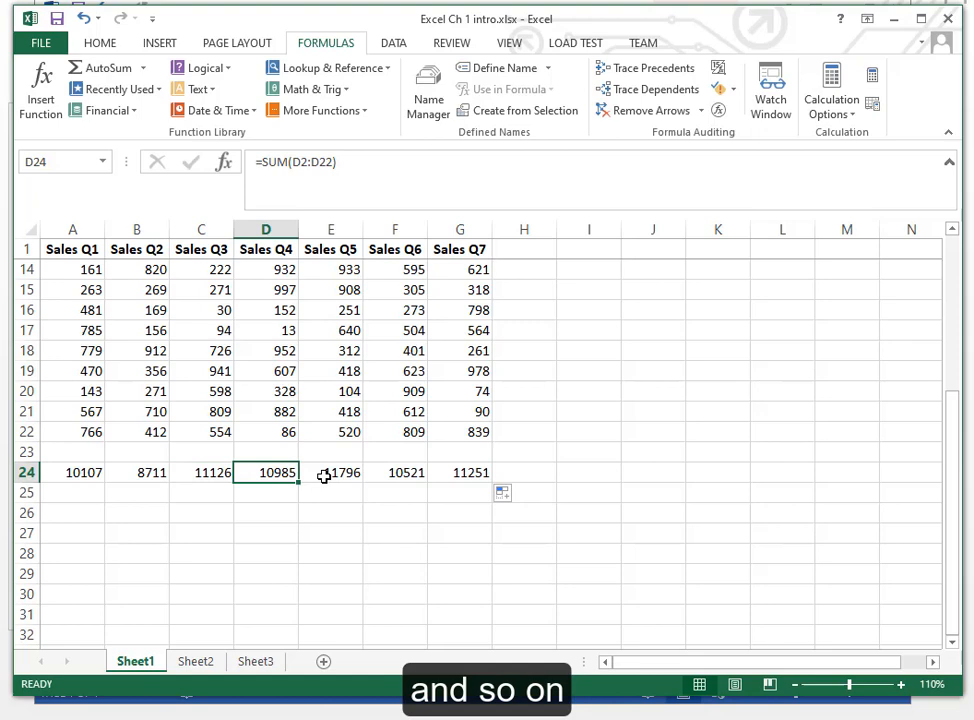
left_click(459, 472)
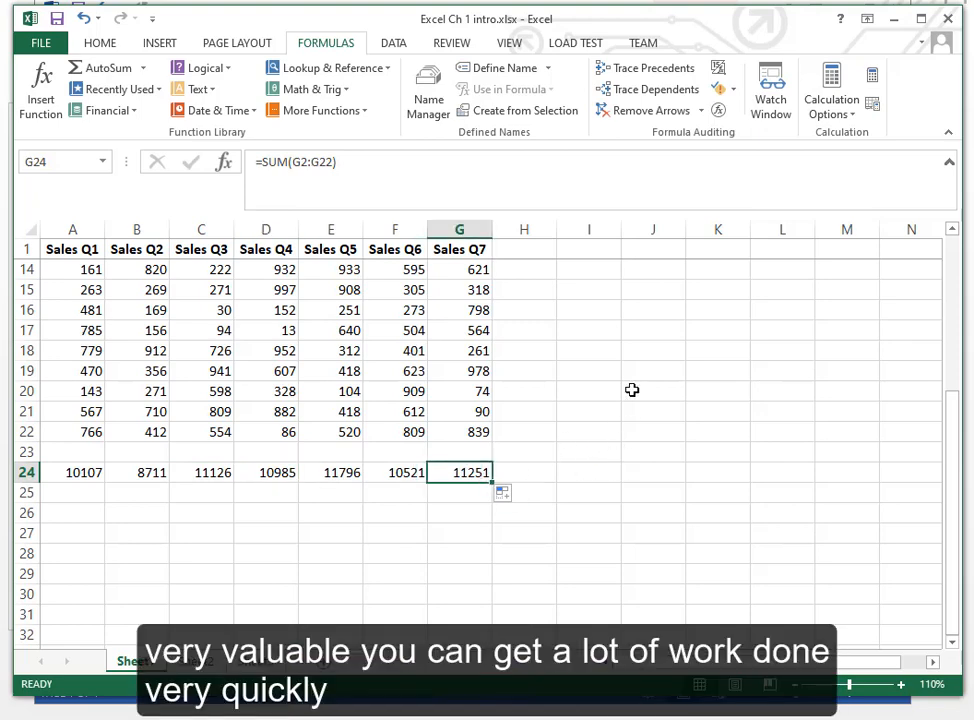
mouse_move(629, 388)
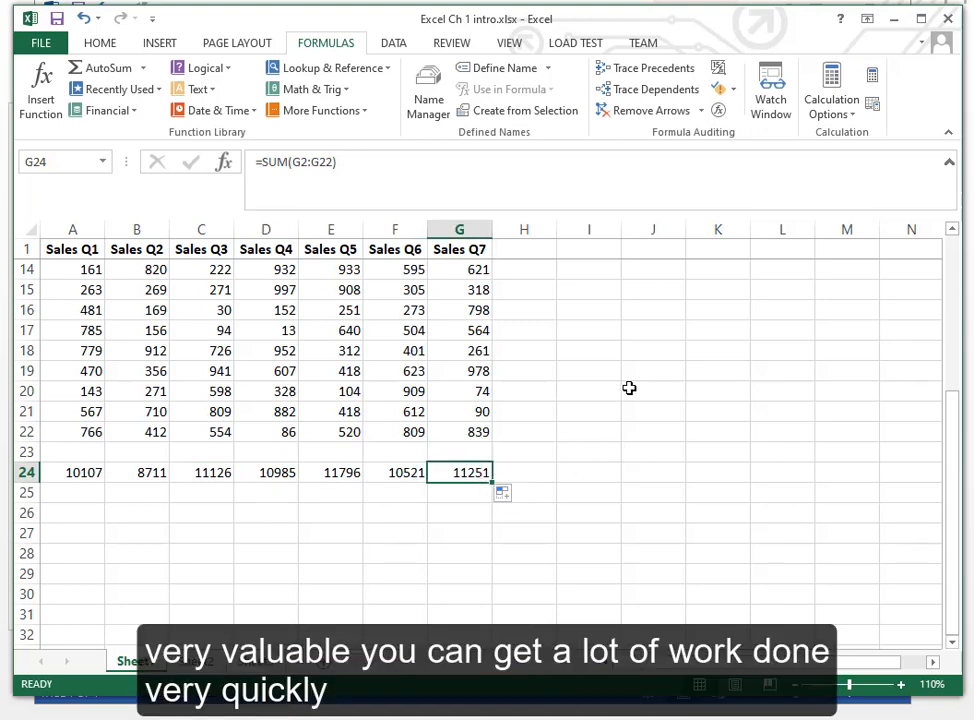
scroll("up", 3)
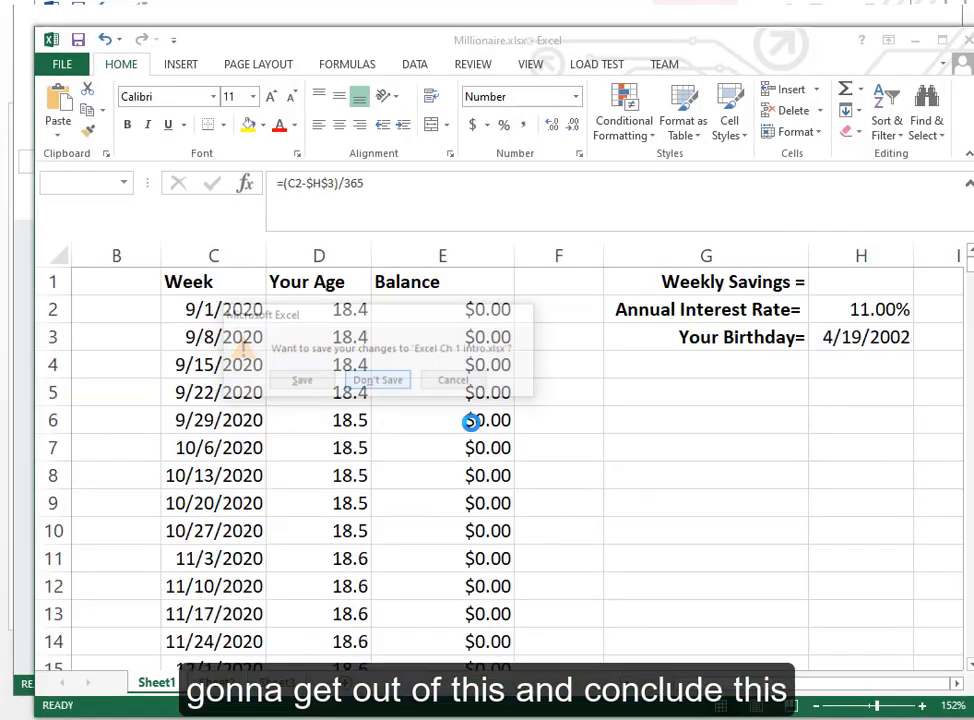
- Close Excel Ch 1 intro.xlsx with Don't Save, leaving Millionaire.xlsx in view
left_click(377, 380)
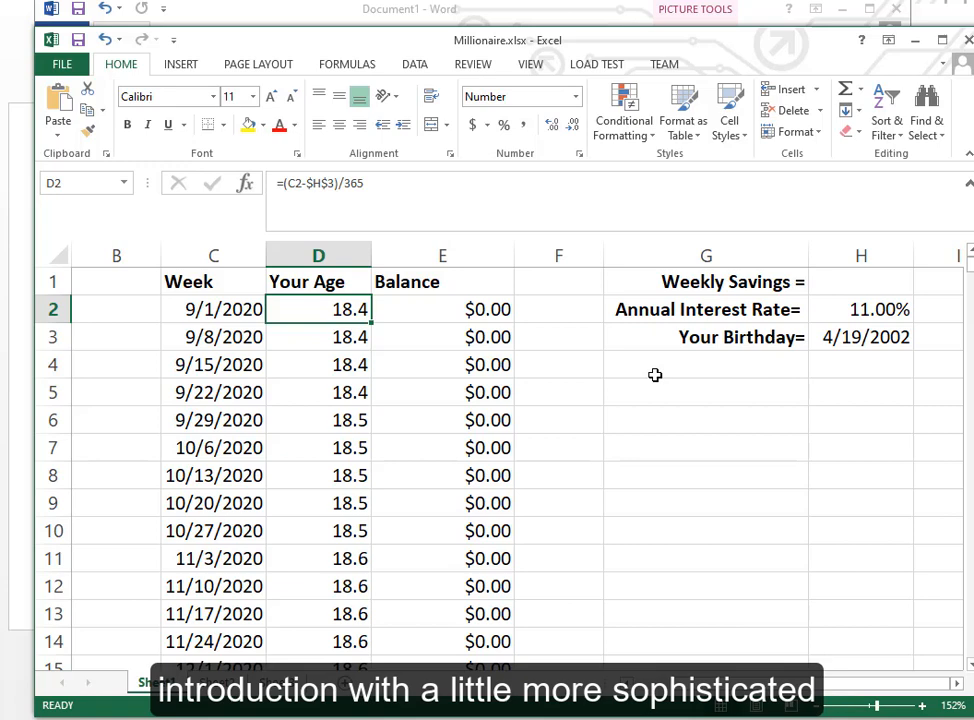
mouse_move(639, 436)
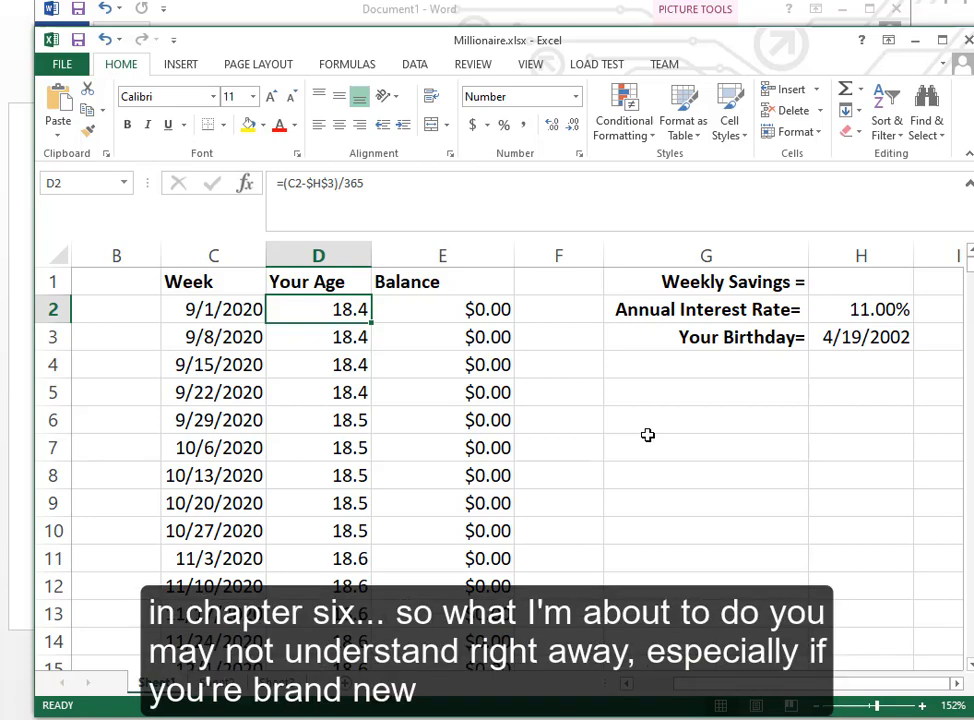
mouse_move(533, 433)
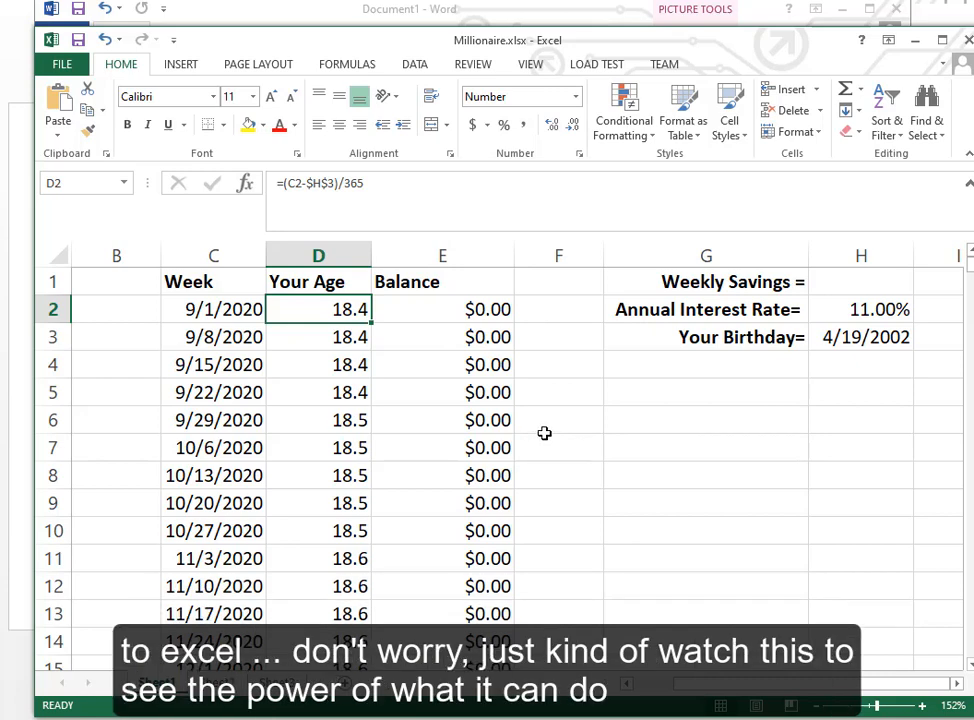
mouse_move(556, 435)
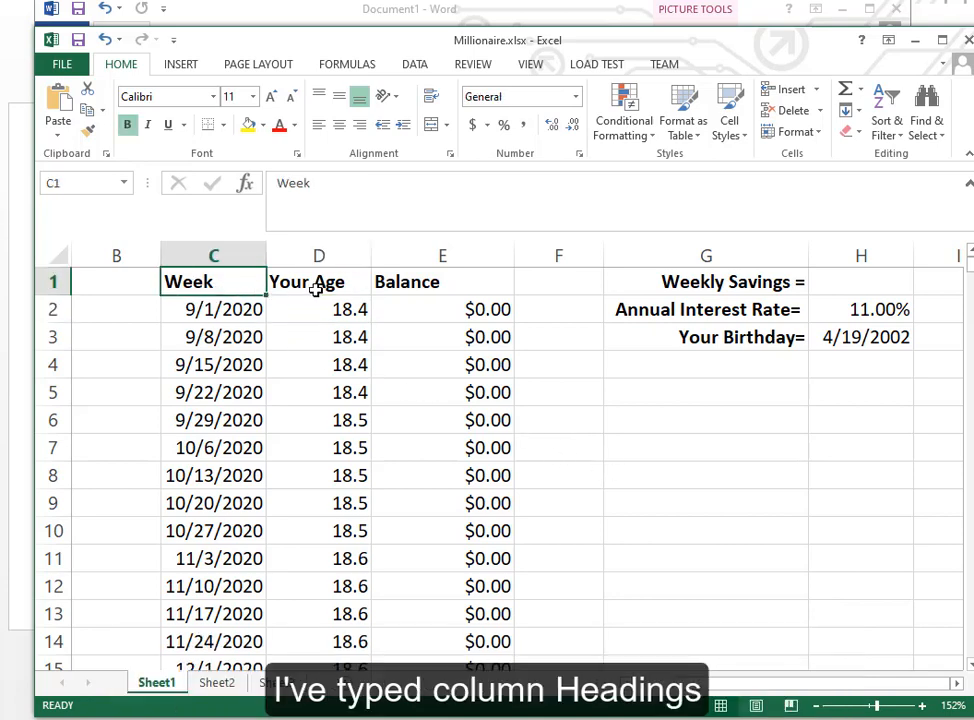
left_click(442, 281)
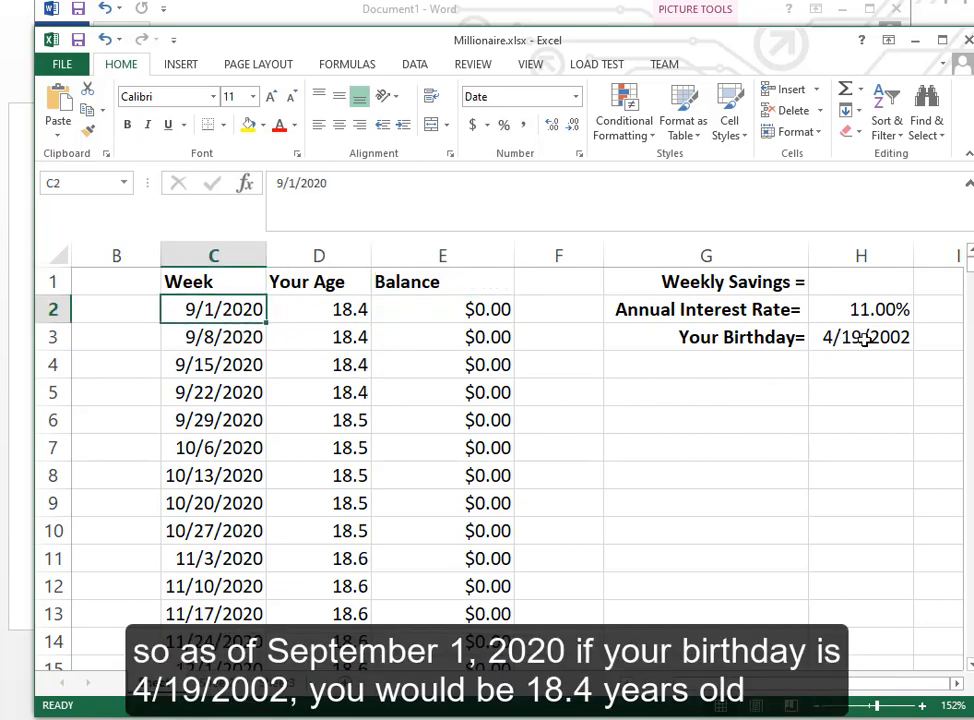
left_click(864, 337)
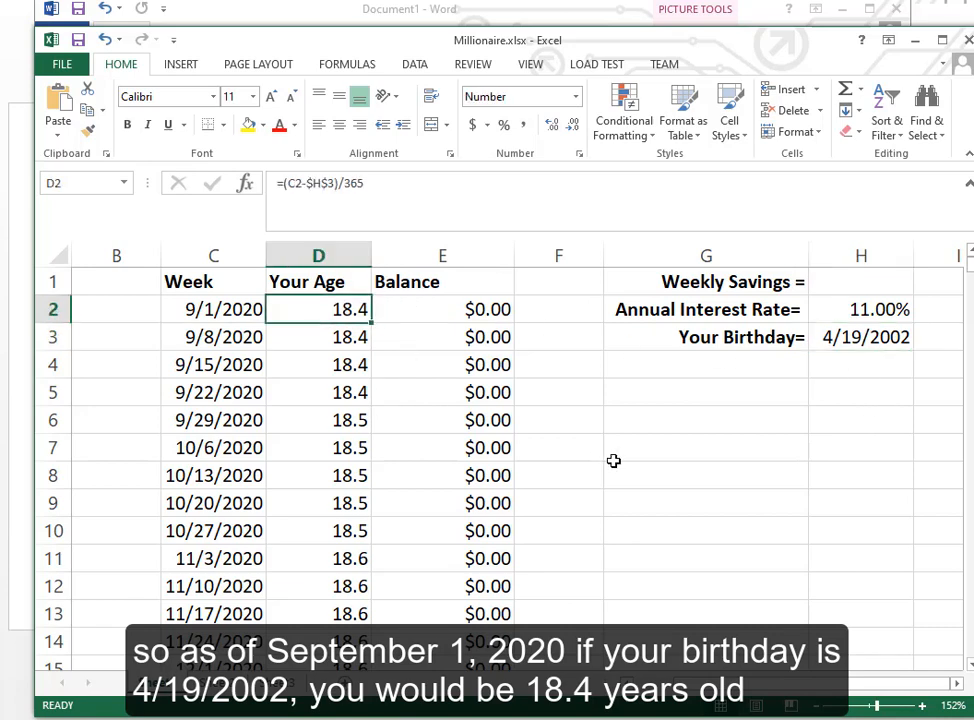
mouse_move(595, 447)
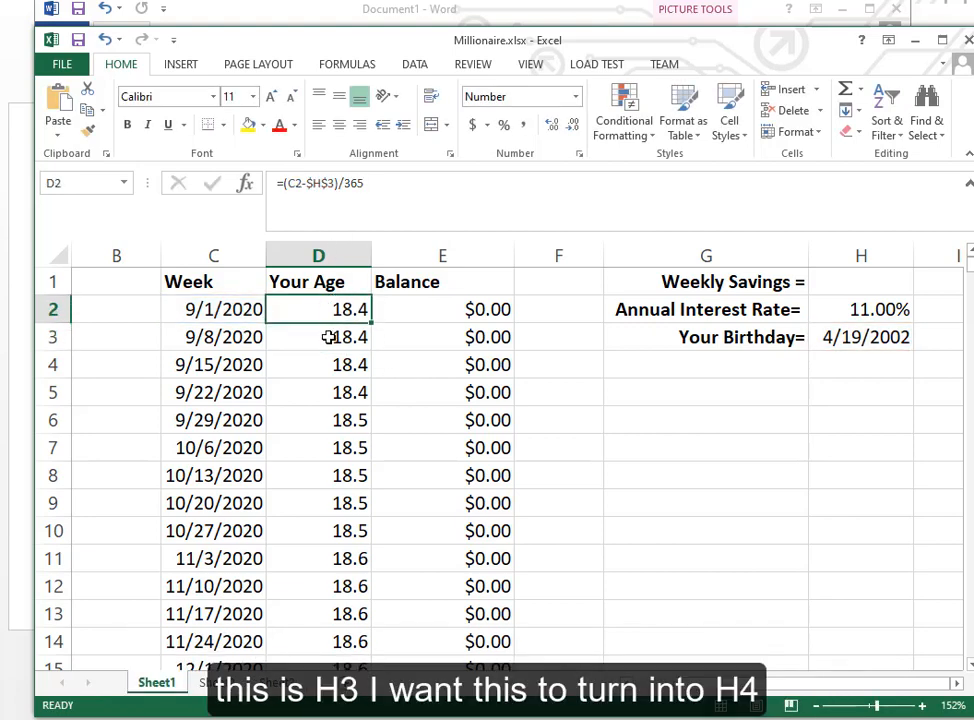
left_click(318, 337)
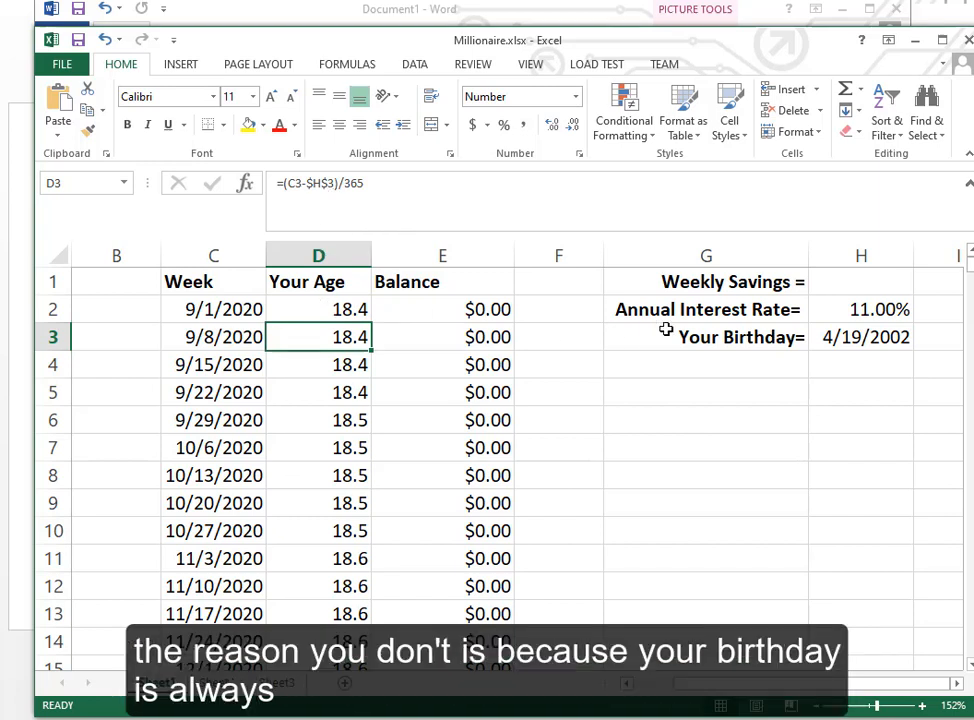
mouse_move(875, 340)
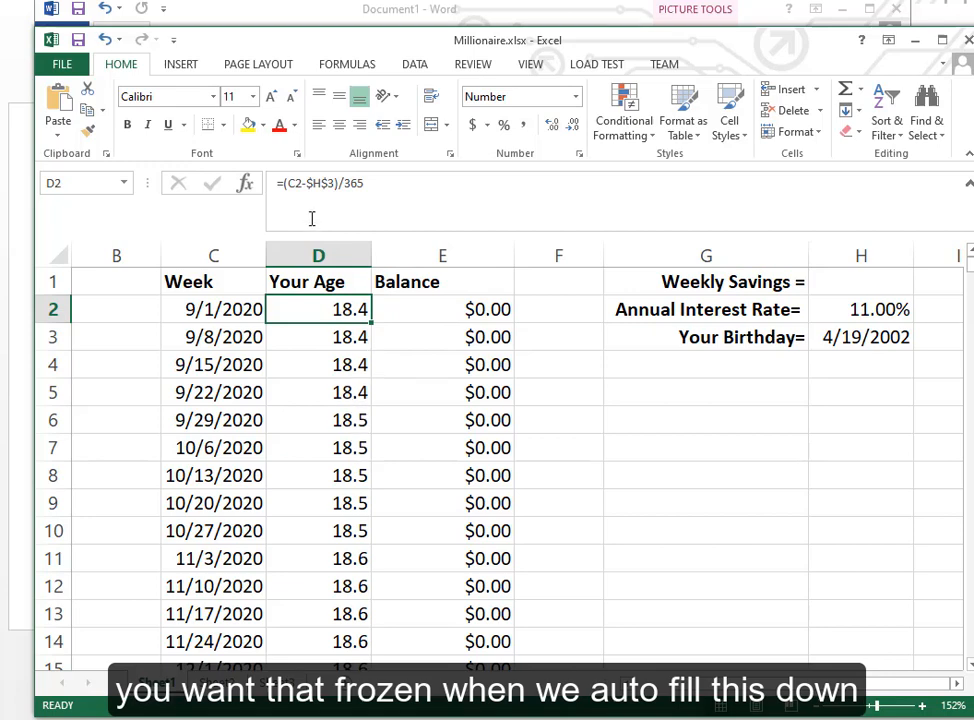
double_click(318, 308)
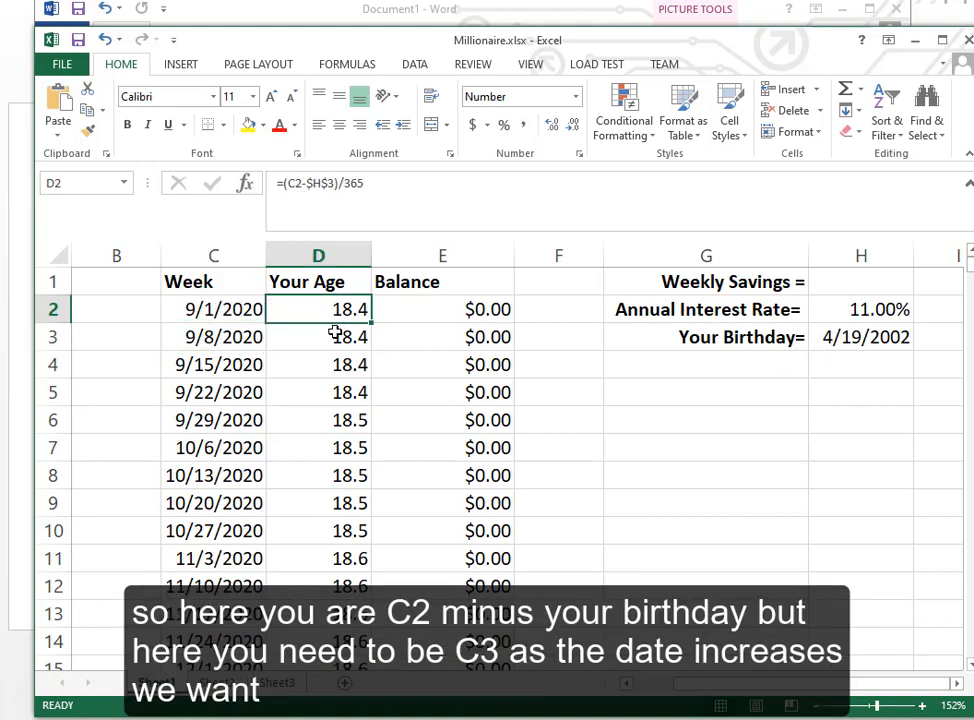
left_click(318, 337)
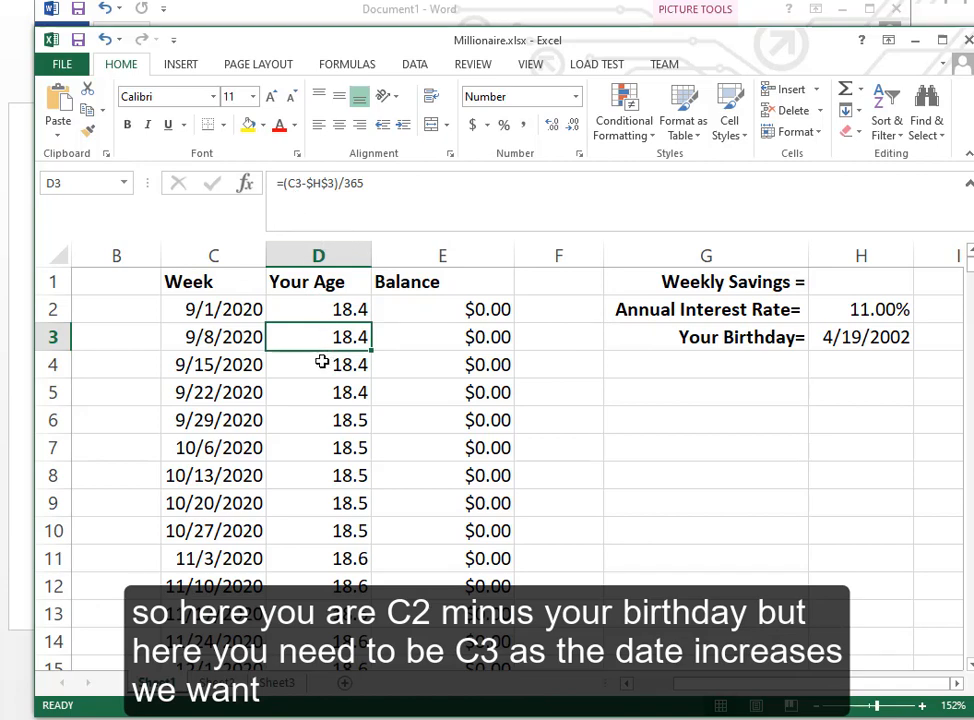
left_click(318, 364)
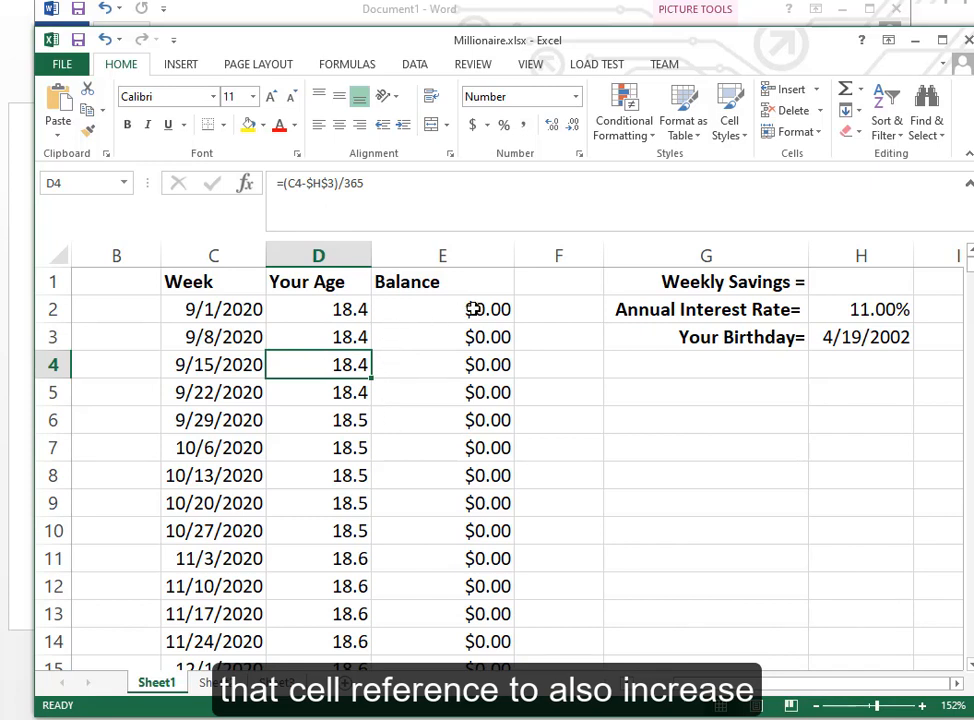
left_click(442, 309)
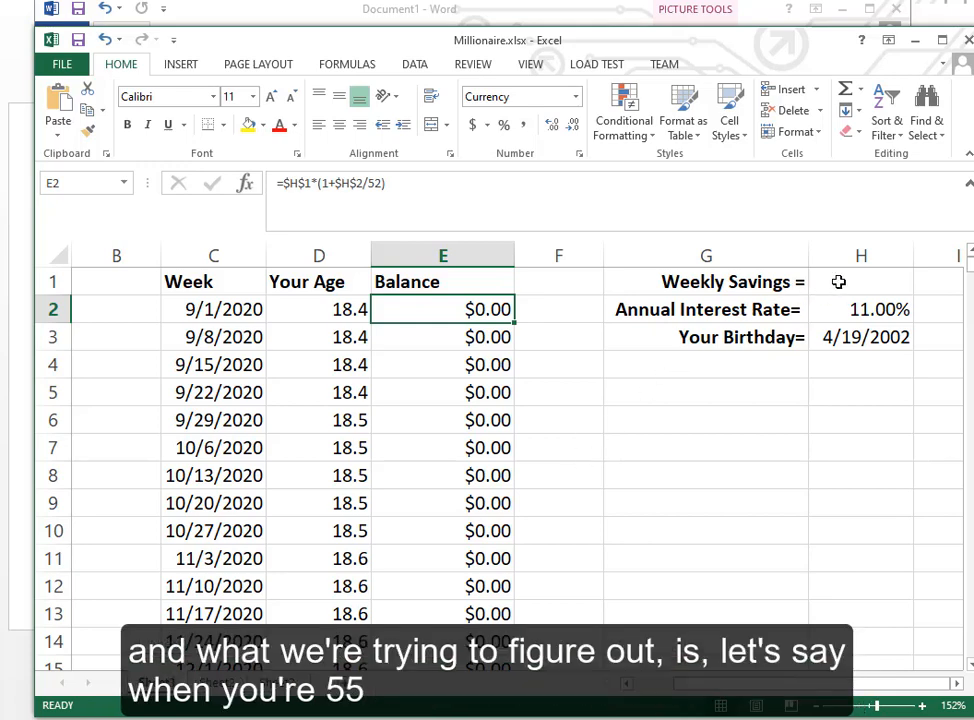
mouse_move(737, 410)
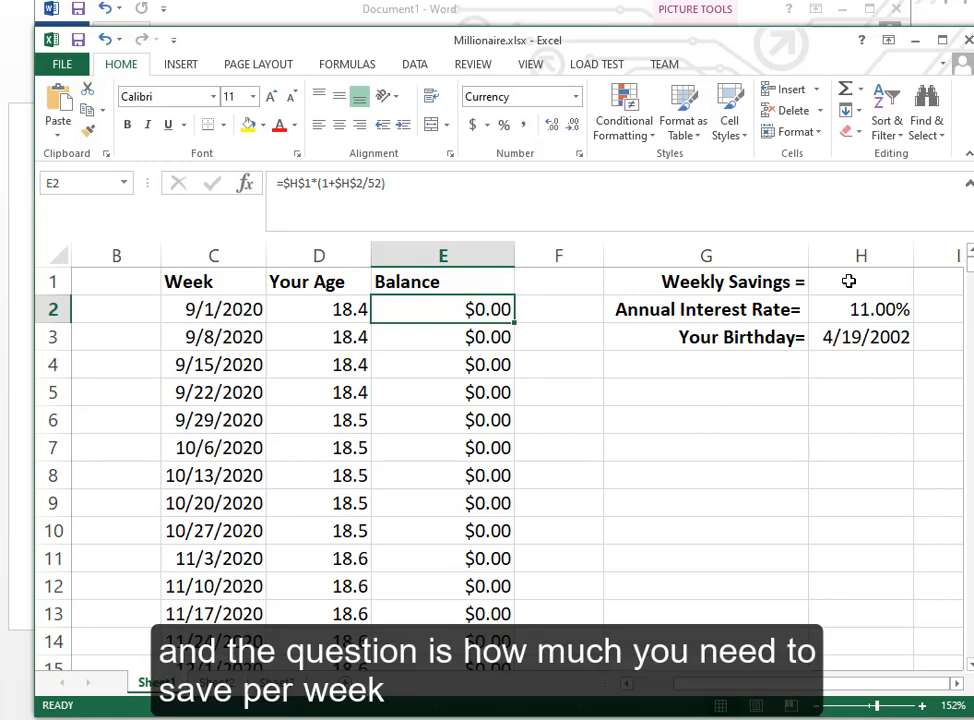
left_click(860, 281)
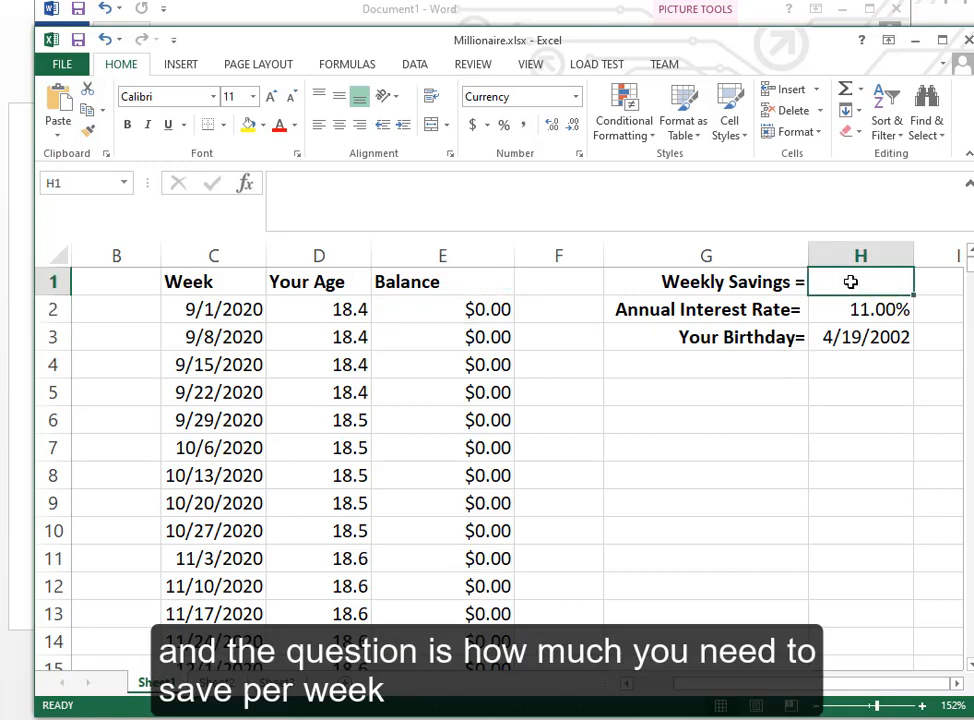
left_click(860, 309)
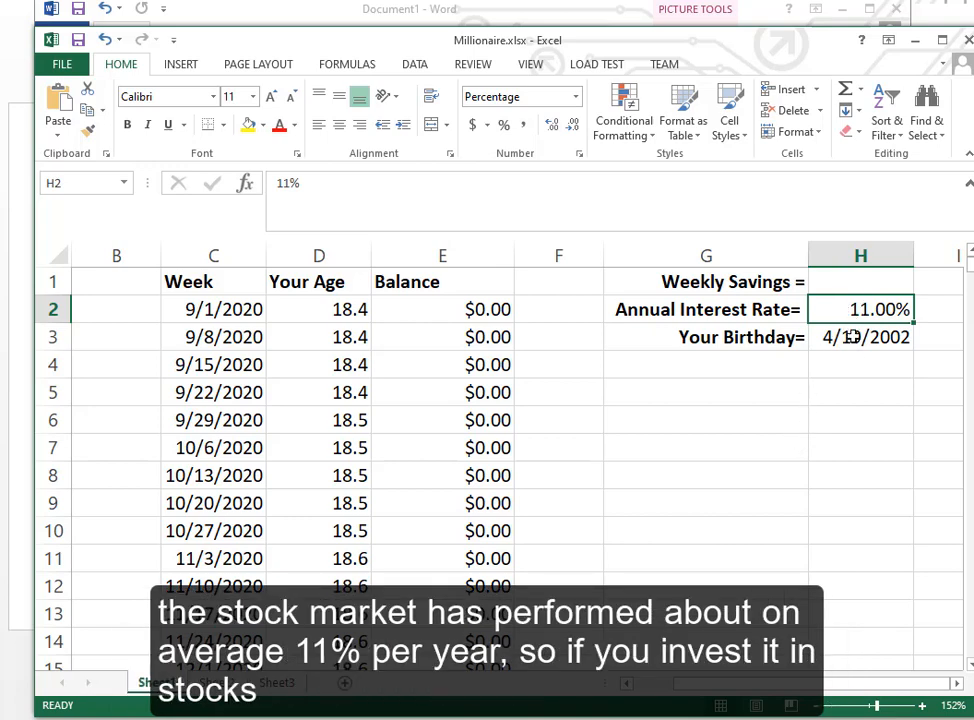
left_click(860, 281)
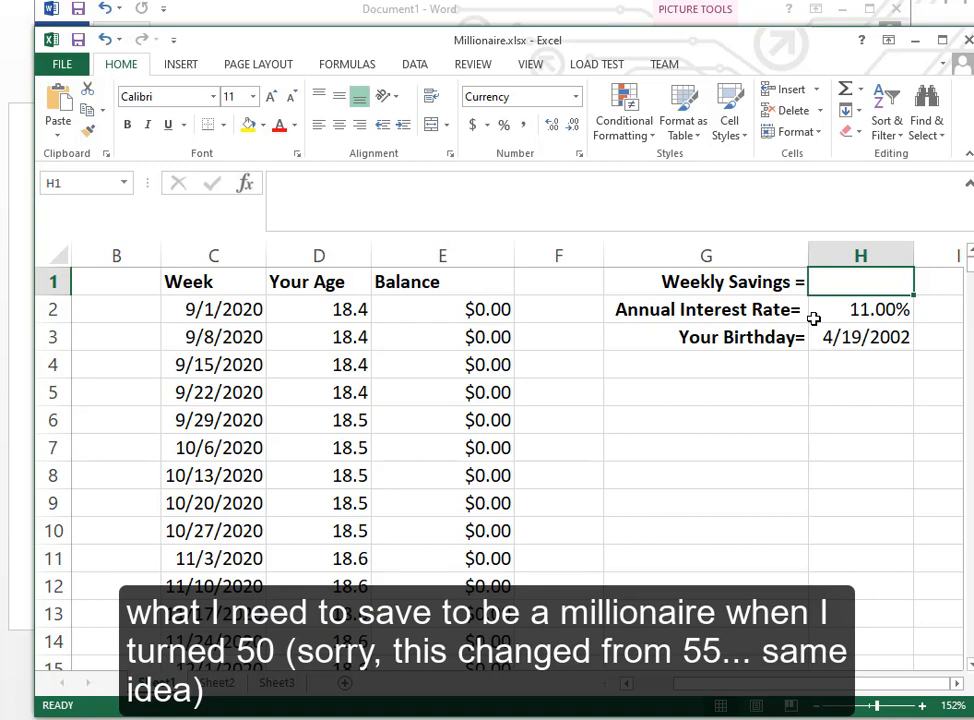
left_click(442, 309)
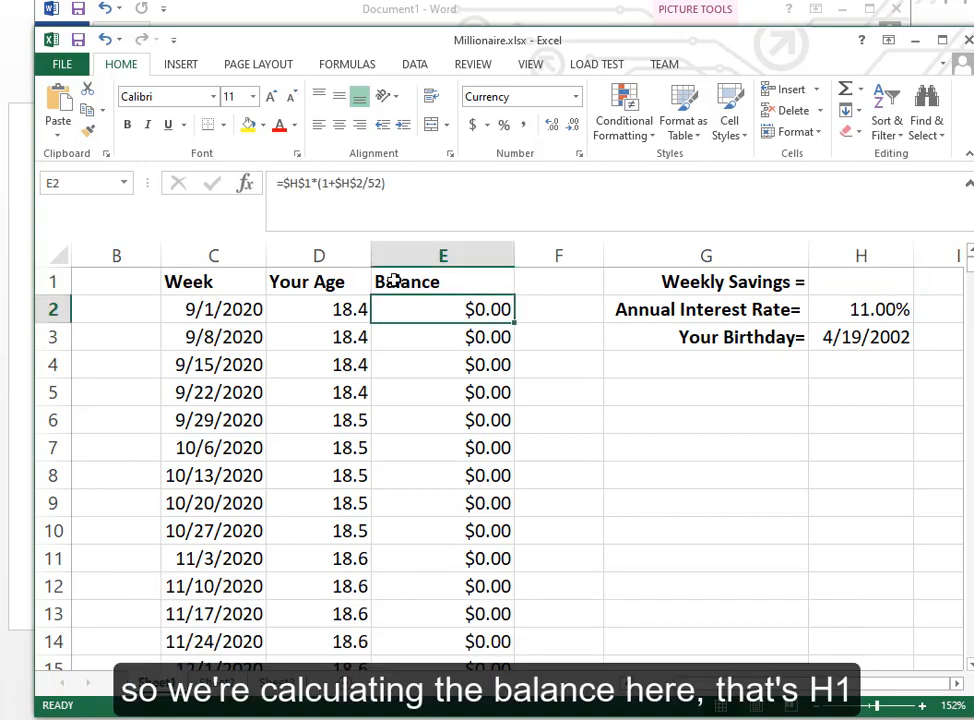
mouse_move(300, 202)
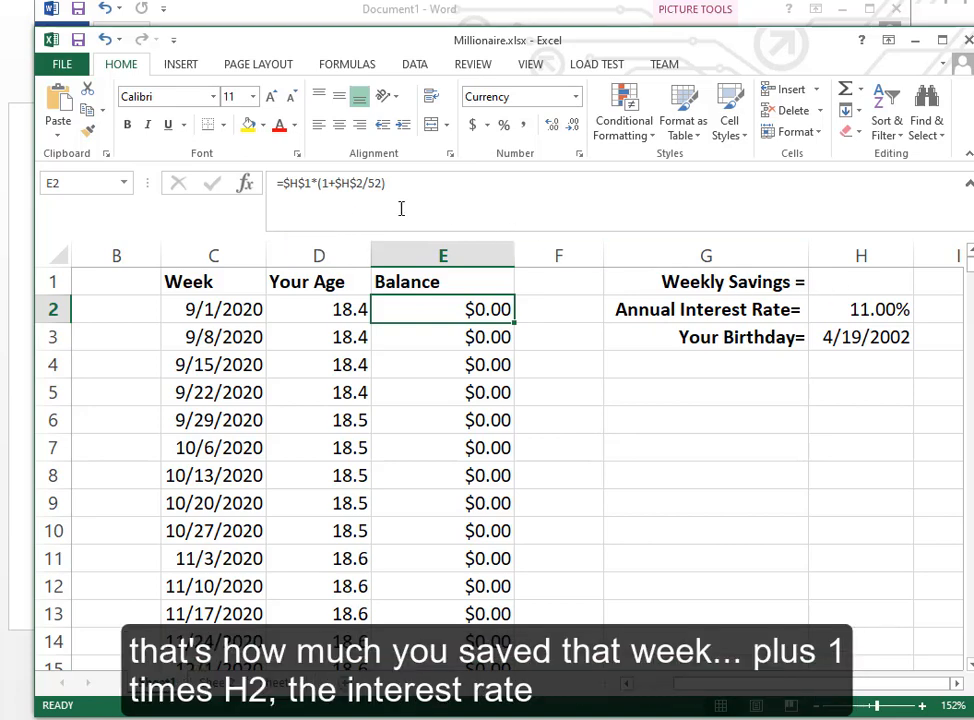
mouse_move(354, 189)
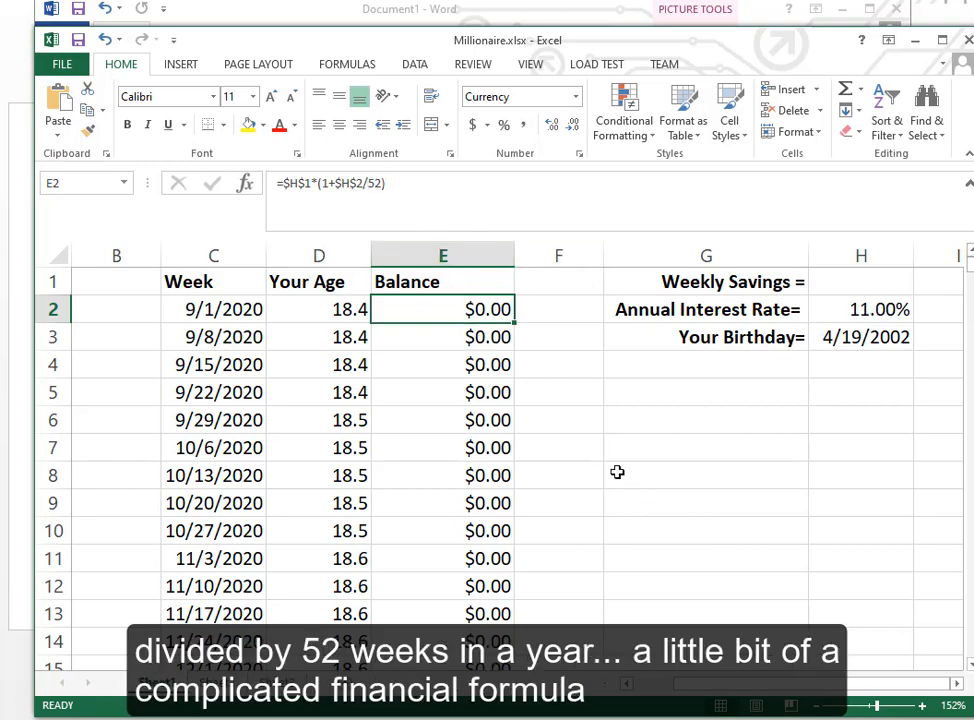
mouse_move(624, 467)
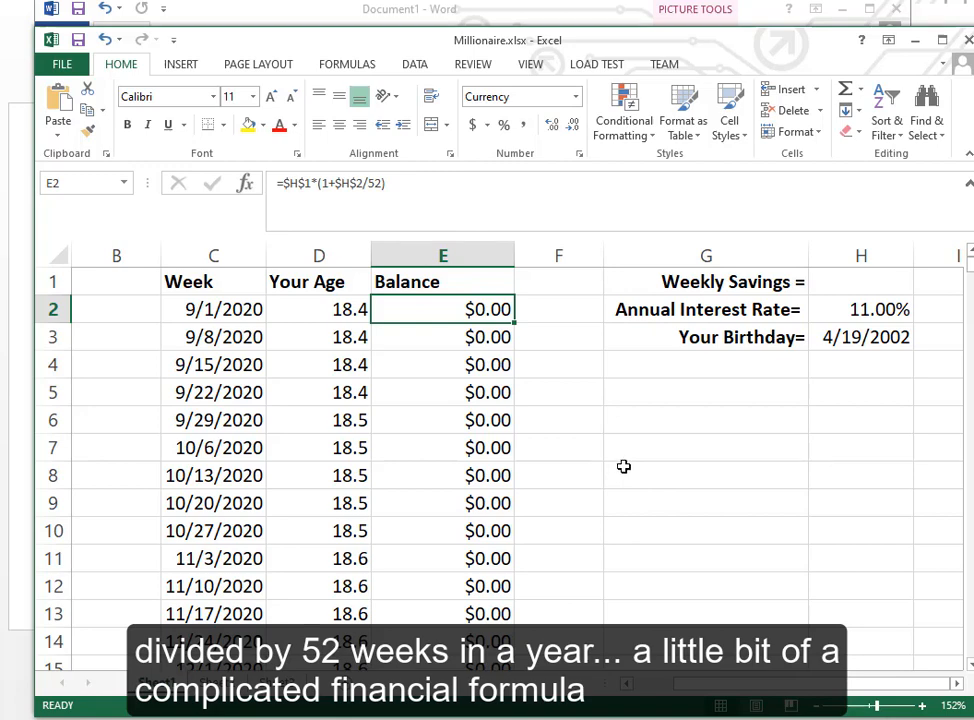
mouse_move(579, 447)
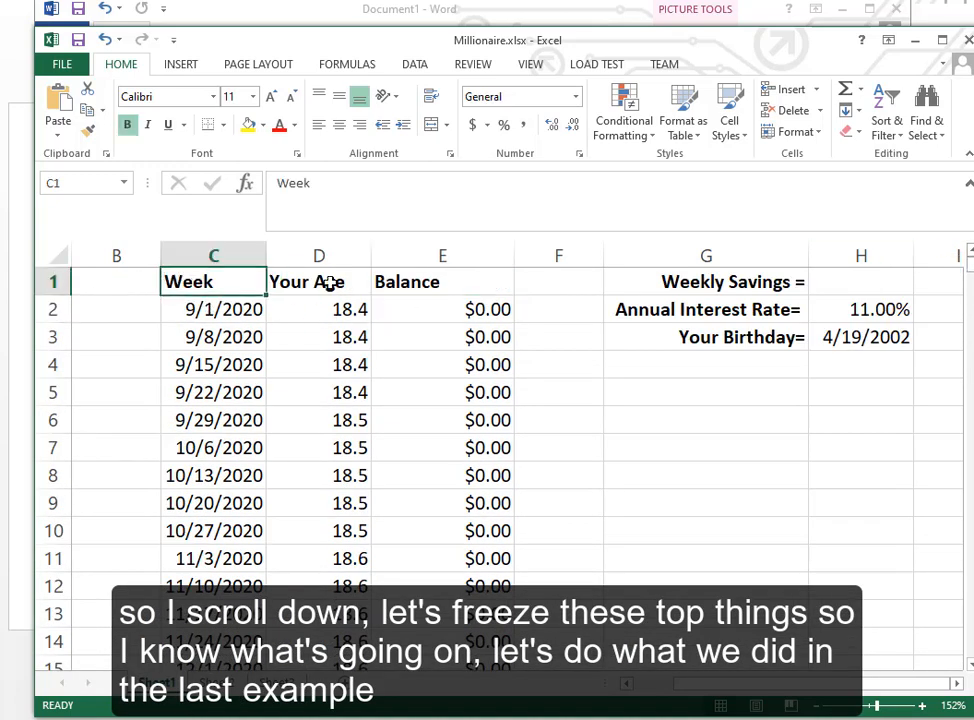
left_click(530, 63)
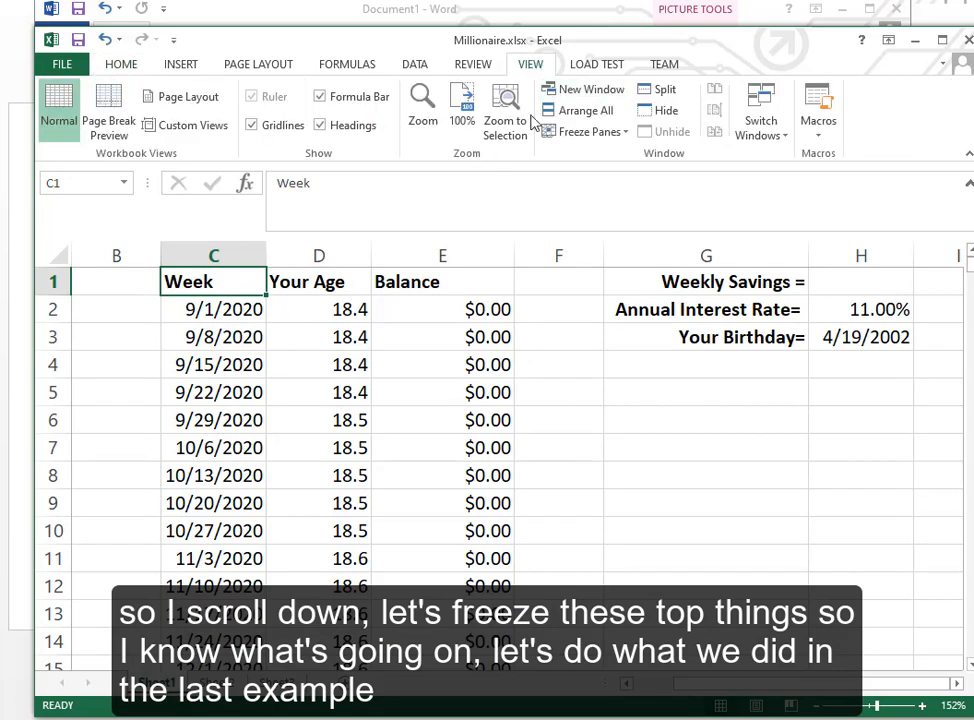
- Freeze the header row and scroll down to row 1648
left_click(584, 131)
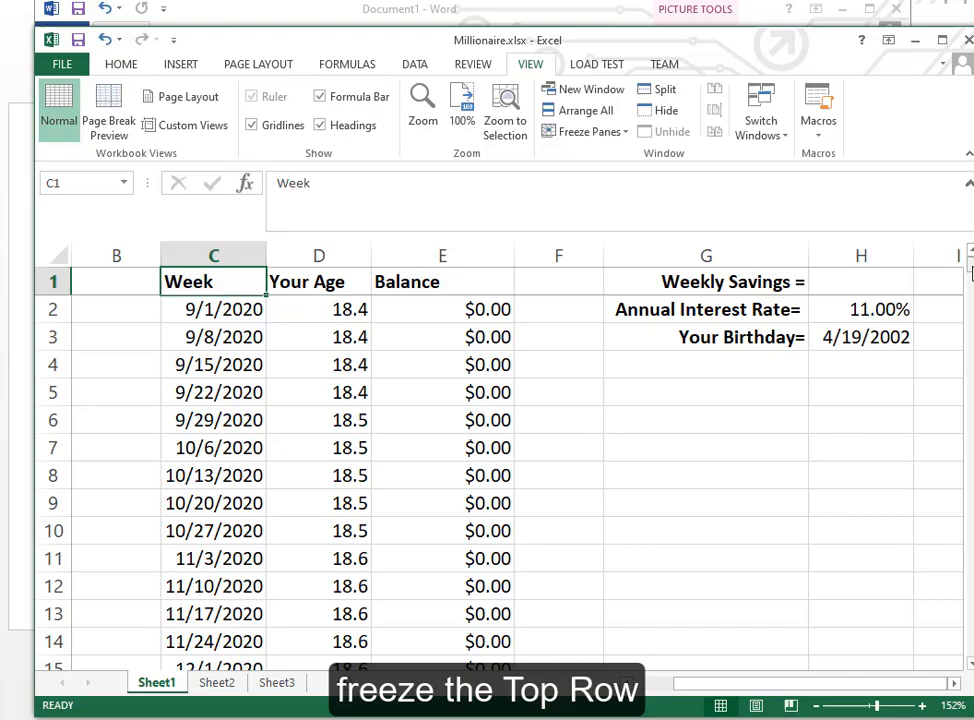
scroll("down", 3)
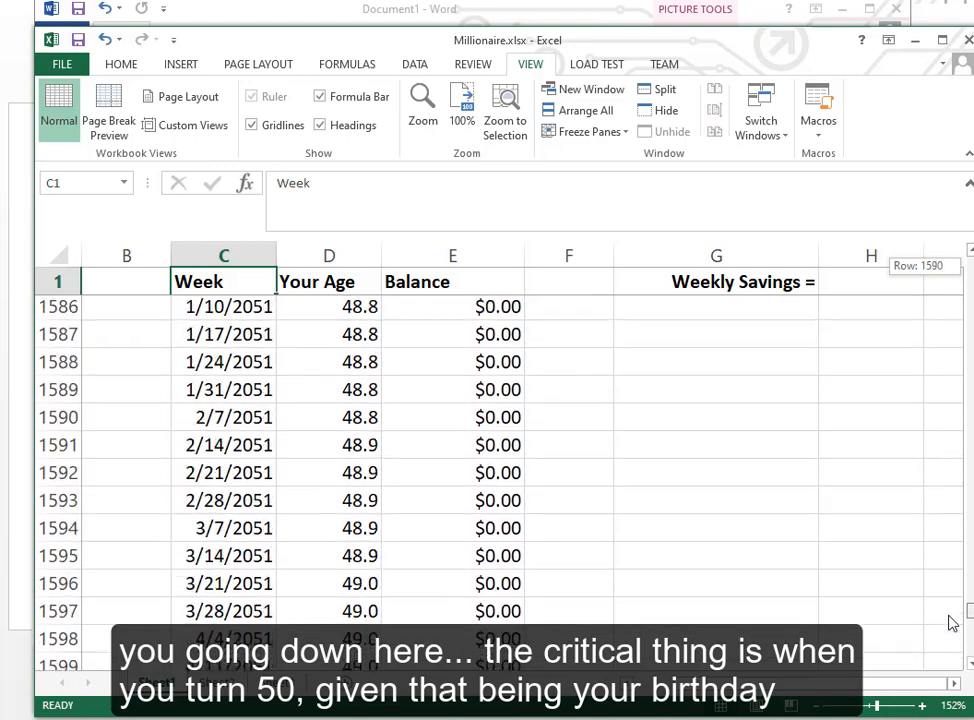
scroll("down", 3)
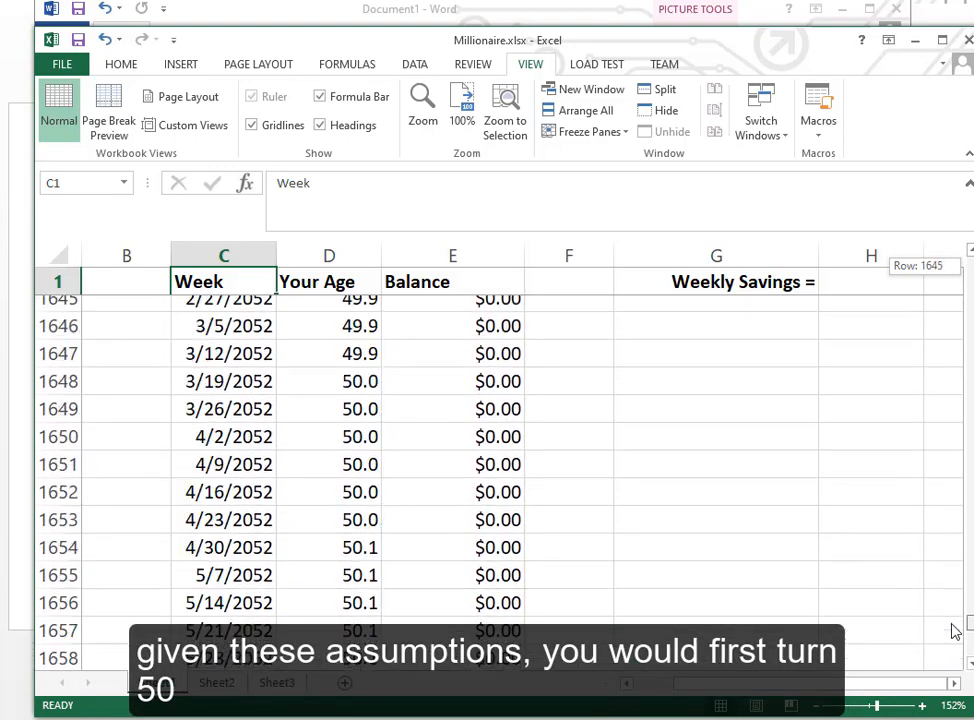
scroll("up", 3)
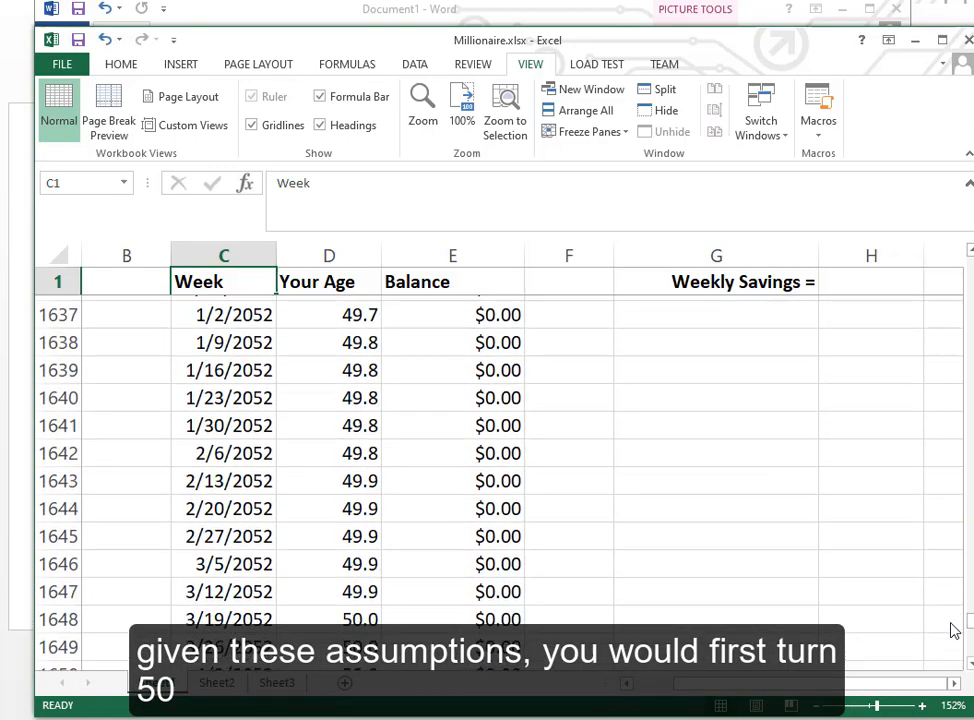
- Inspect row 1648's week date, age 50.0 and balance formula in E1648
left_click(328, 613)
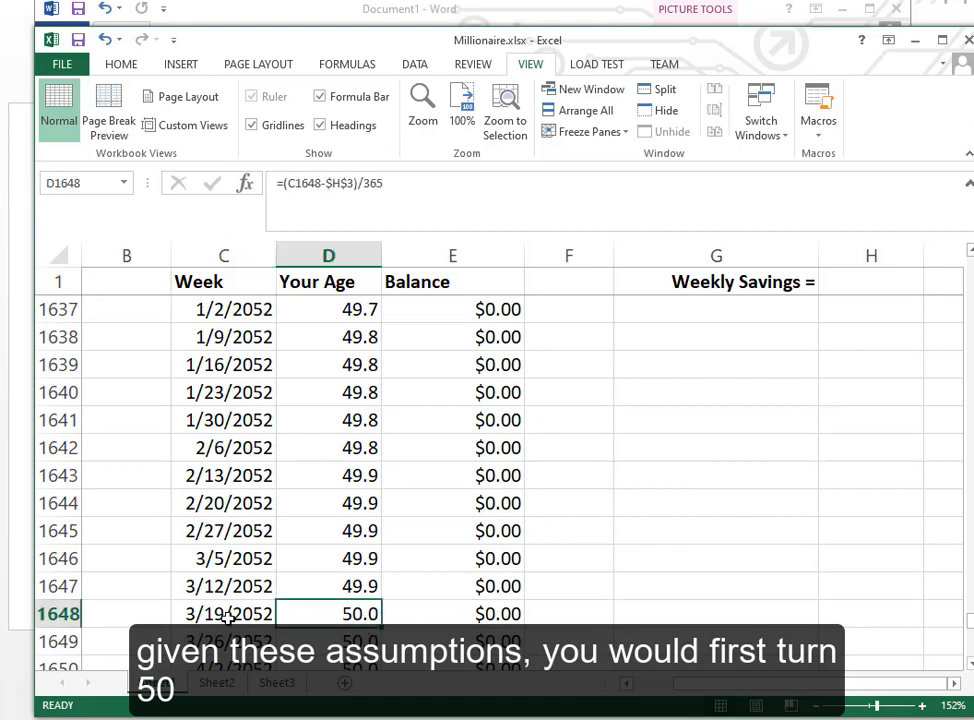
left_click(223, 613)
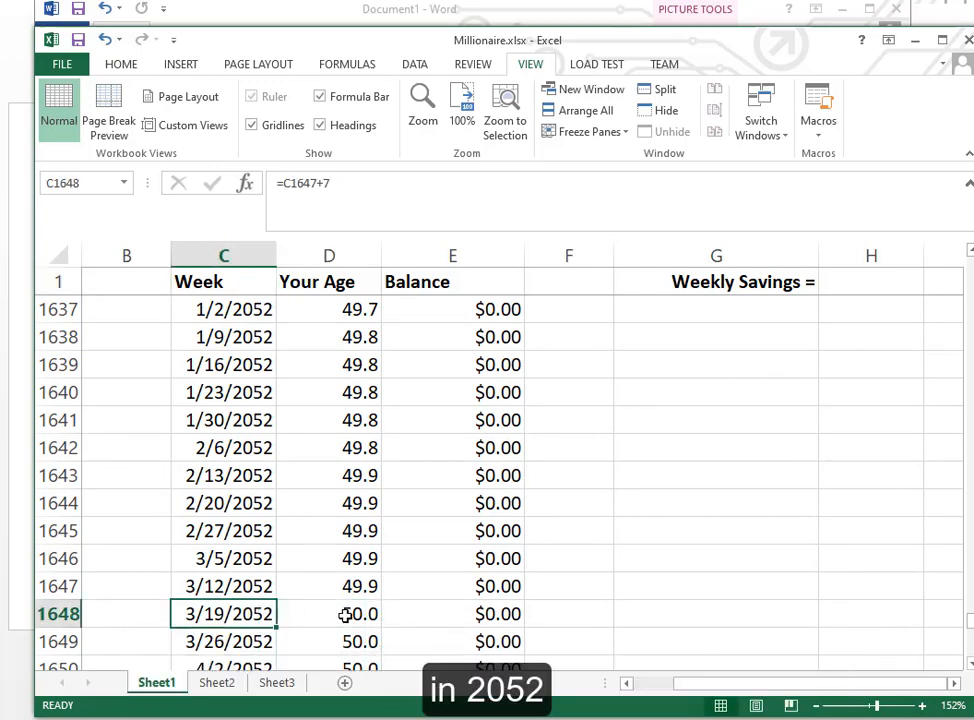
left_click(328, 613)
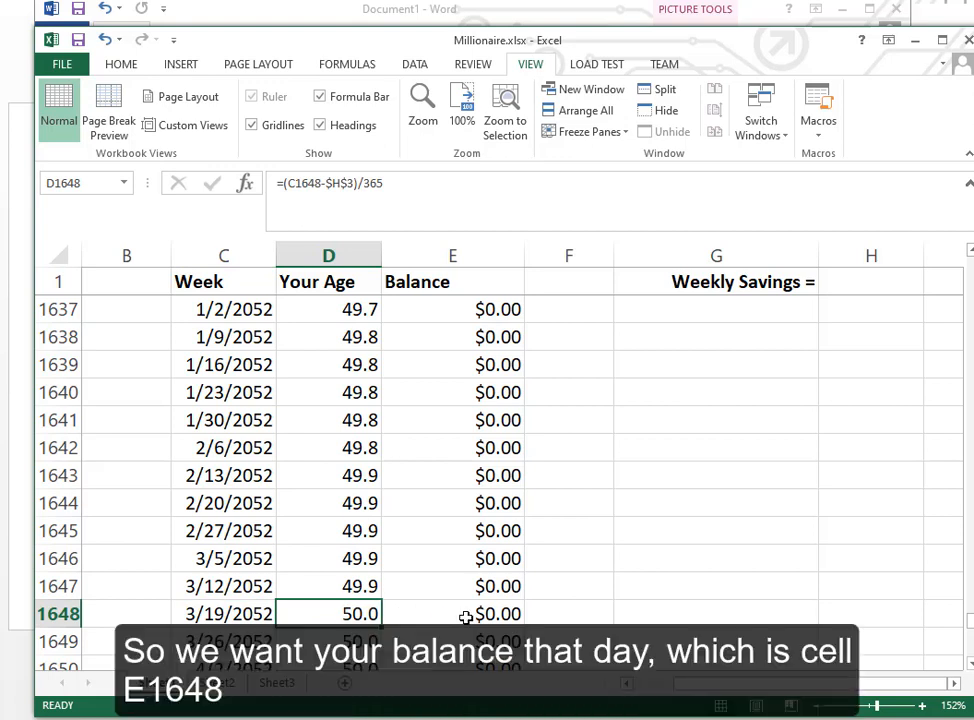
left_click(452, 613)
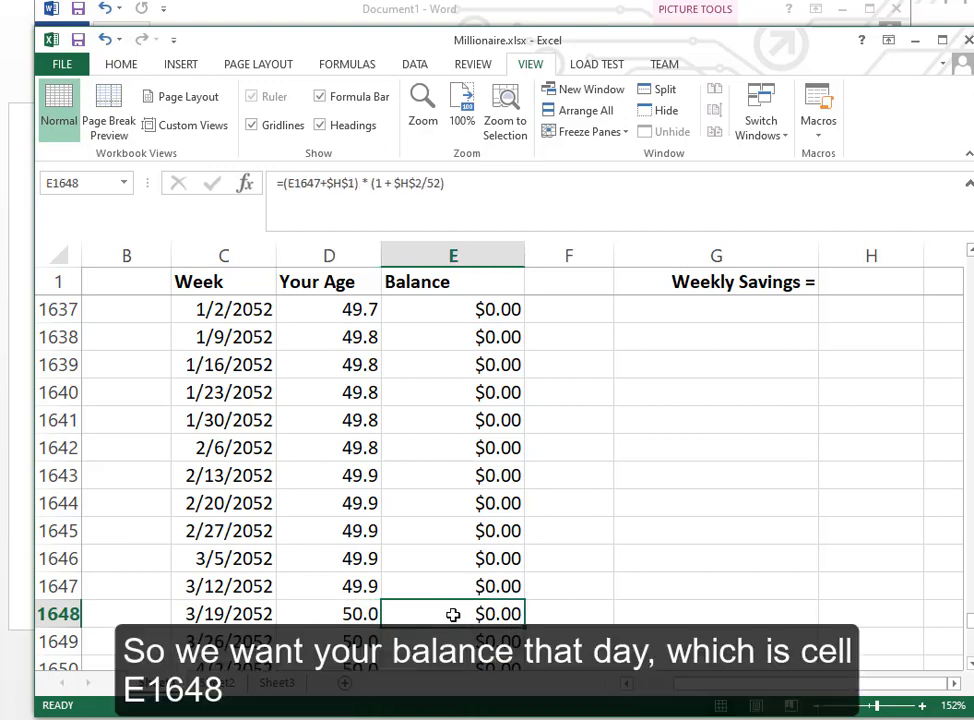
mouse_move(86, 182)
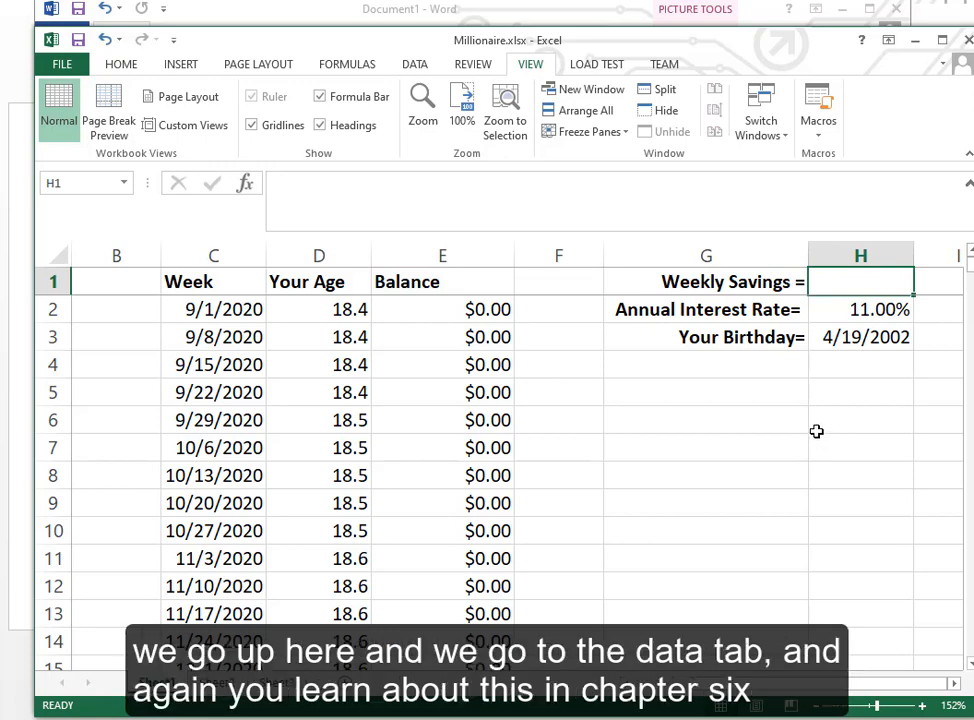
mouse_move(415, 64)
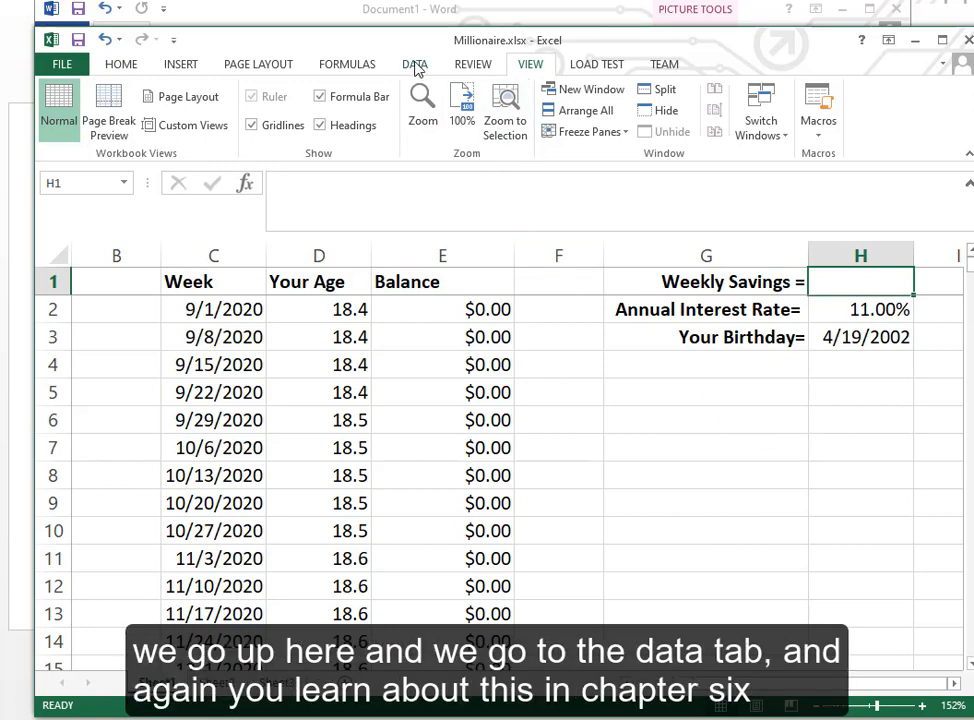
- Cancel Data Analysis, then launch Goal Seek from What-If Analysis on the Data tab
left_click(415, 63)
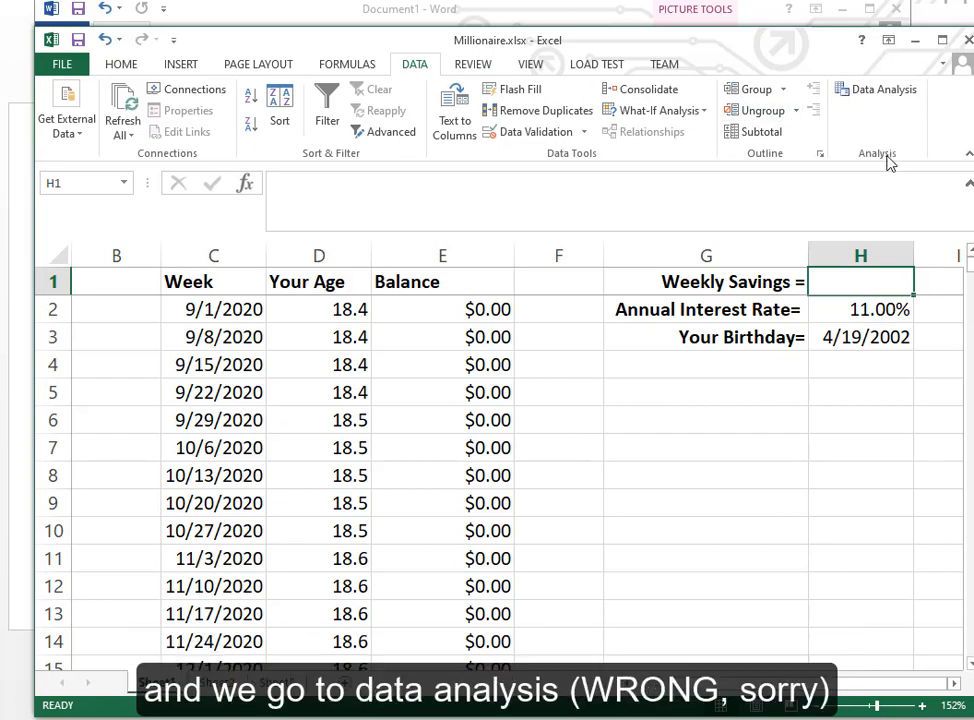
mouse_move(876, 89)
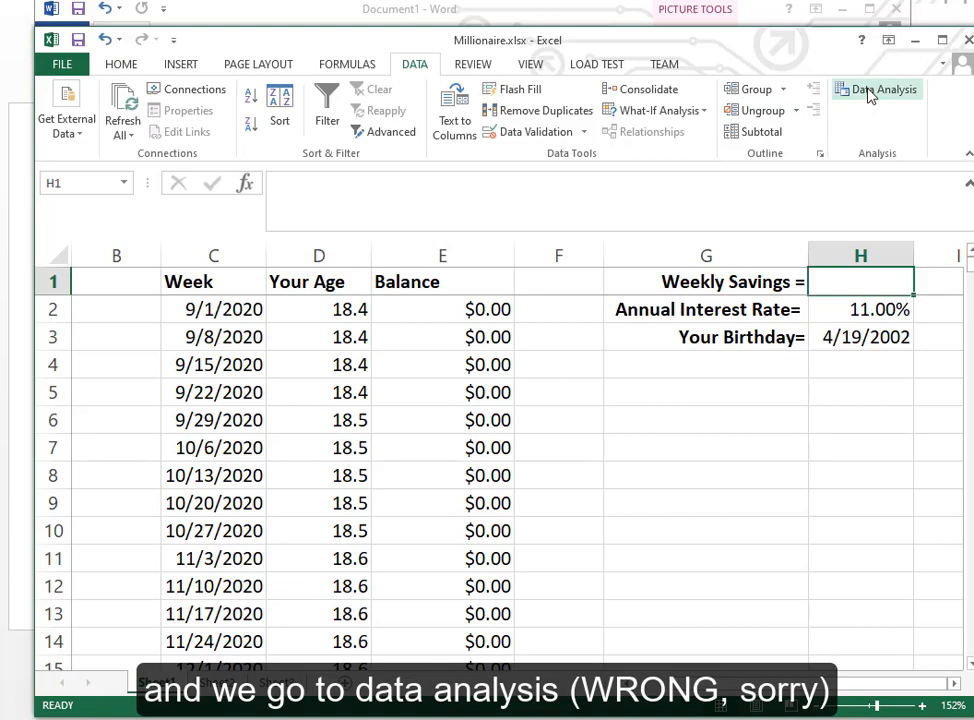
left_click(877, 89)
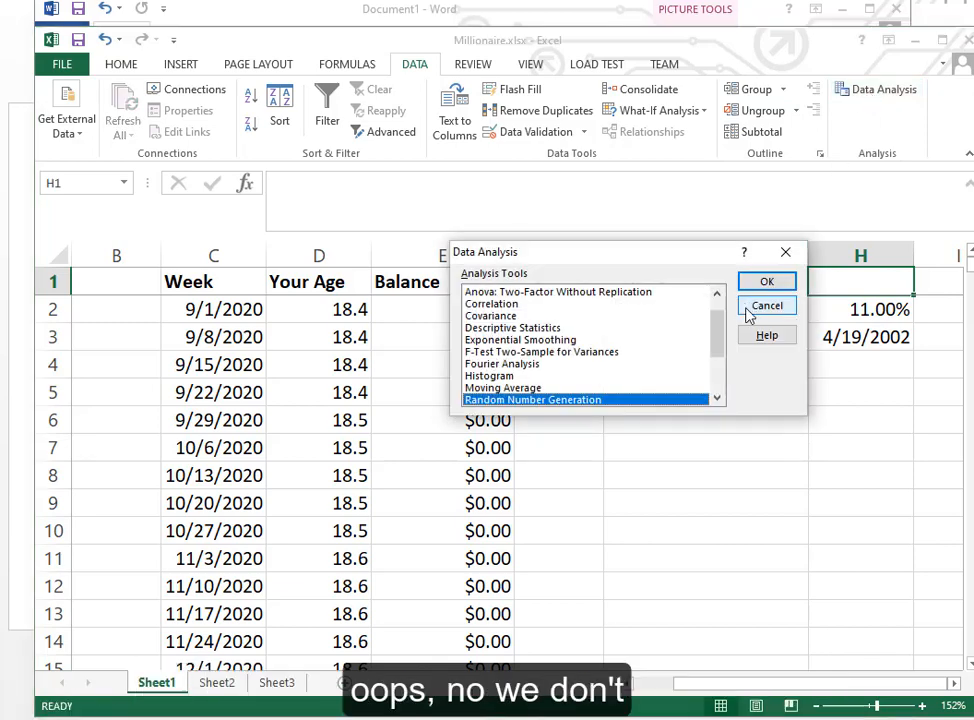
left_click(766, 305)
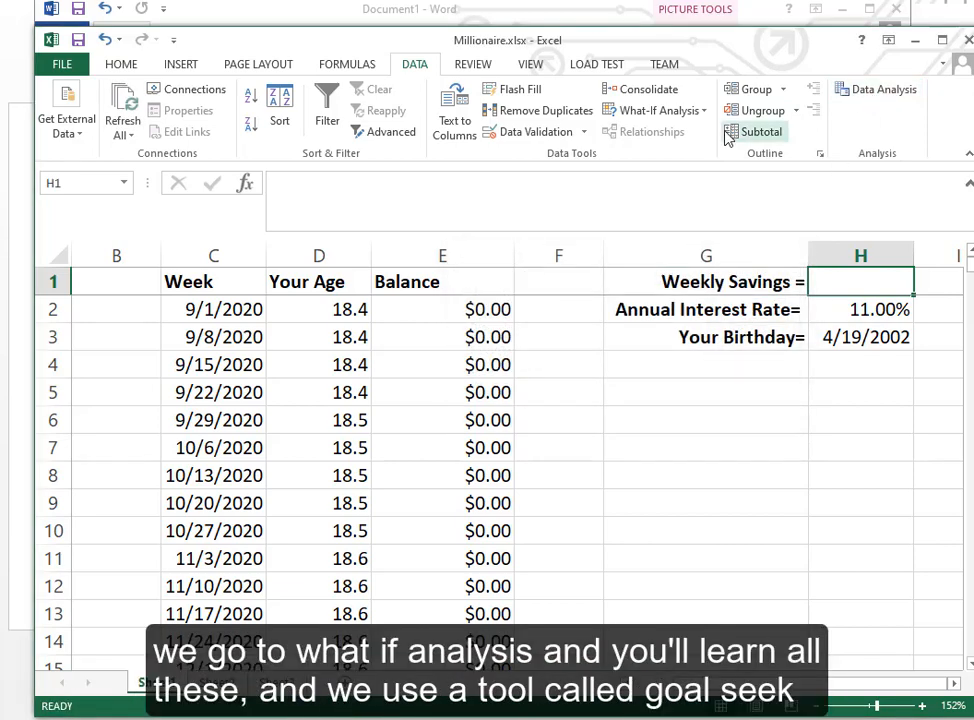
left_click(654, 110)
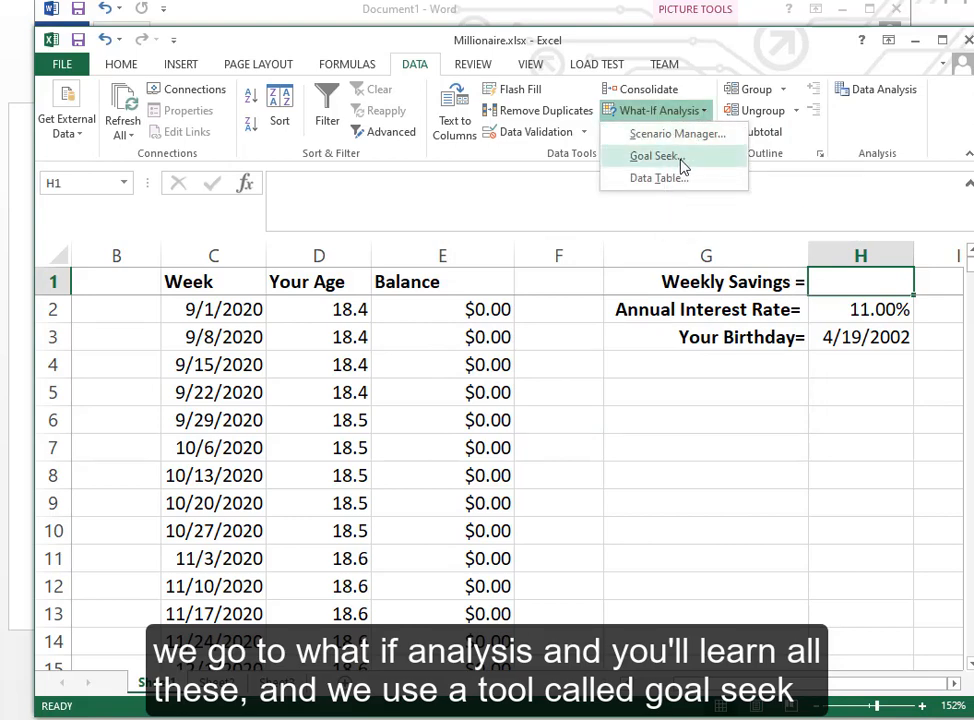
left_click(652, 155)
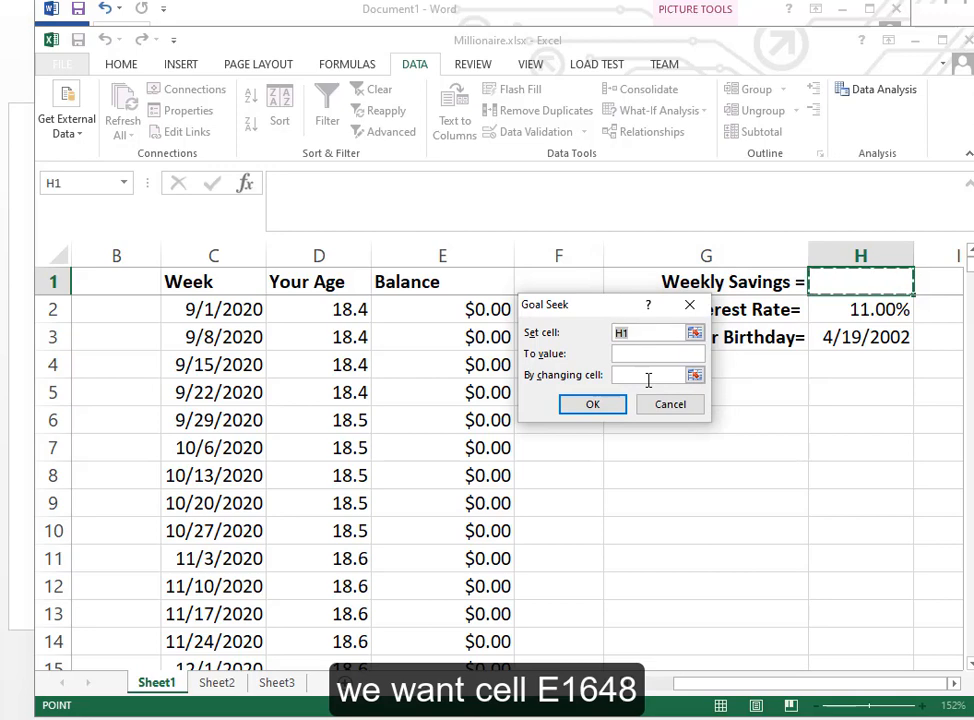
- Goal Seek E1648 to 1000000 by changing H1, accepting the $67.07 weekly savings
type("E1648")
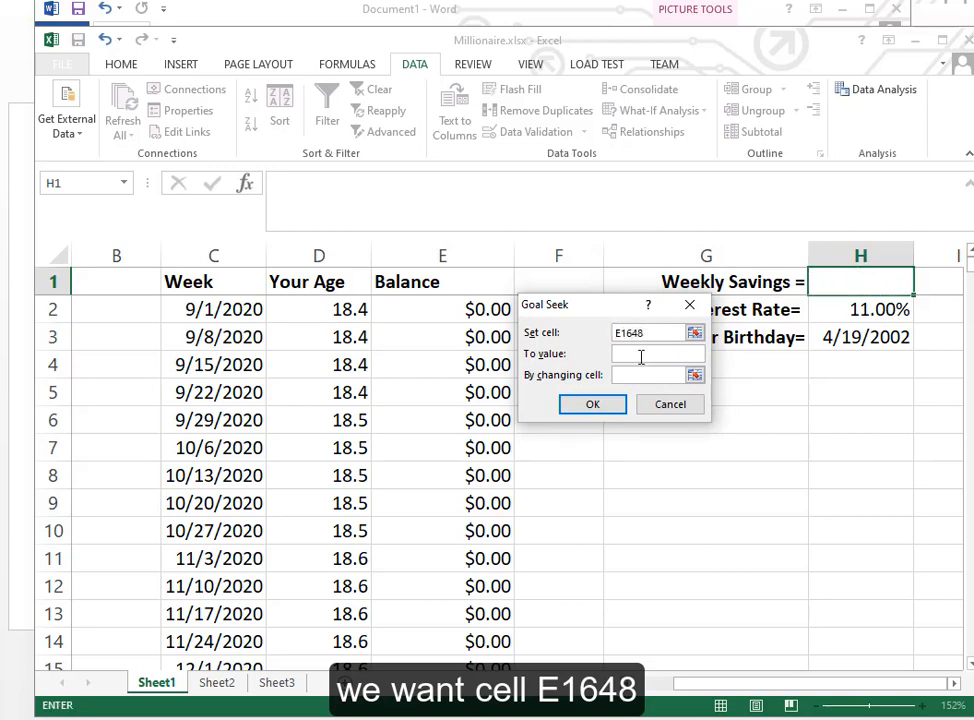
left_click(655, 354)
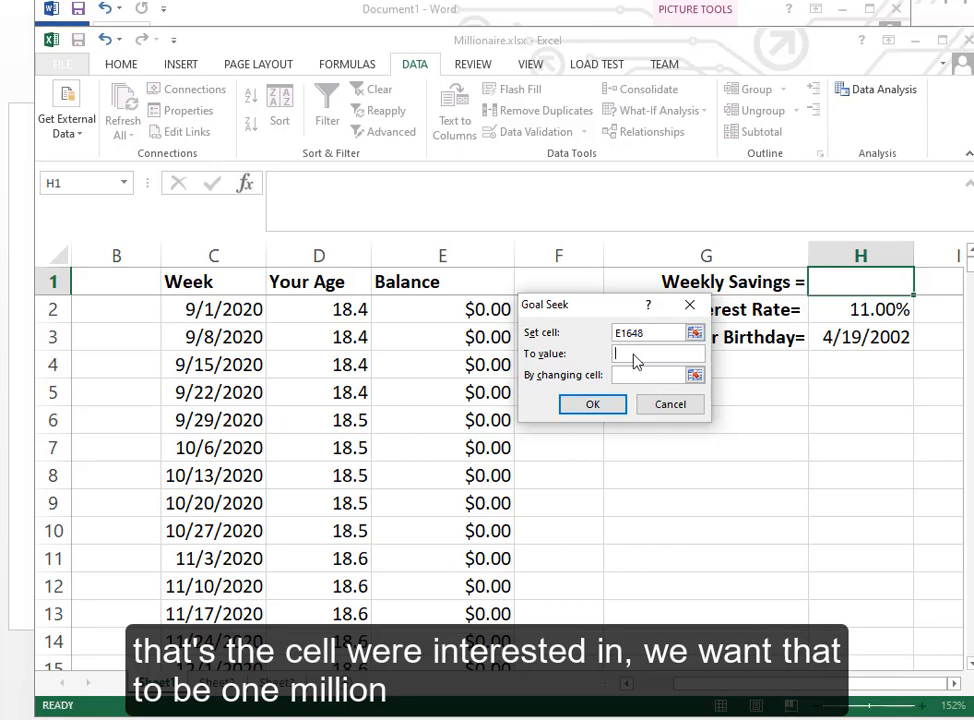
type("1")
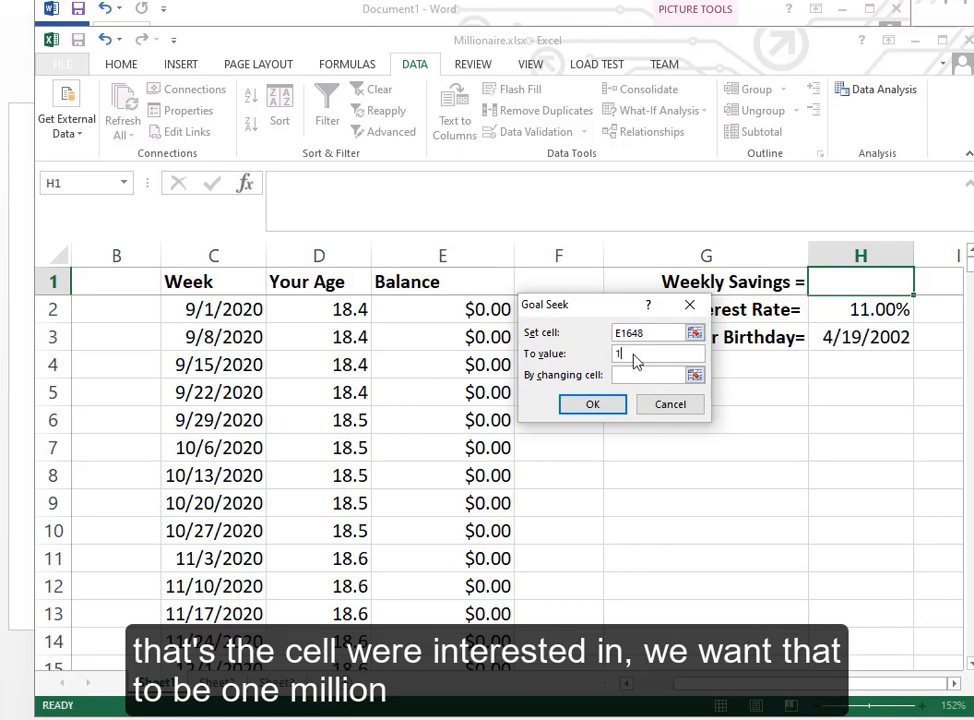
type("000000")
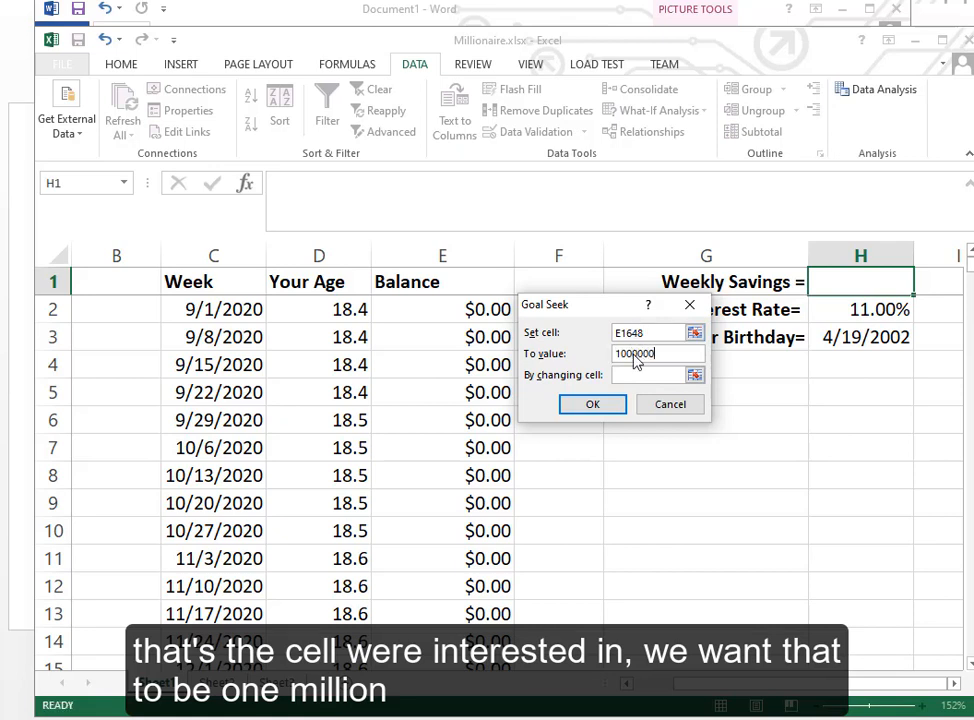
left_click(650, 374)
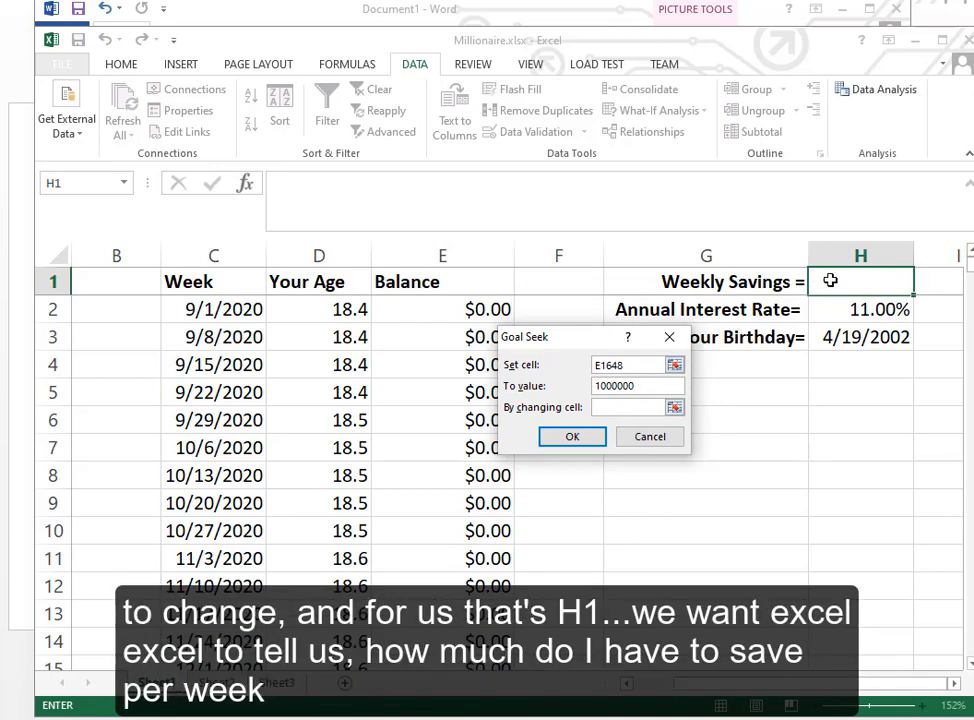
left_click(860, 281)
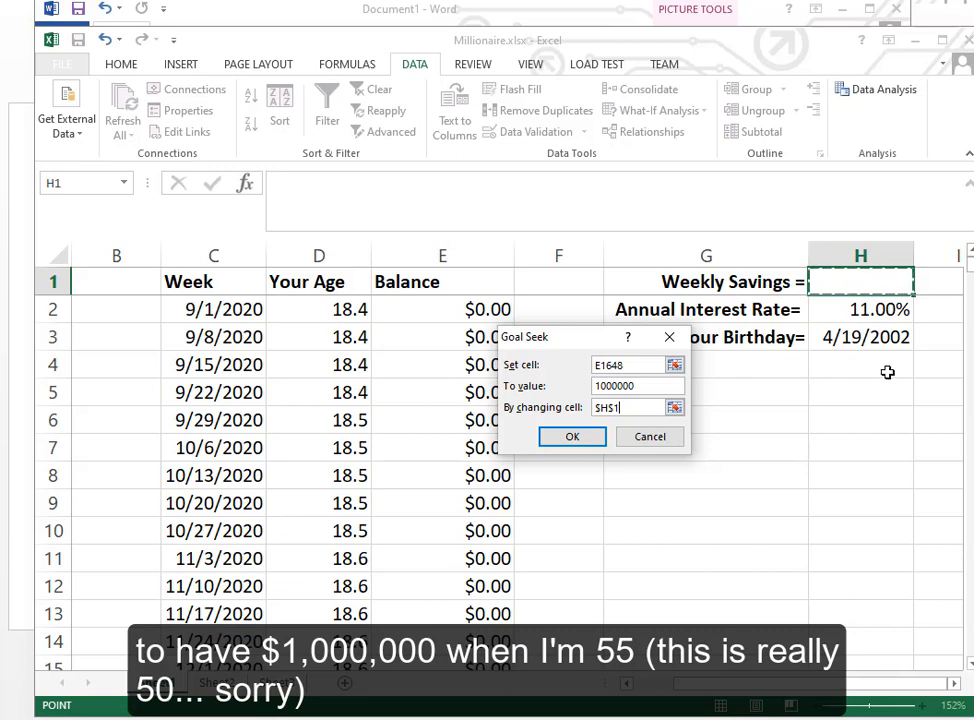
left_click(572, 436)
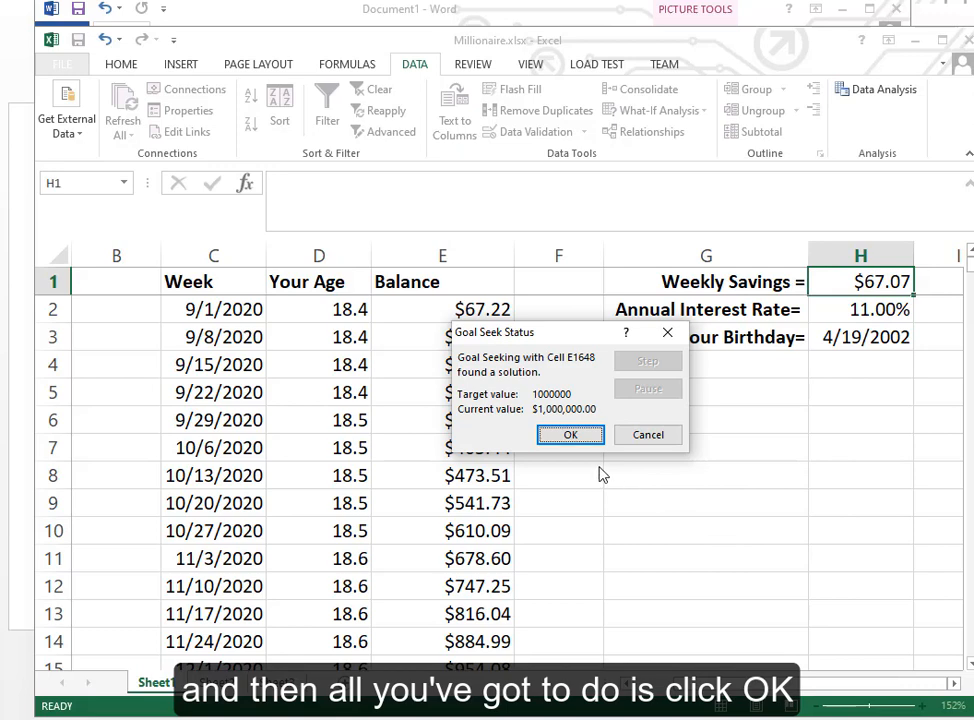
left_click(570, 434)
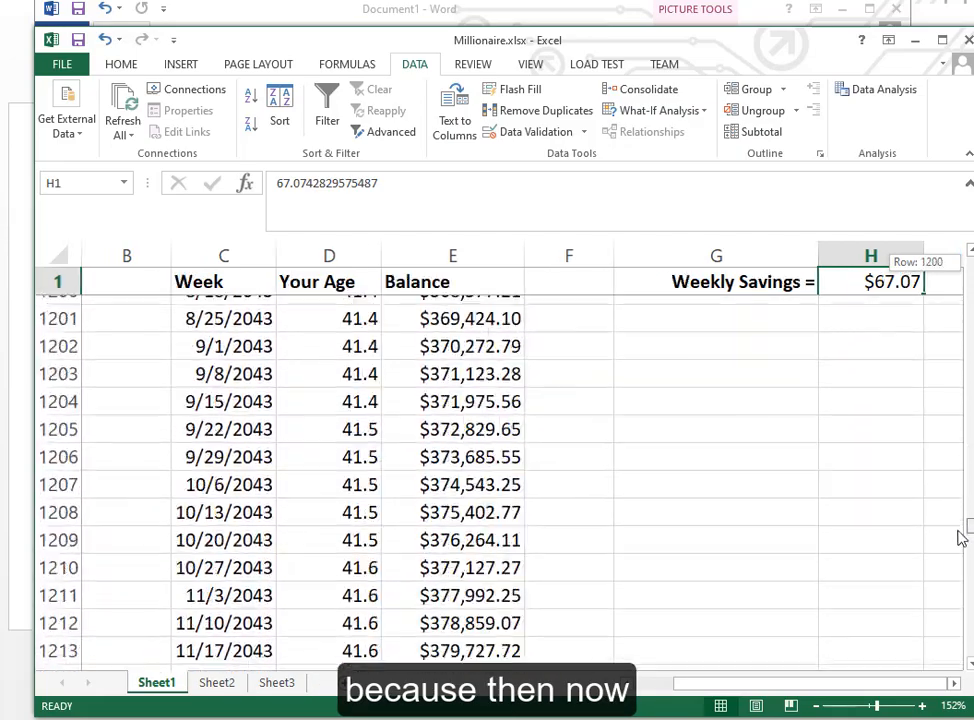
scroll("down", 3)
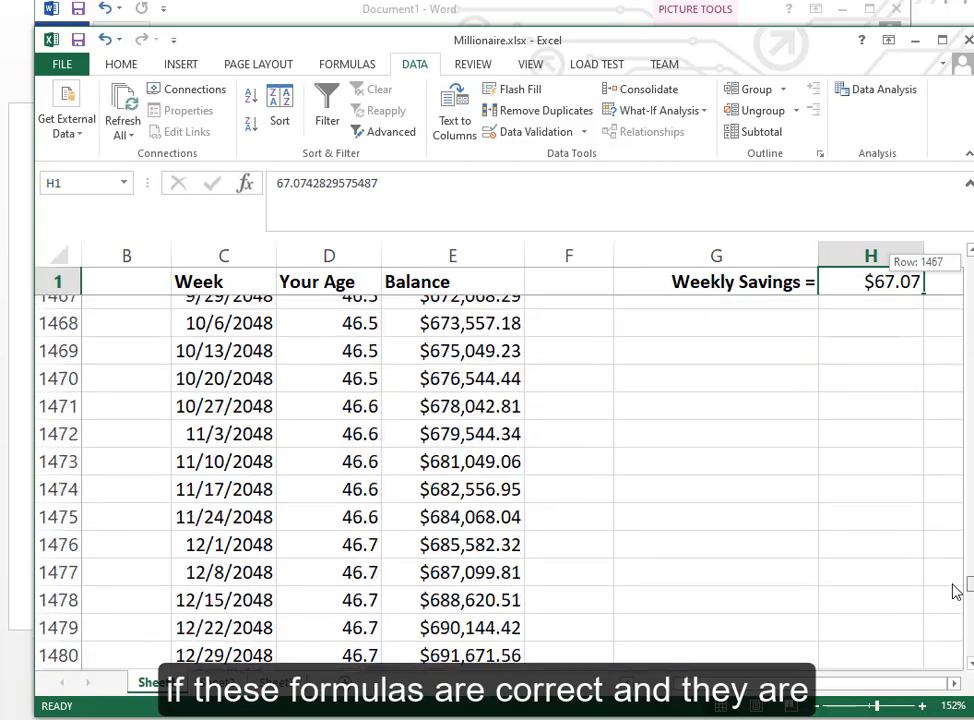
scroll("down", 3)
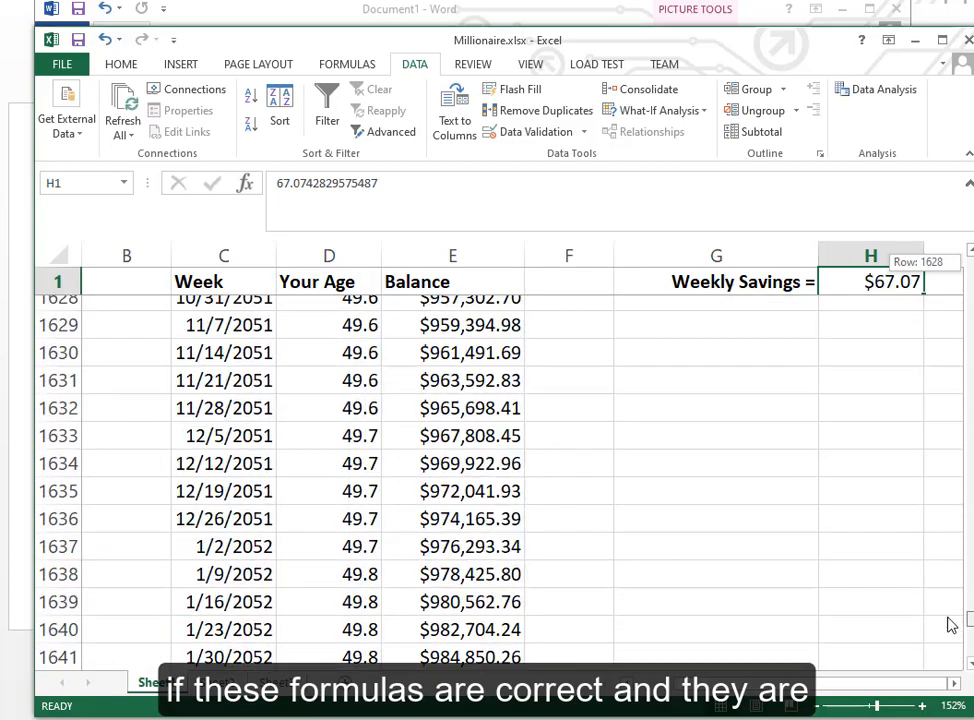
scroll("down", 3)
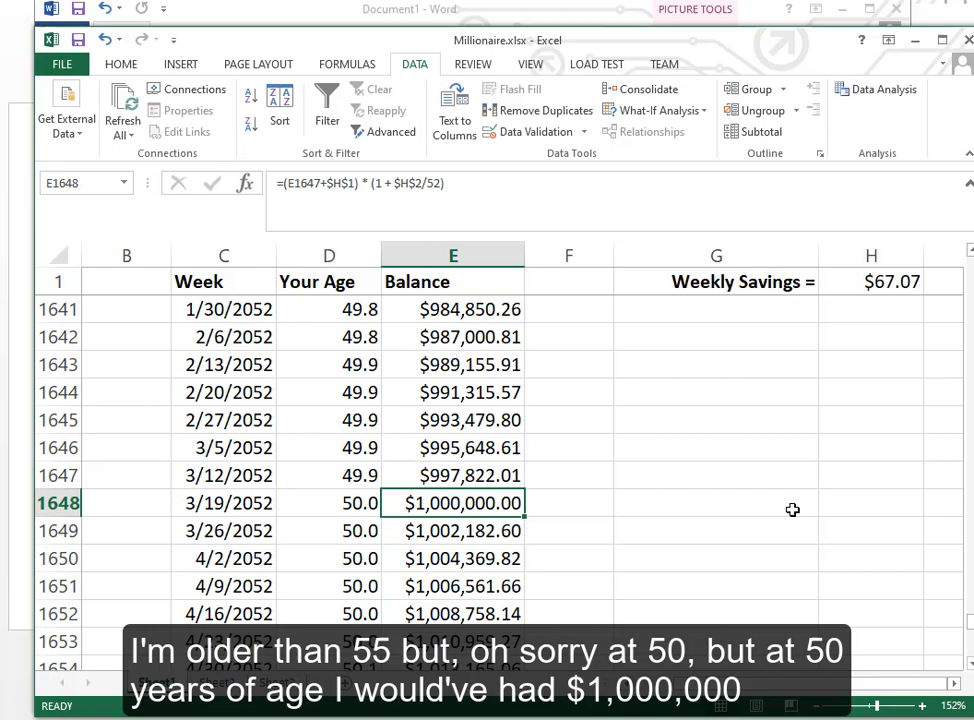
scroll("down", 3)
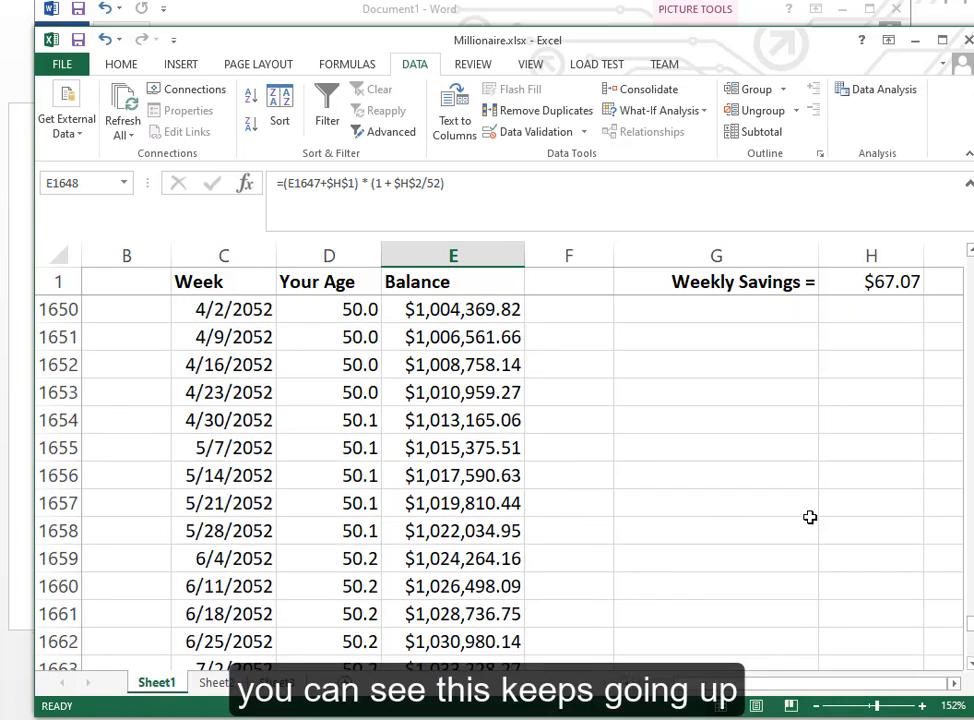